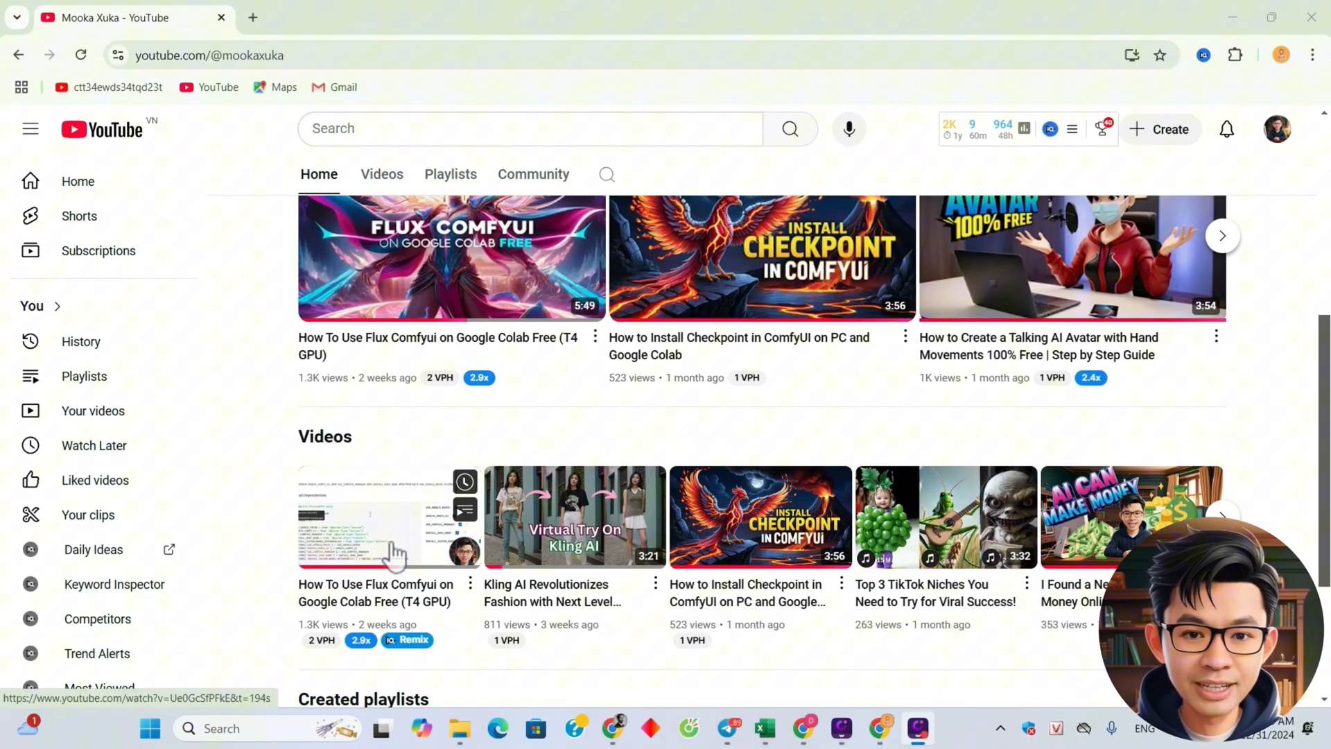
- Open the Flux ComfyUI Colab tutorial video and expand its full description with the links
left_click(387, 517)
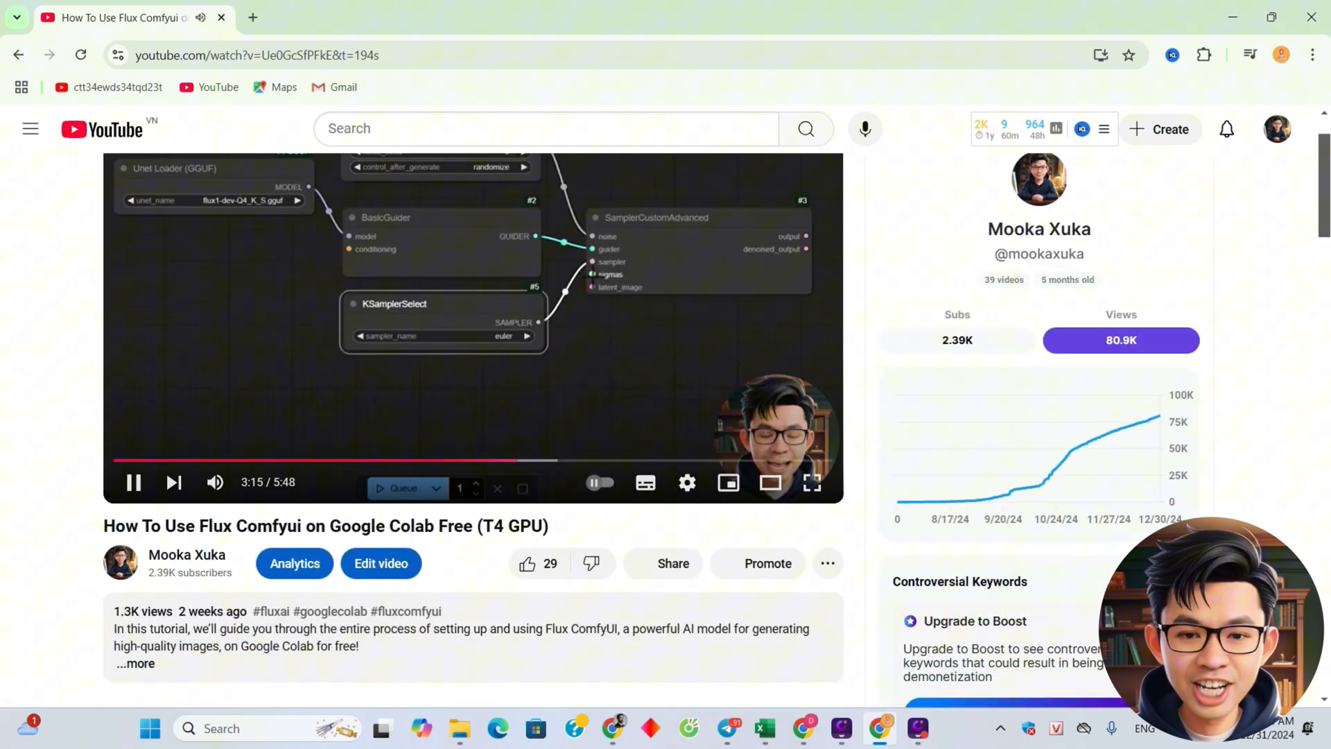
scroll("down", 3)
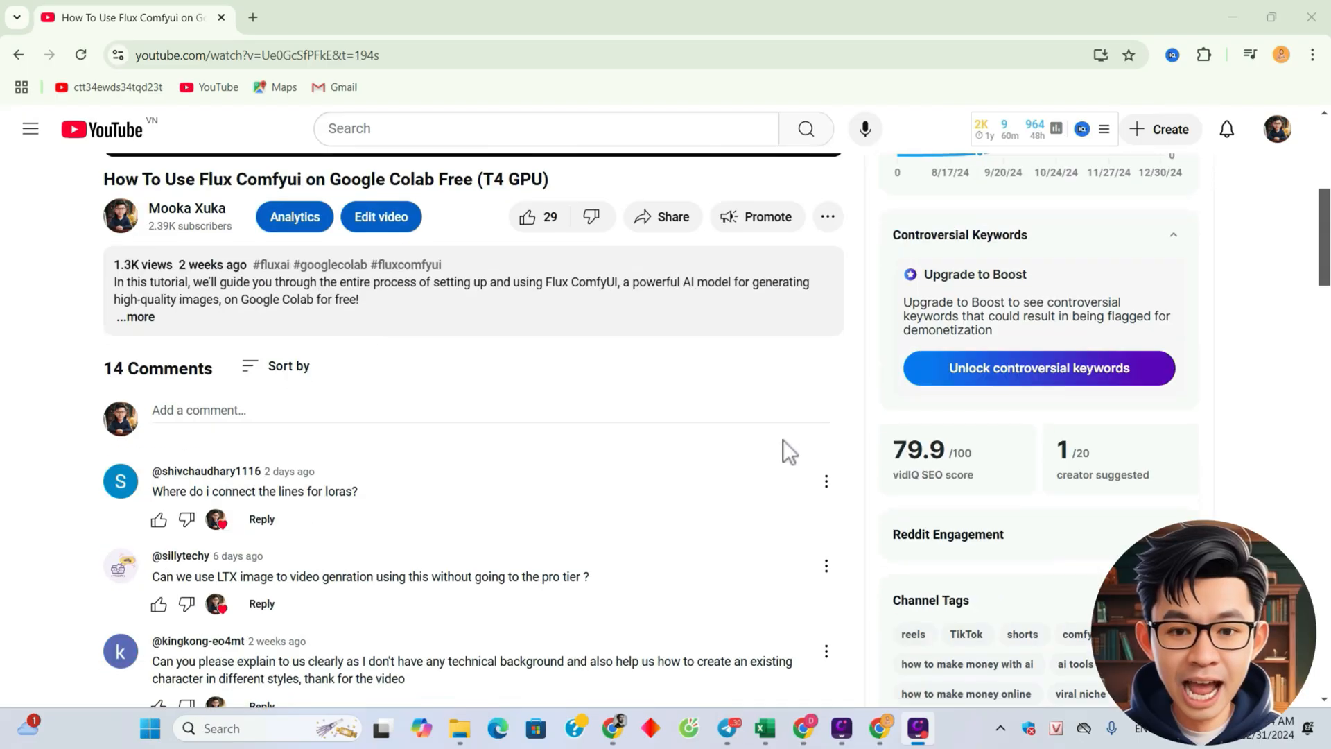
left_click(135, 316)
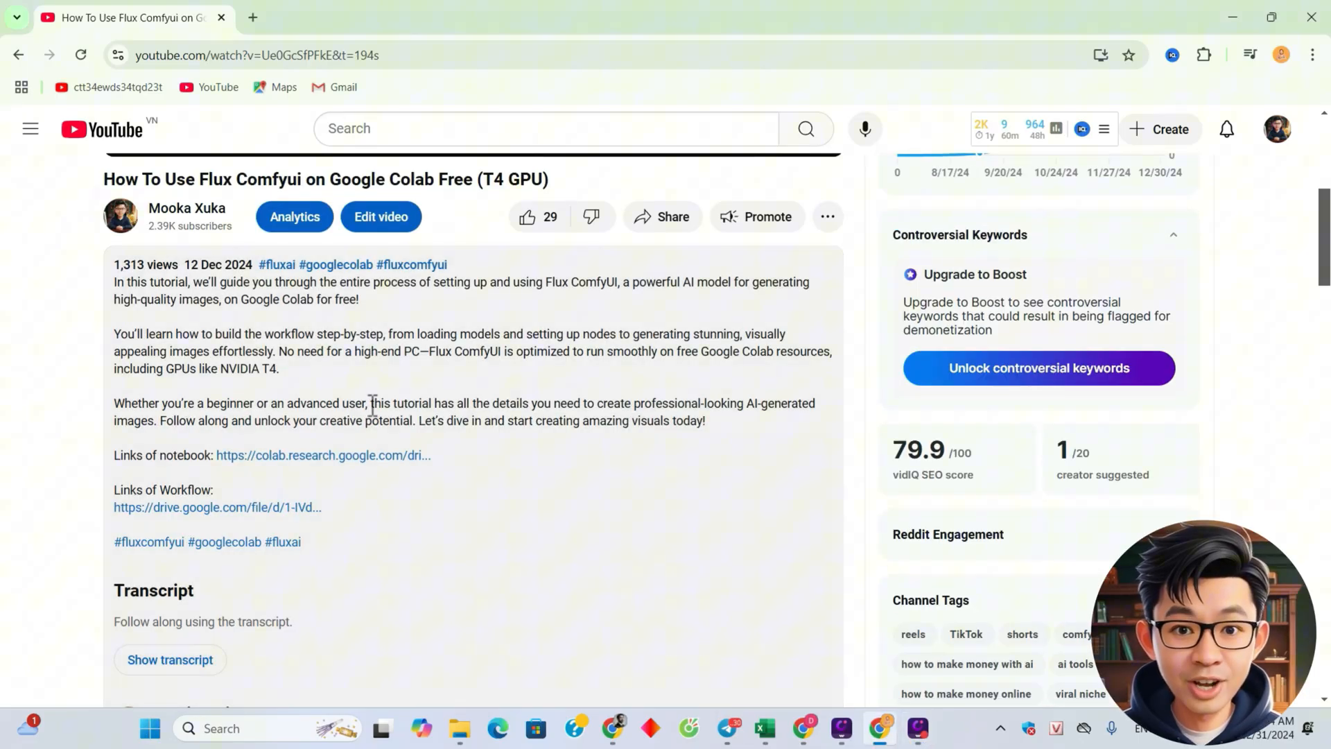
- Open the linked Colab notebook and switch its runtime to a T4 GPU
left_click(323, 455)
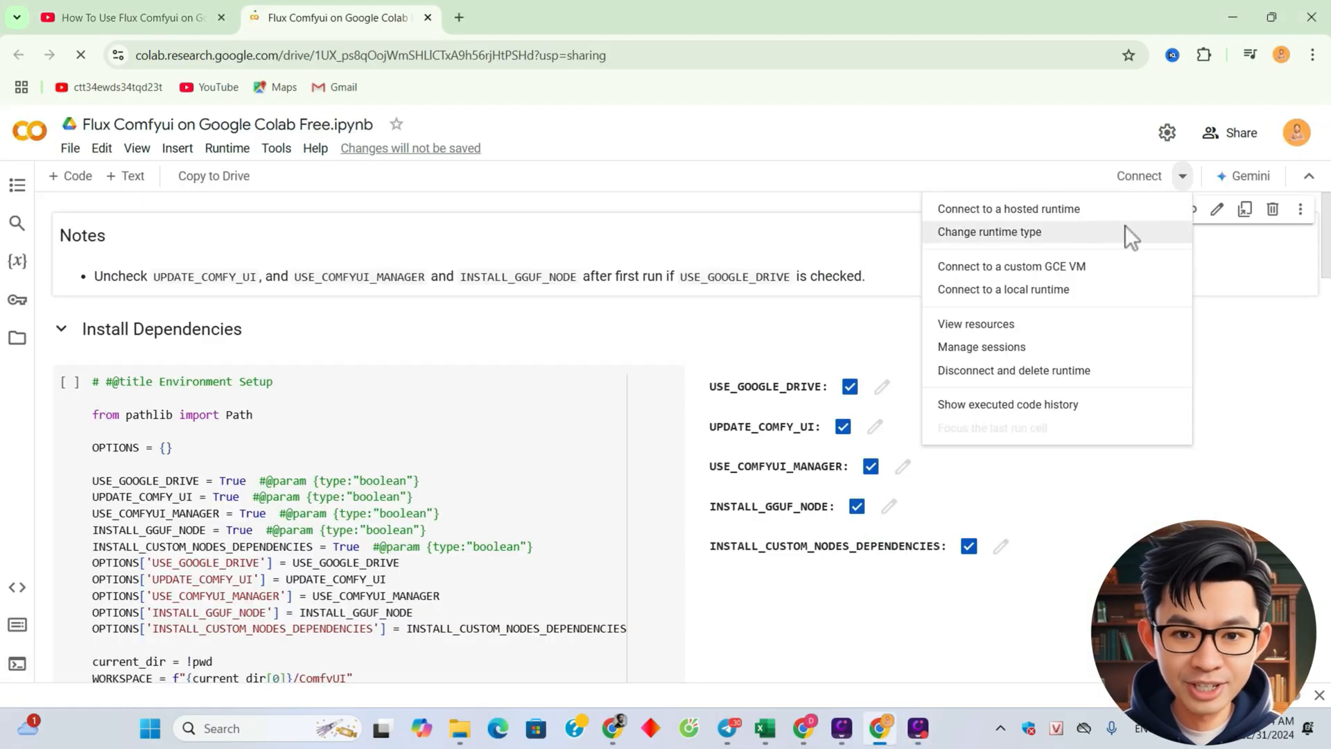
left_click(989, 231)
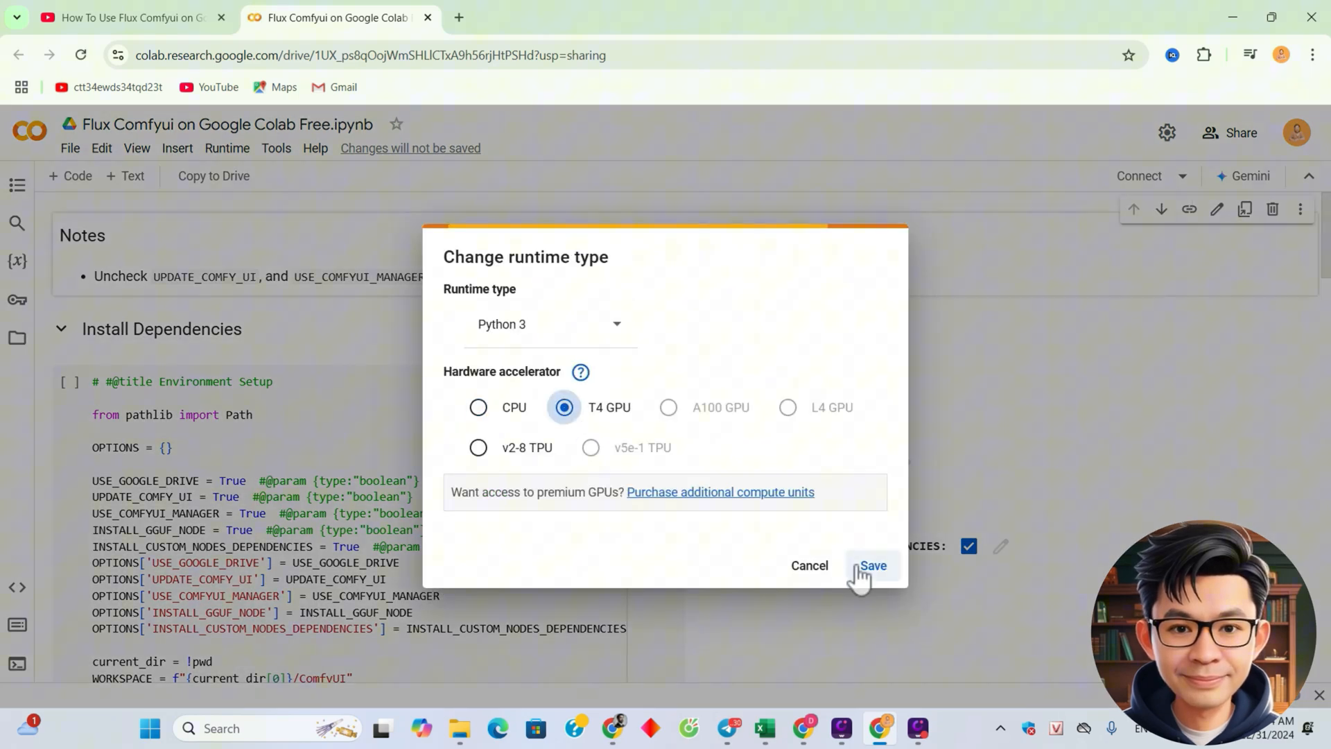
left_click(872, 566)
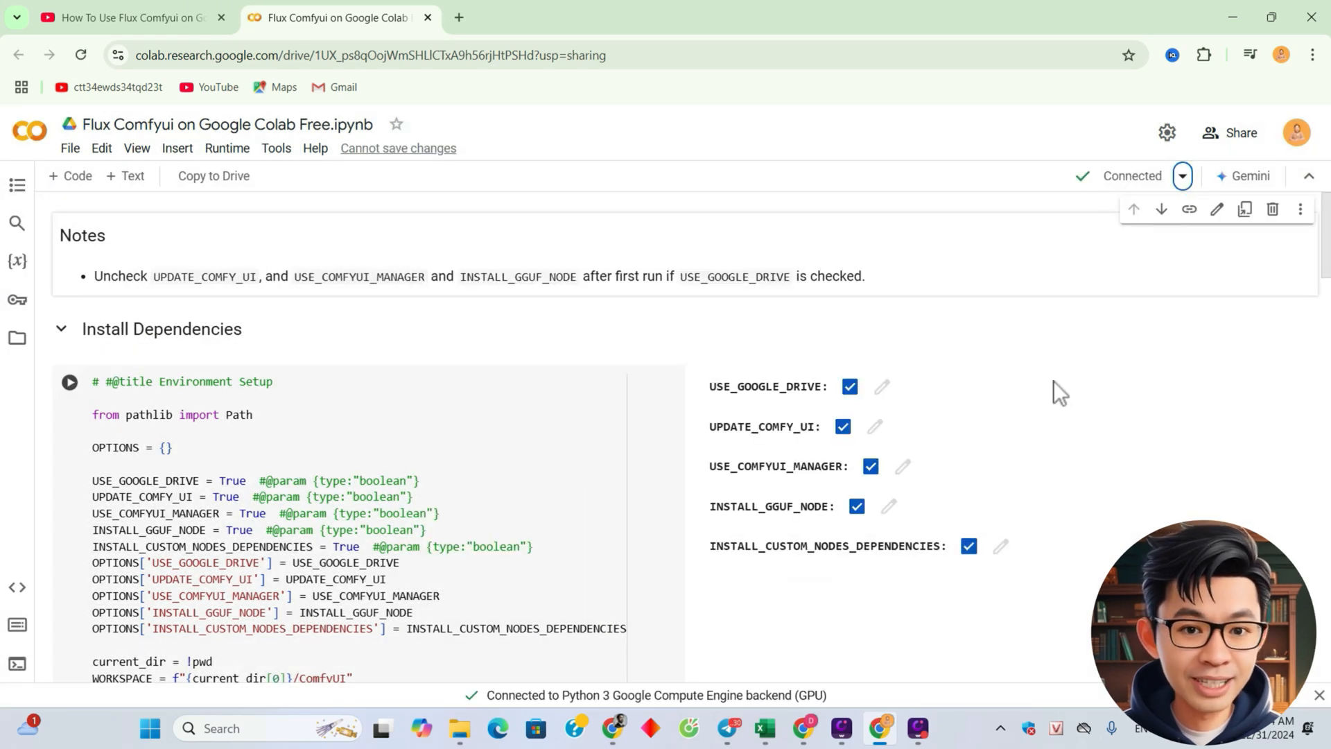
- Disable the manager and GGUF-install options, run setup anyway, then launch the Run ComfyUI cell
left_click(871, 466)
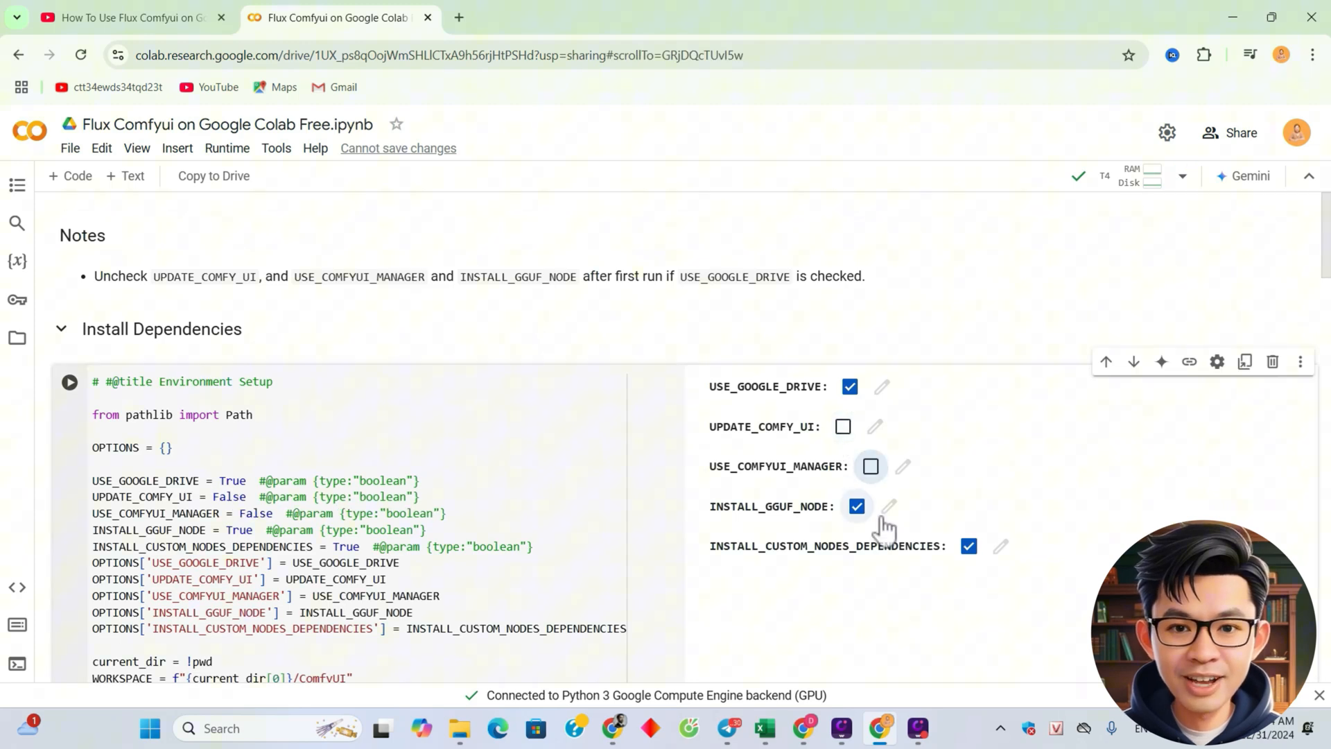
left_click(69, 382)
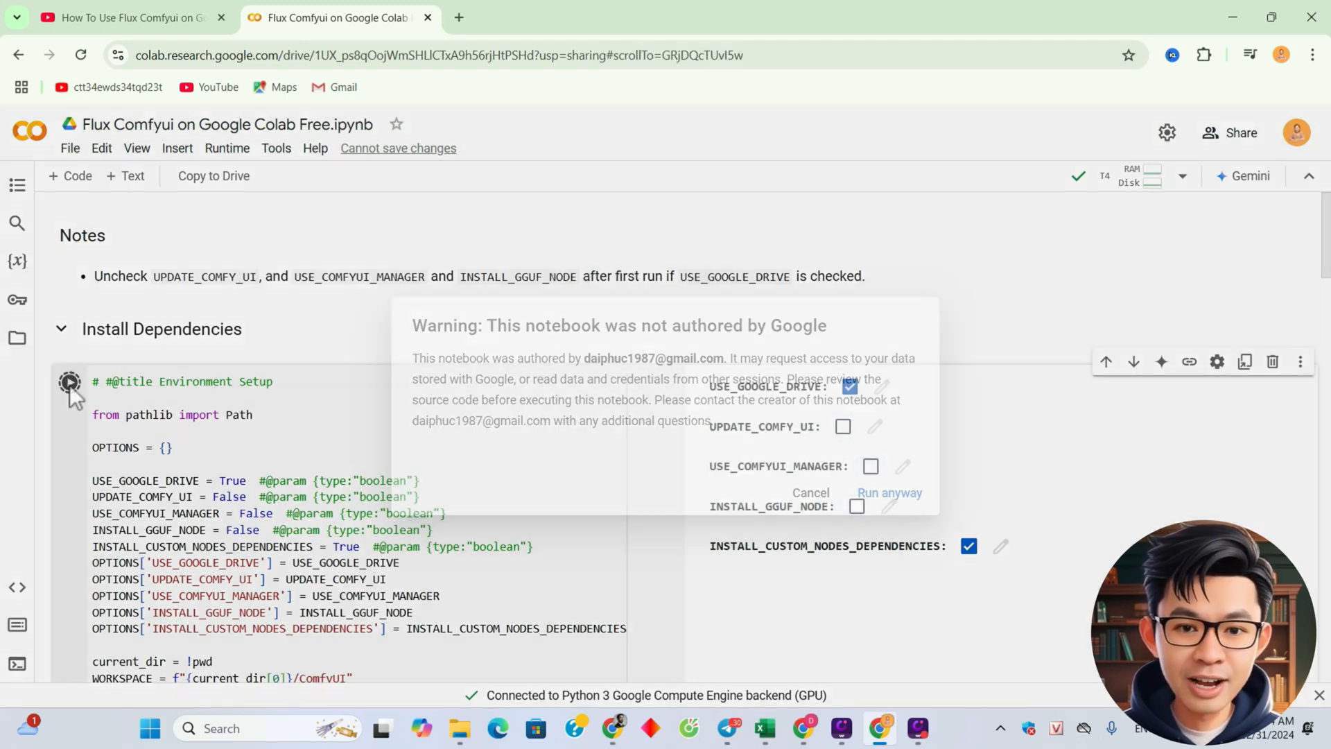
left_click(888, 492)
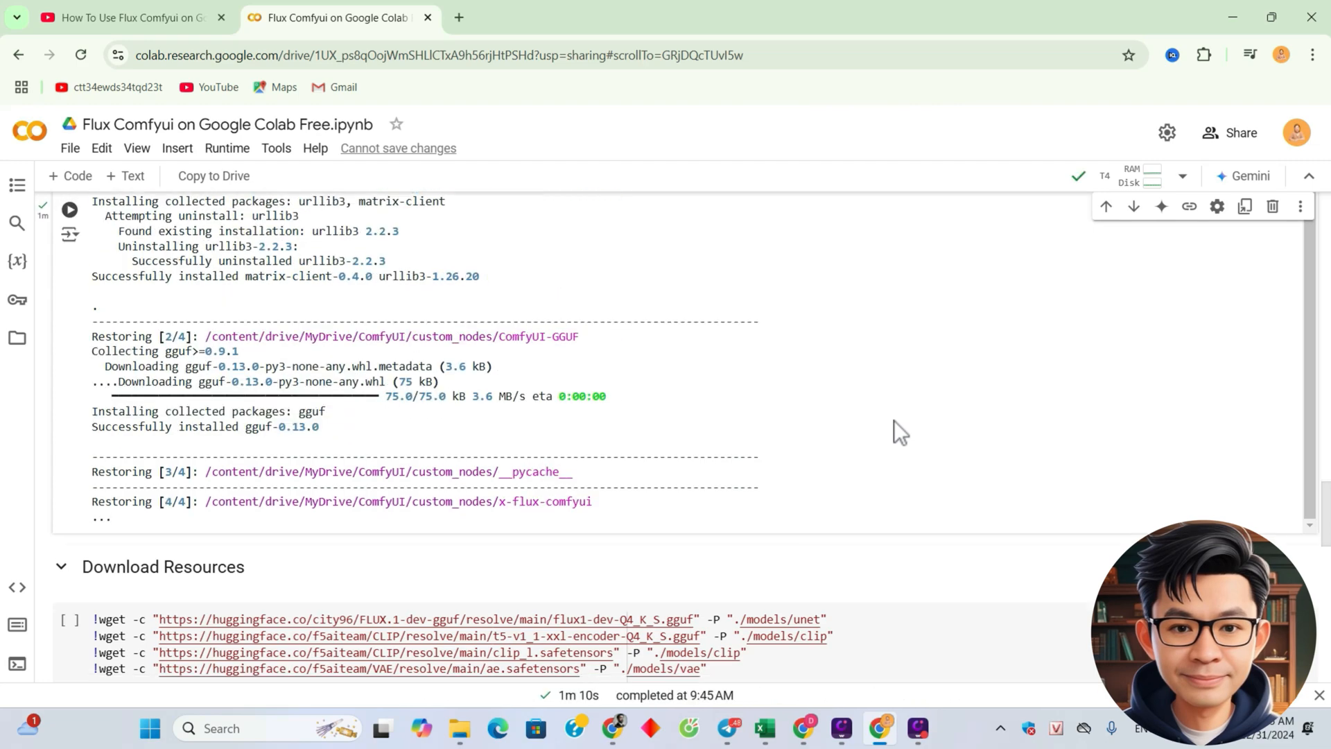
scroll("down", 3)
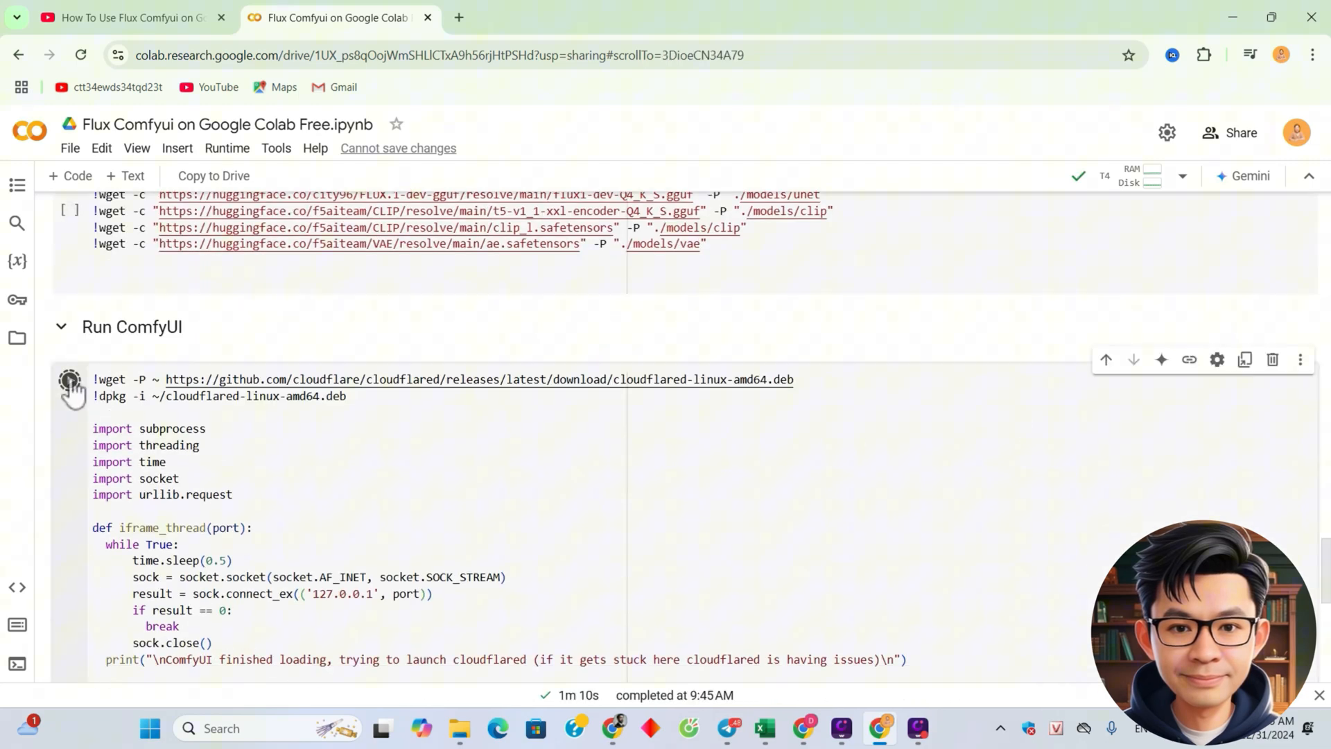
left_click(70, 380)
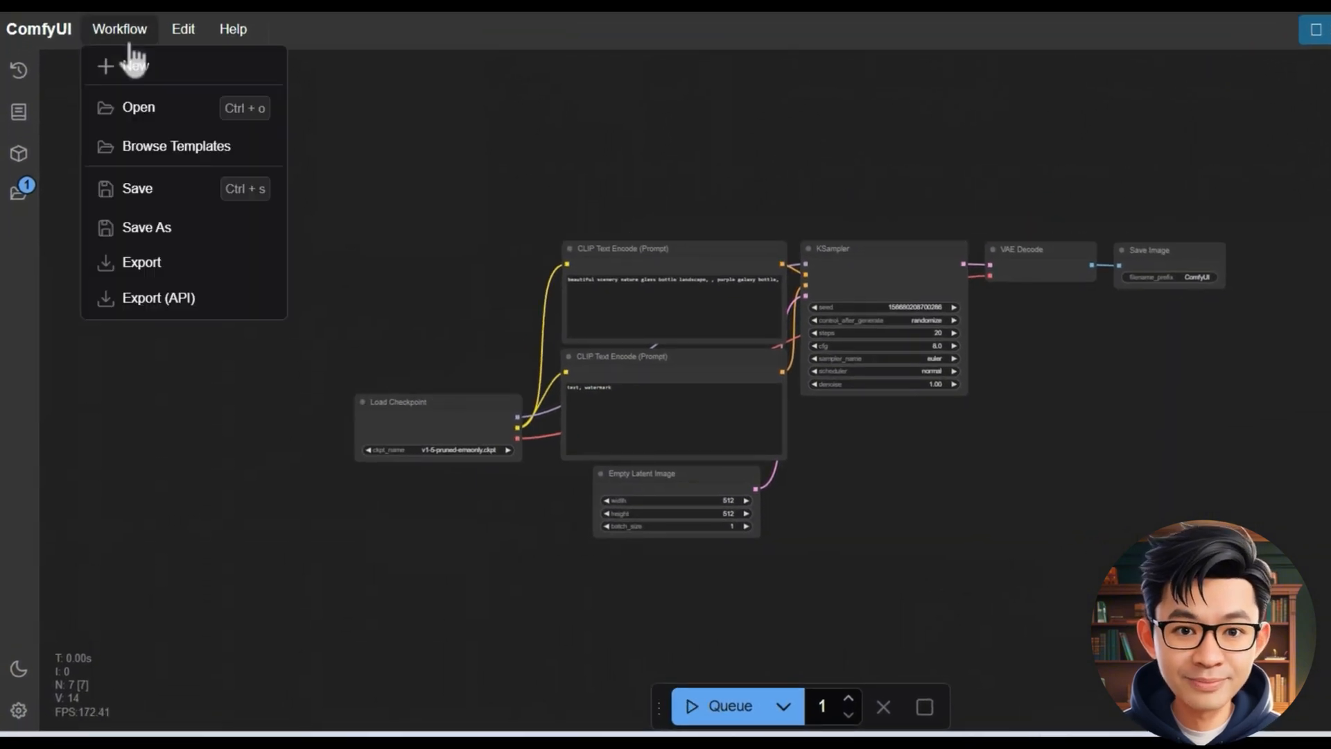
- Start a new empty workflow and add a Unet Loader (GGUF) found by searching 'gguf'
left_click(133, 65)
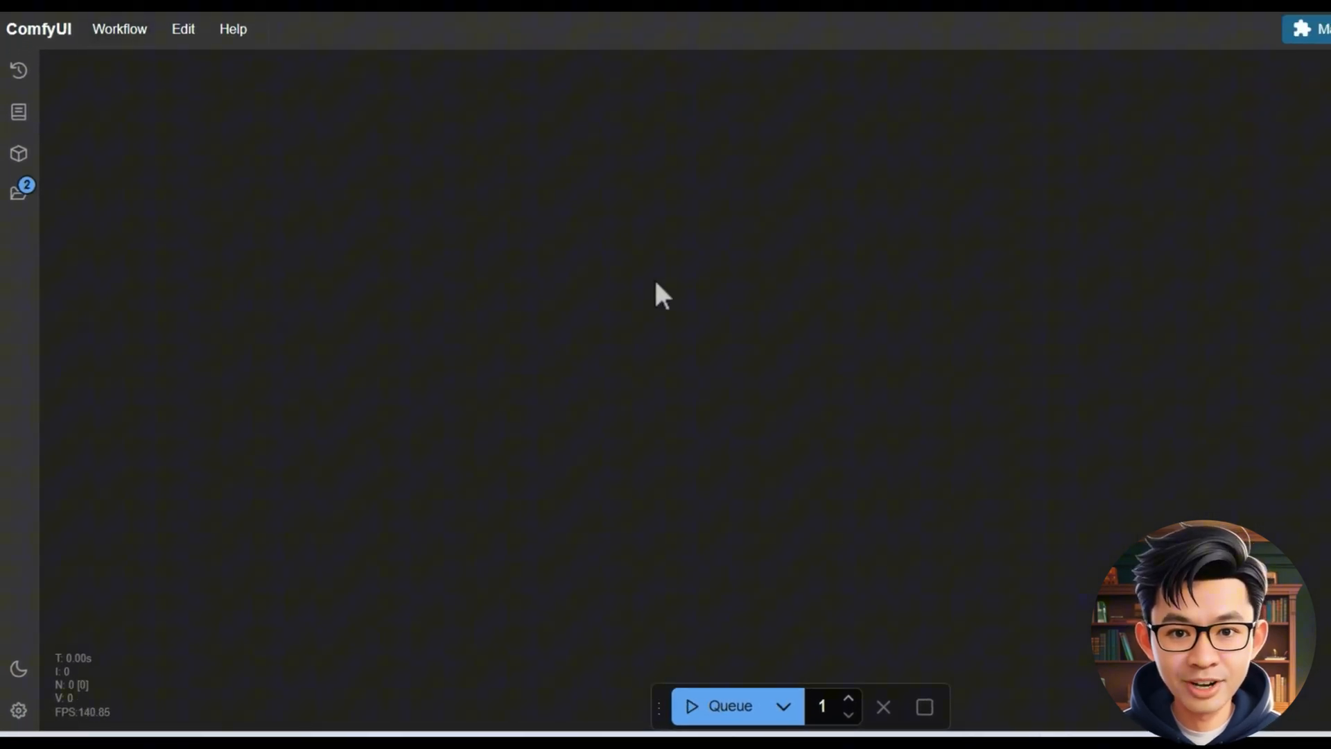
right_click(663, 294)
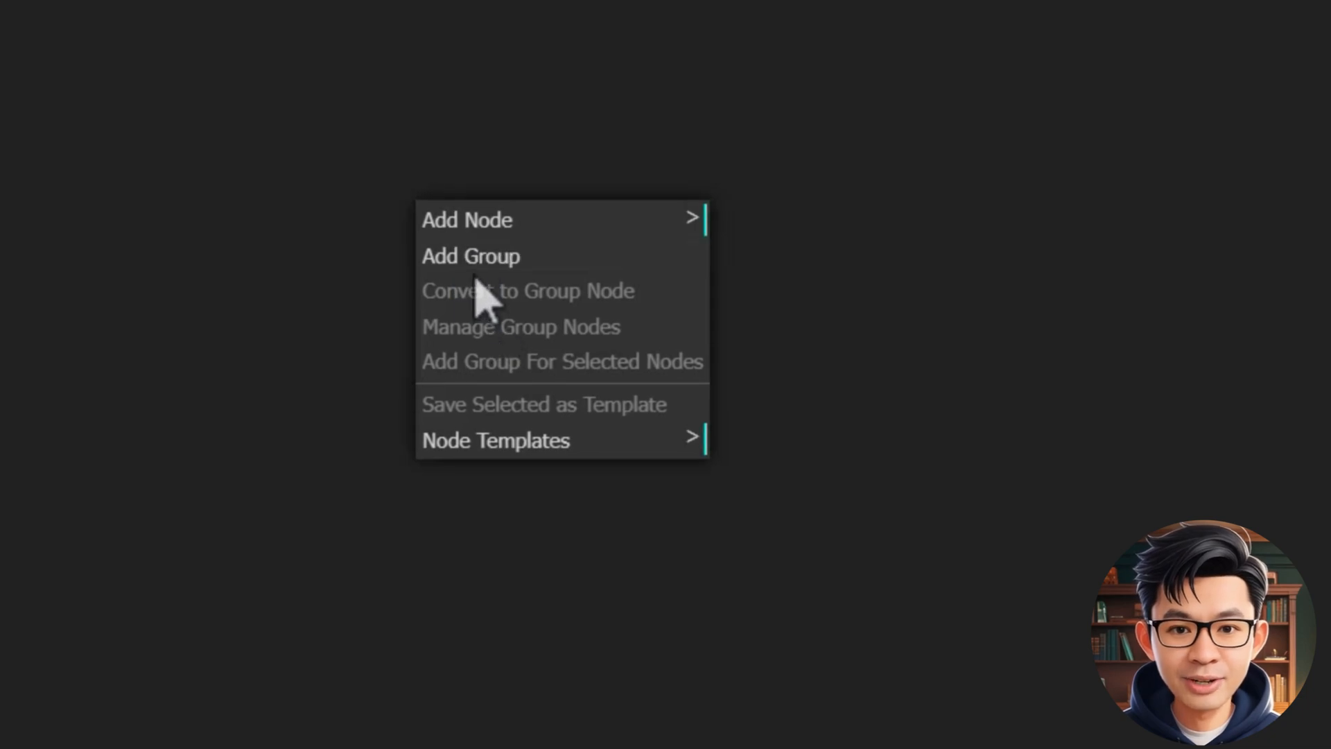
left_click(467, 221)
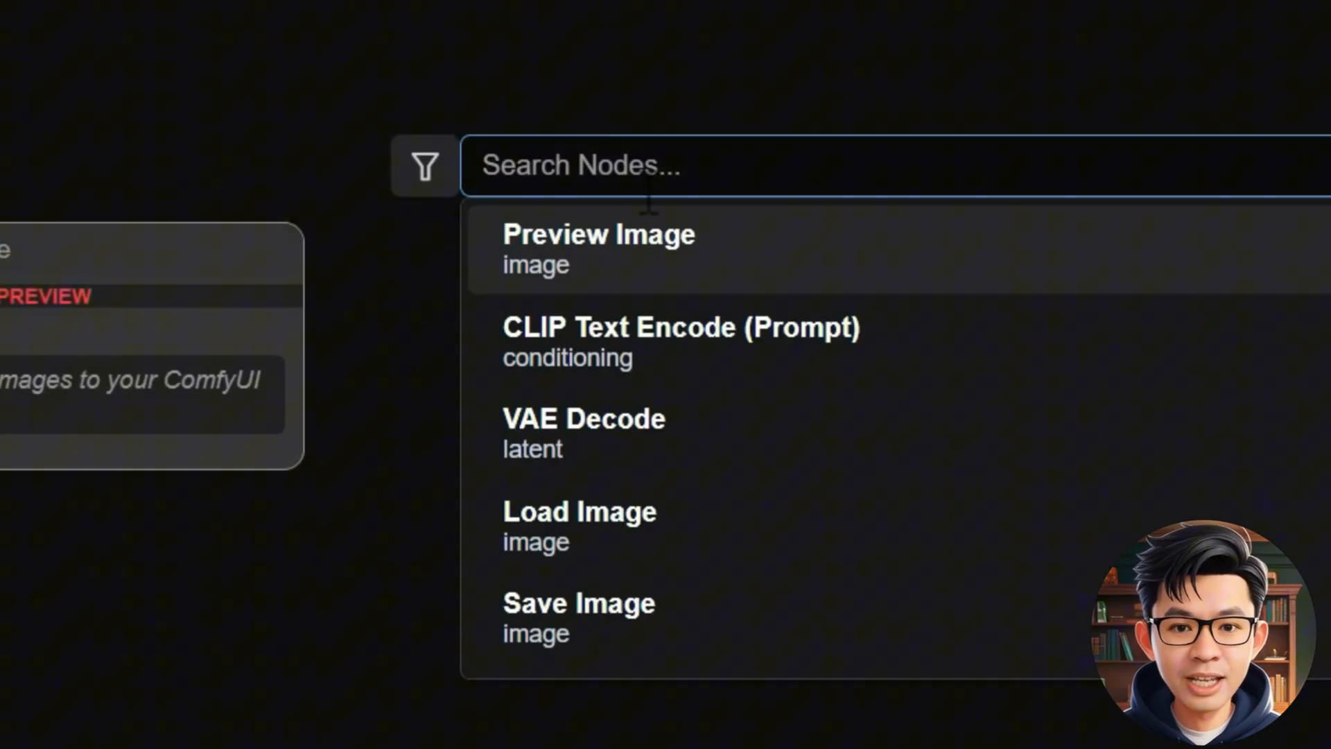
type("gguf")
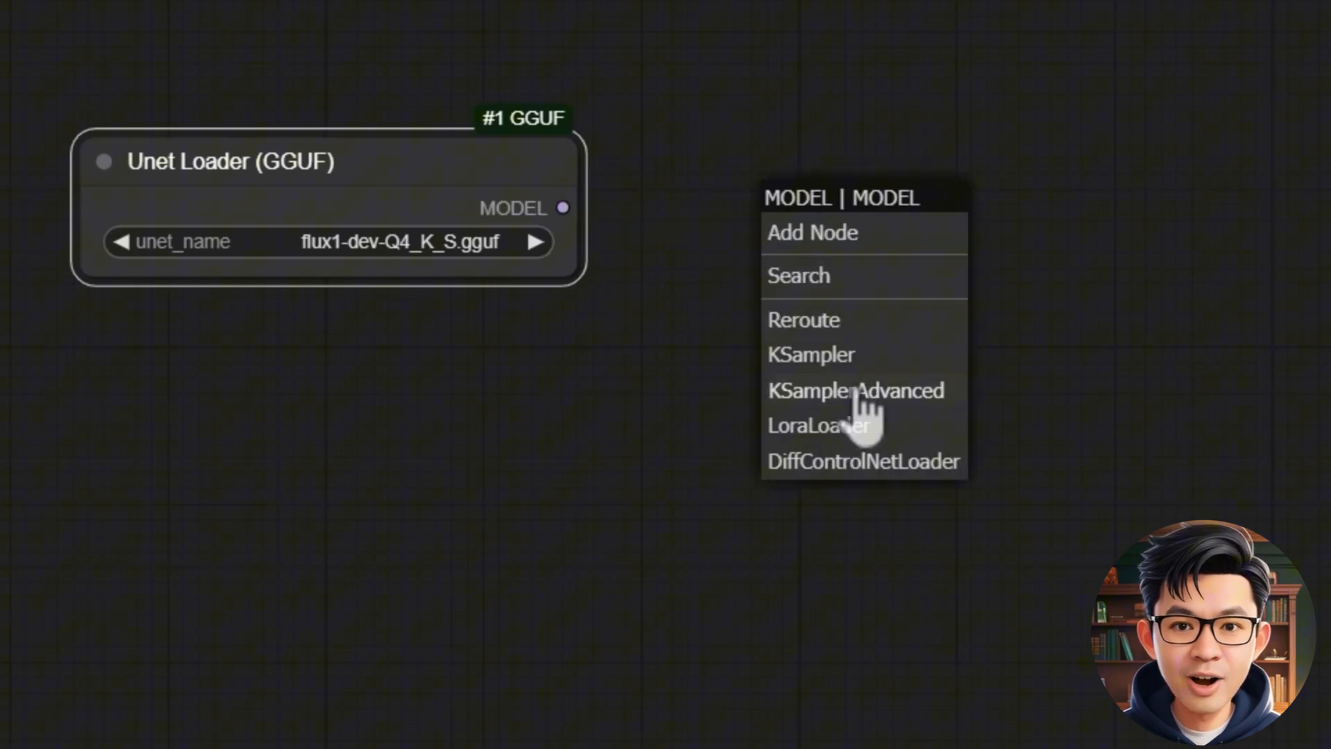
- Chain a LoRA loader from the Unet model and a BasicGuider from the LoRA model
left_click(818, 425)
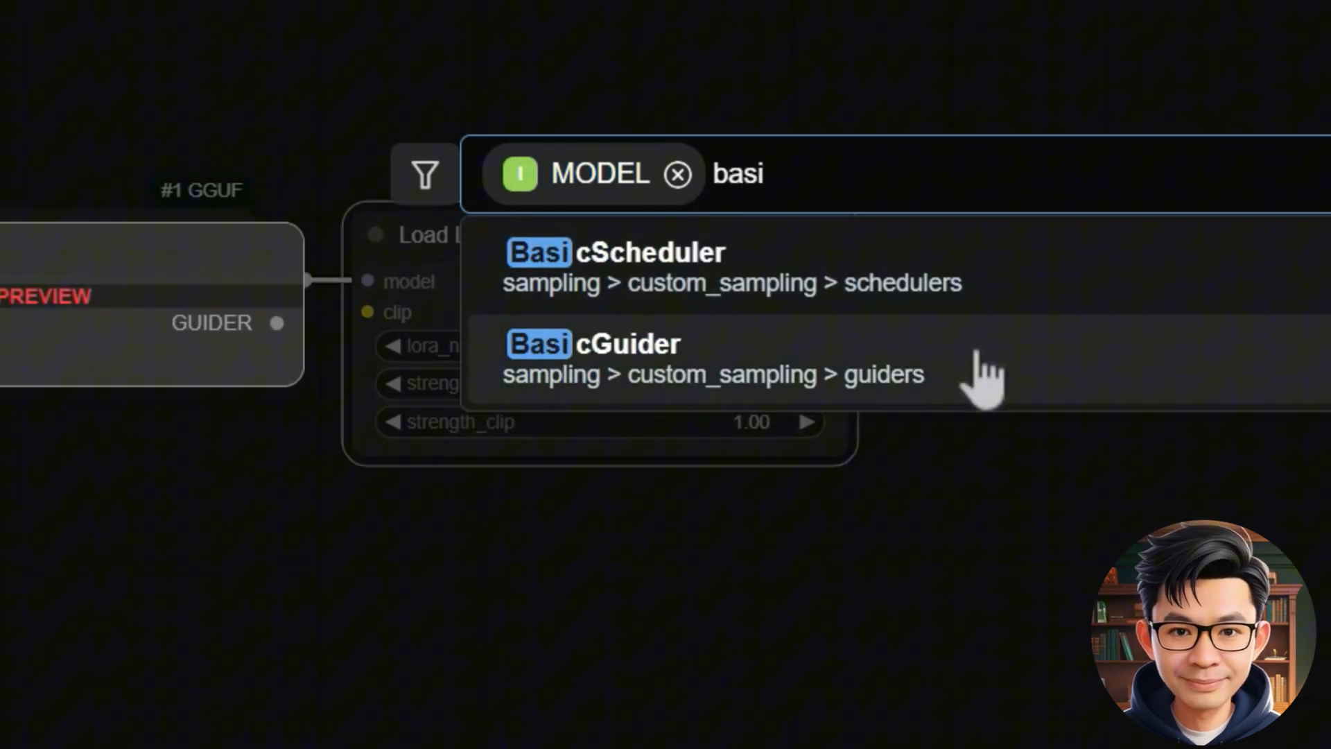
left_click(592, 343)
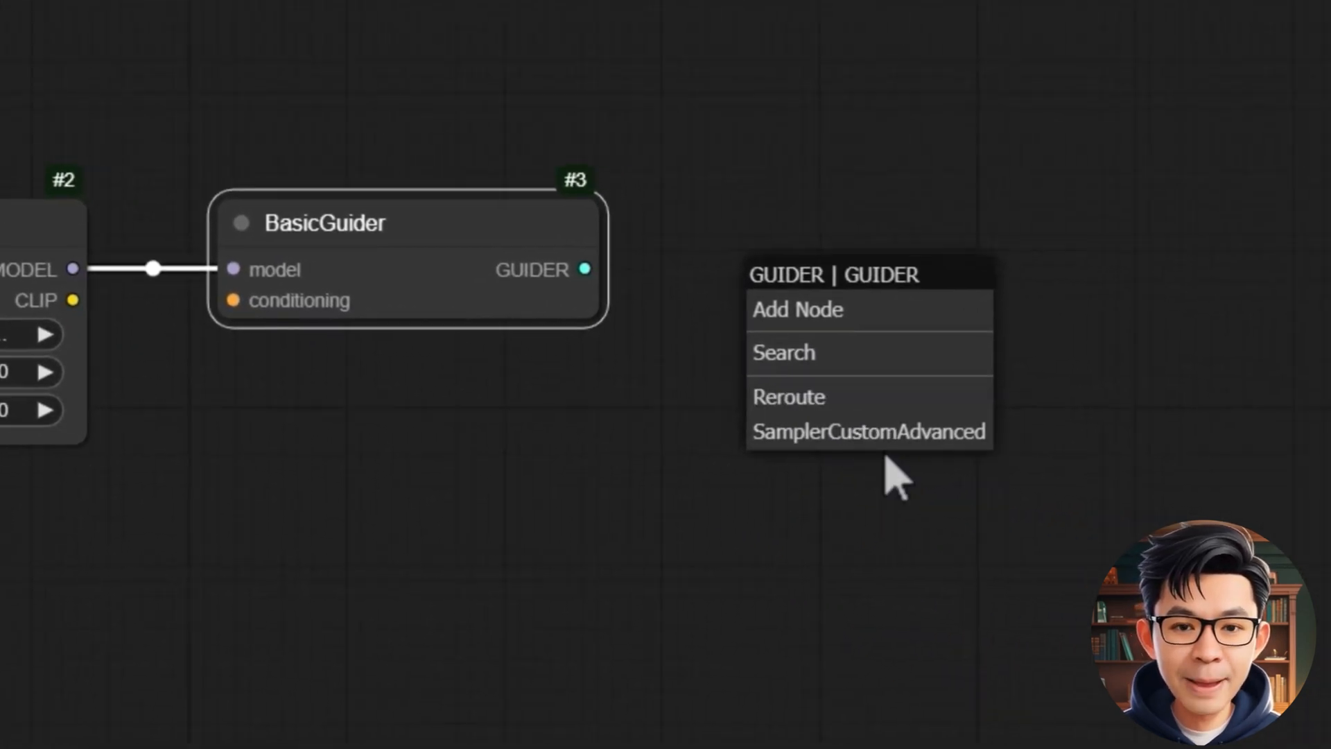
- Add a SamplerCustomAdvanced from the guider with a BasicScheduler set to simple for sigmas
left_click(865, 431)
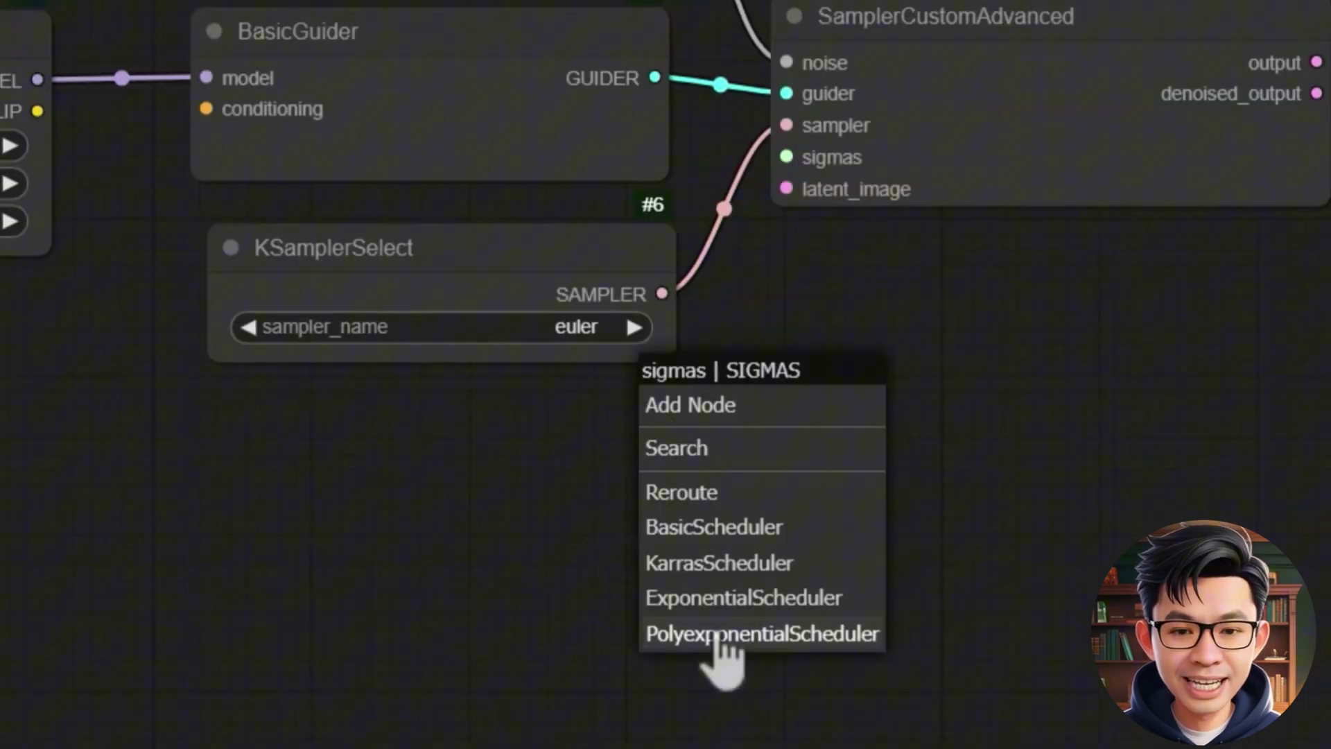
mouse_move(741, 527)
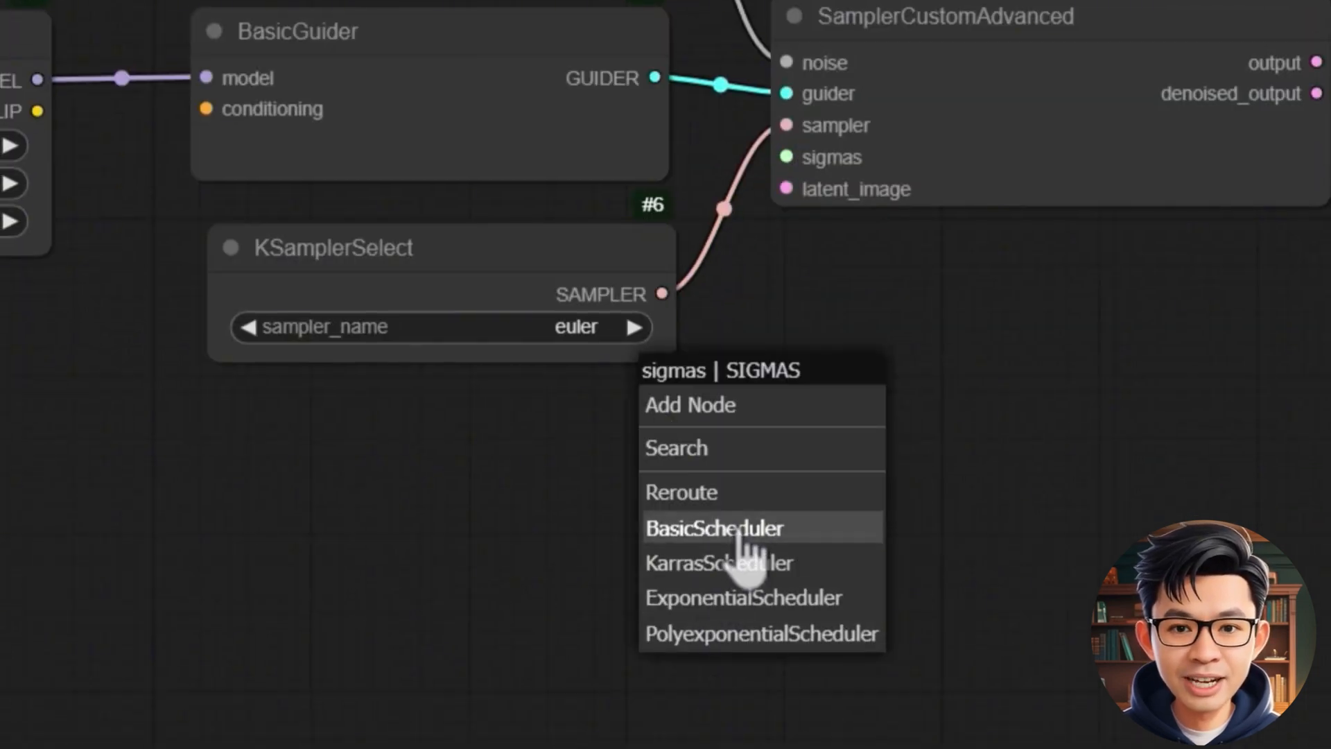
left_click(713, 527)
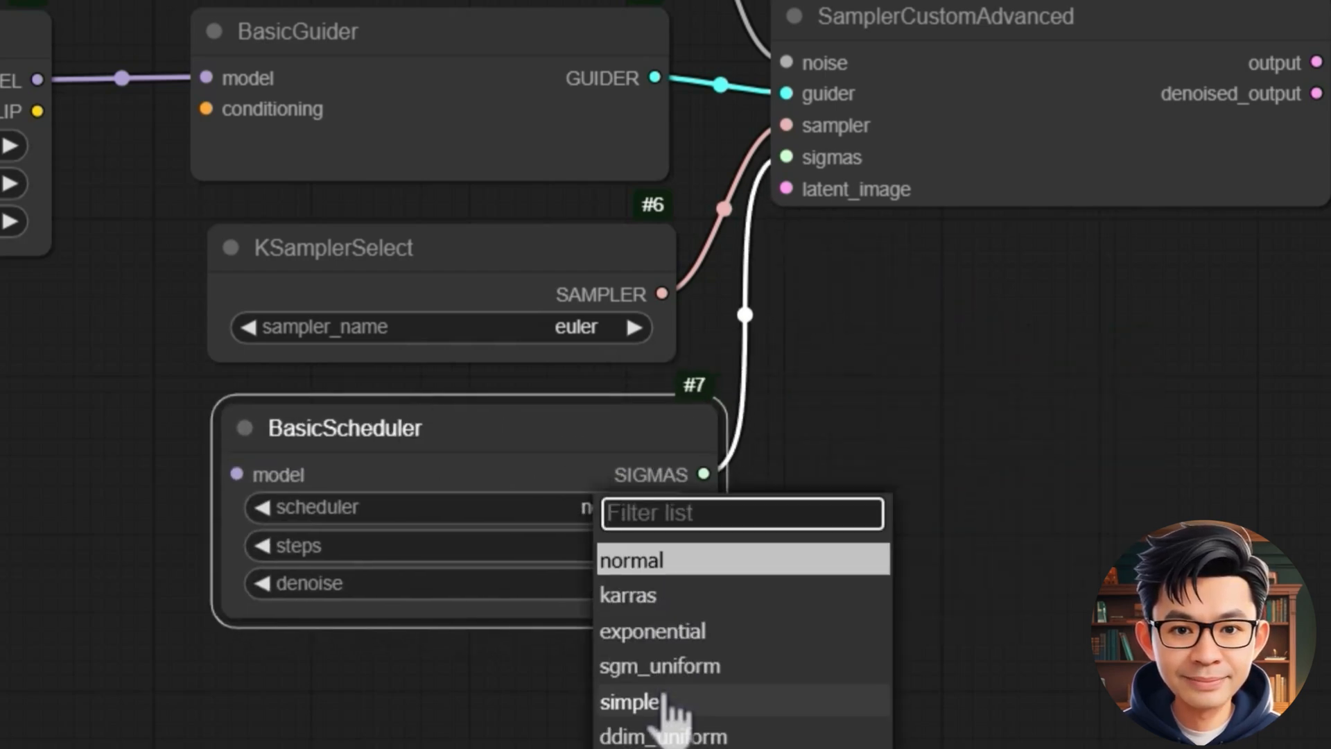
left_click(628, 702)
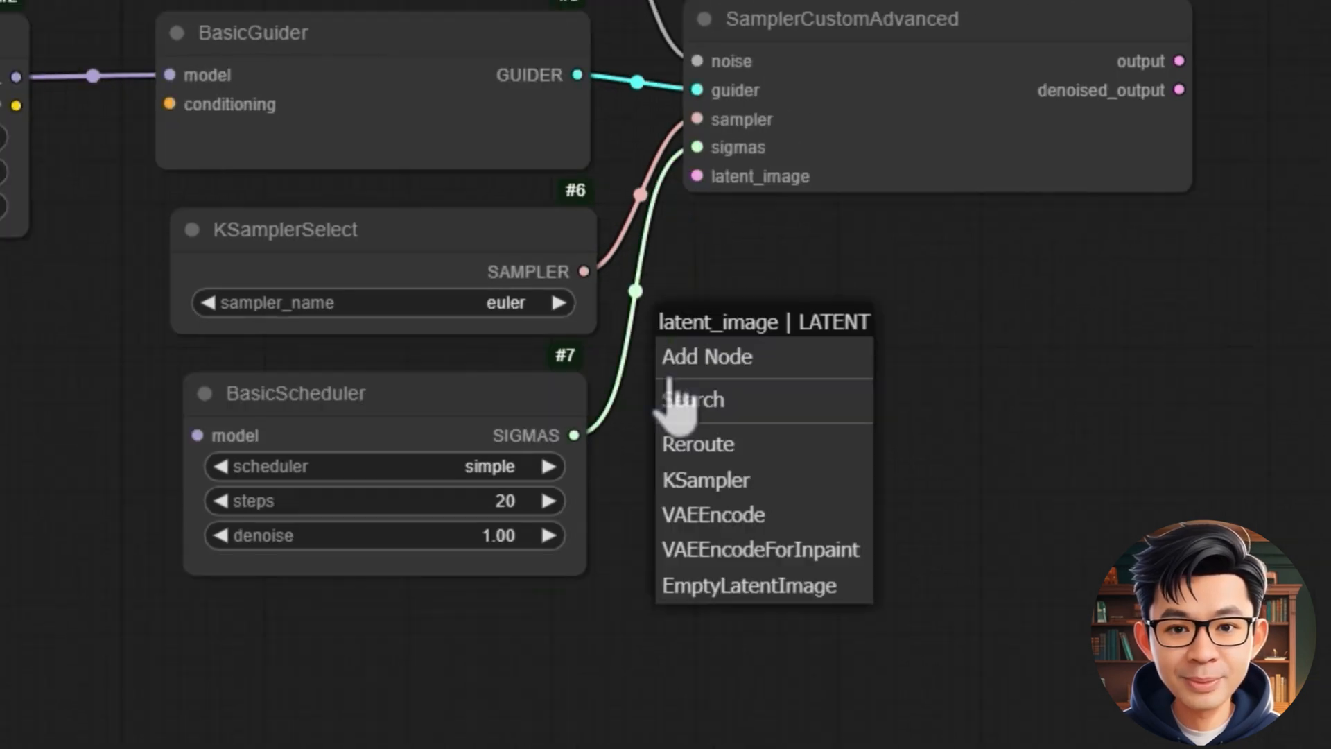
- Add an Empty Latent Image for the sampler and set its height to 1024
left_click(748, 585)
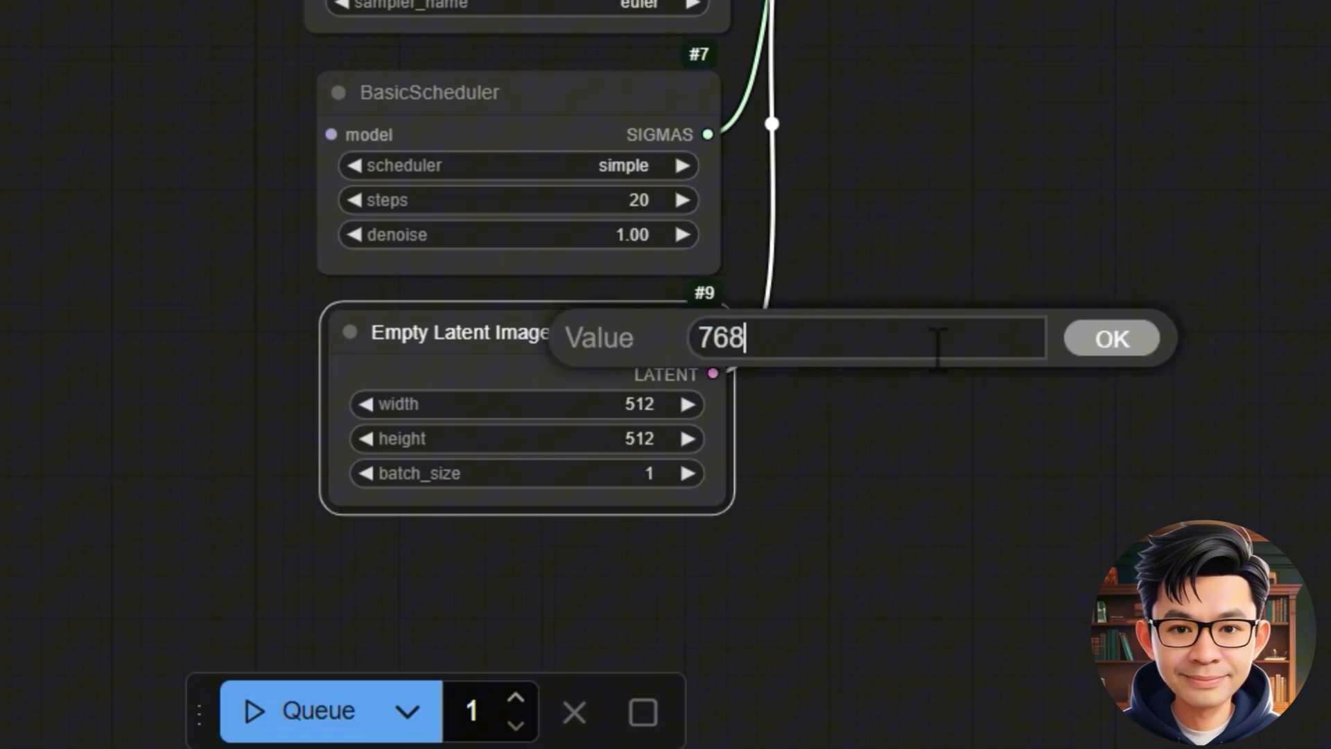
left_click(1110, 338)
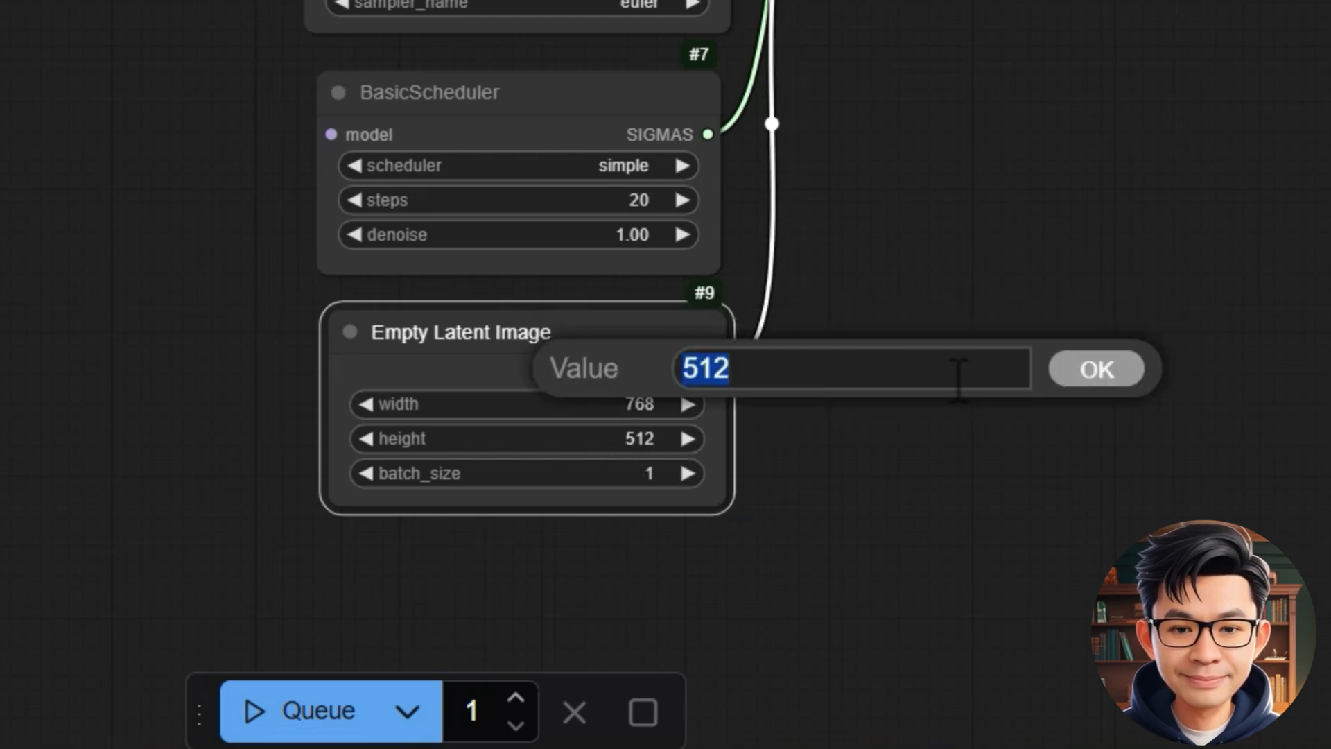
type("1024")
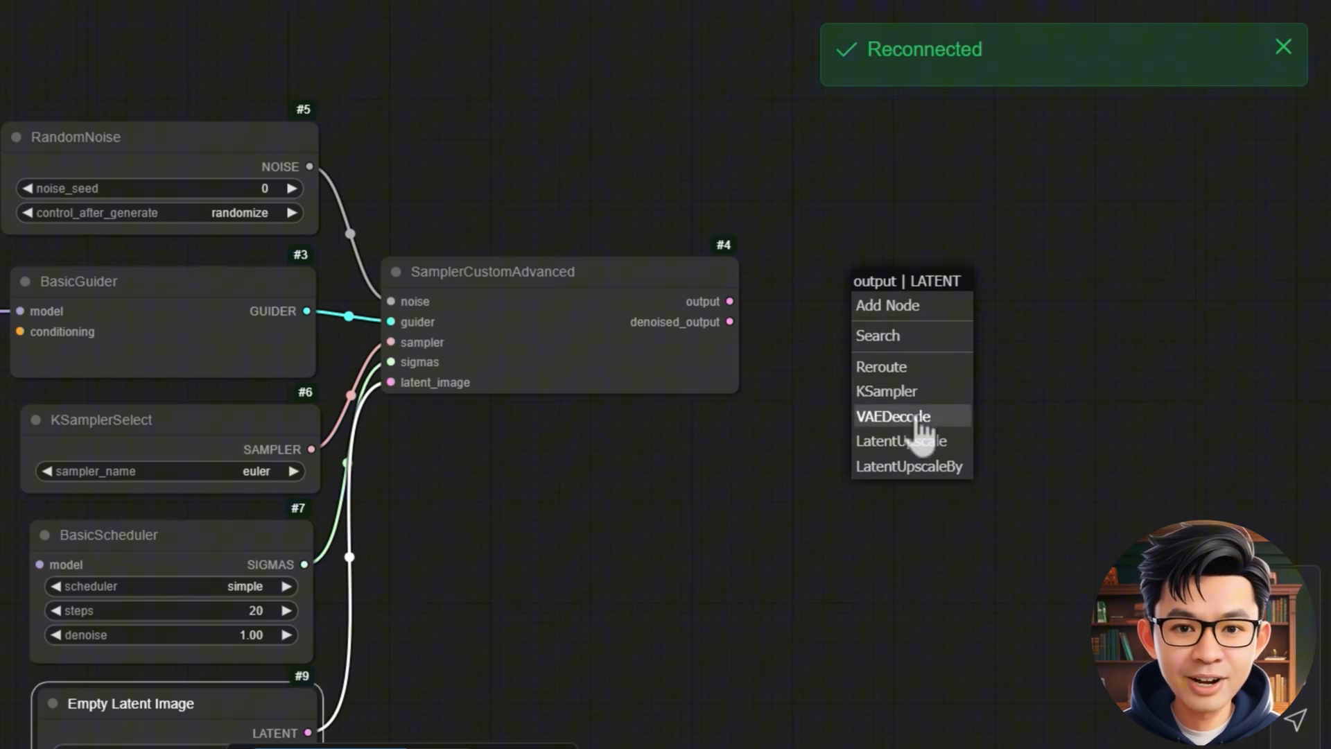
- Send the sampler output through a VAE Decode into a Save Image node
left_click(892, 416)
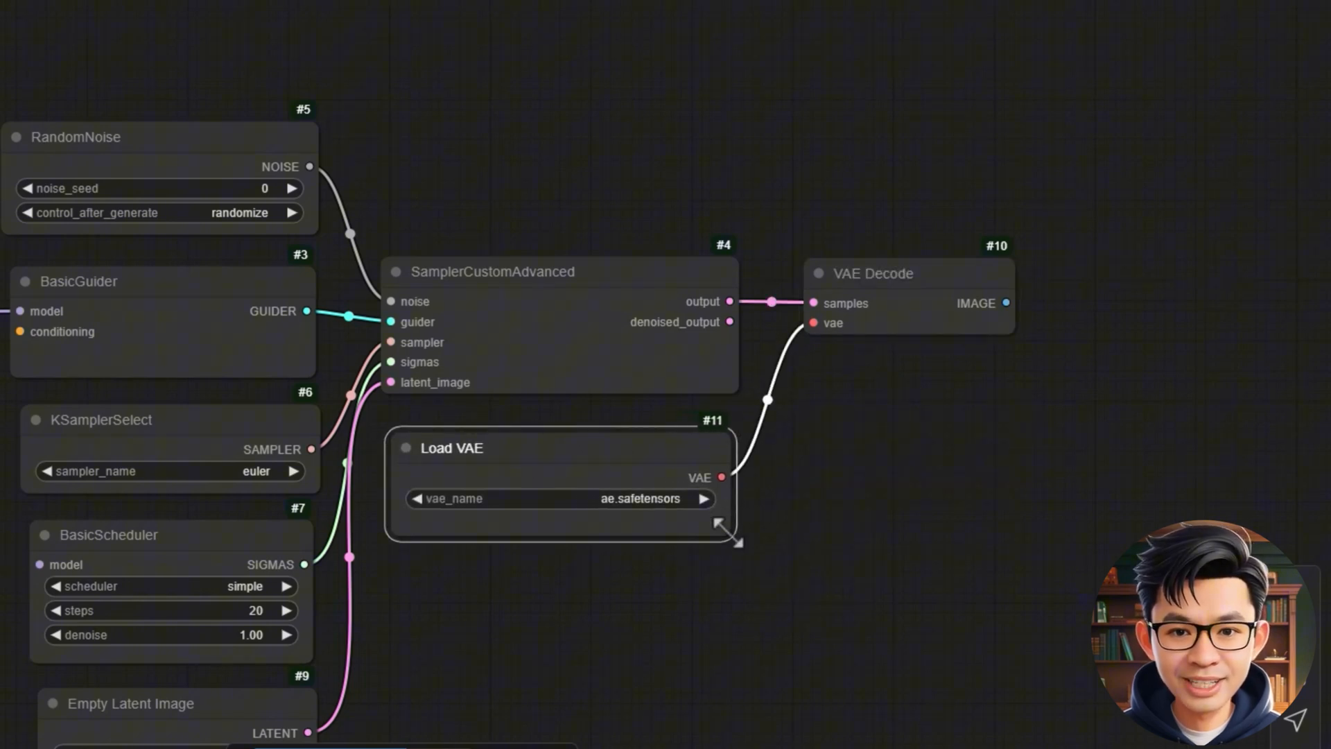
mouse_move(688, 509)
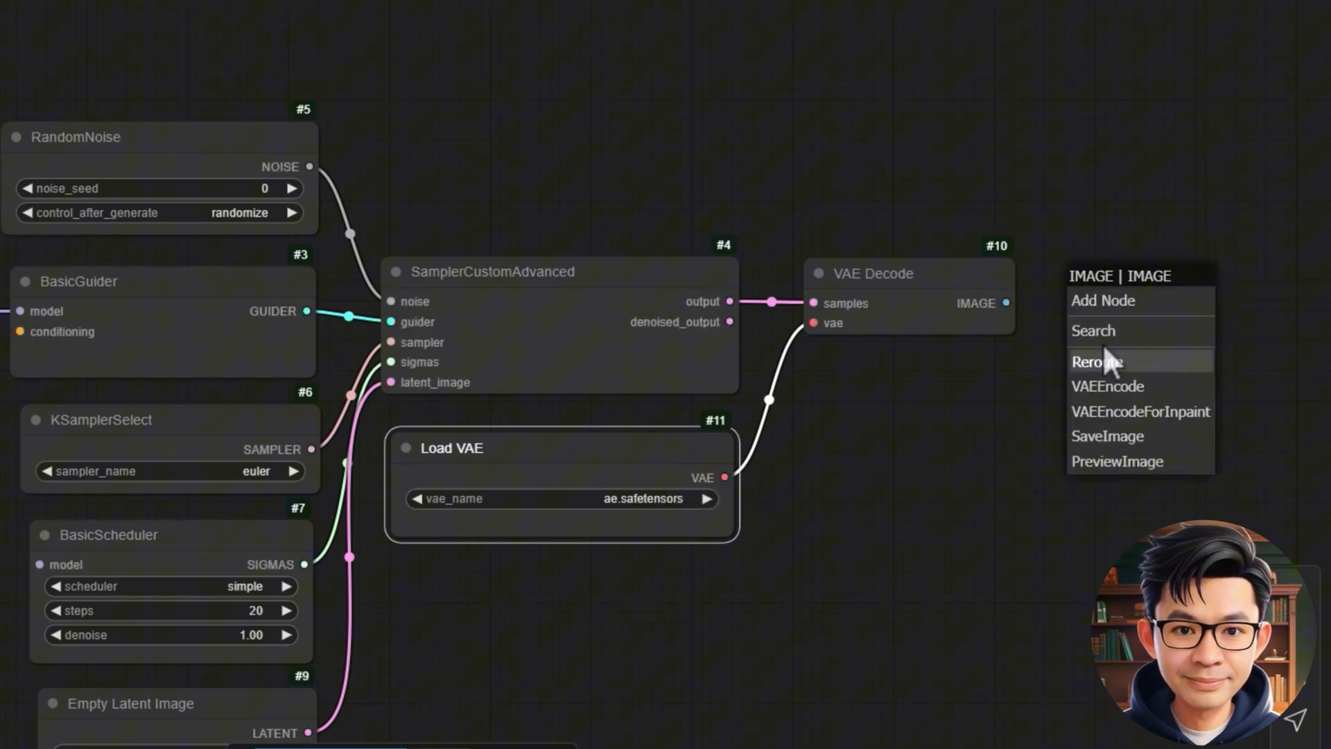
left_click(1106, 436)
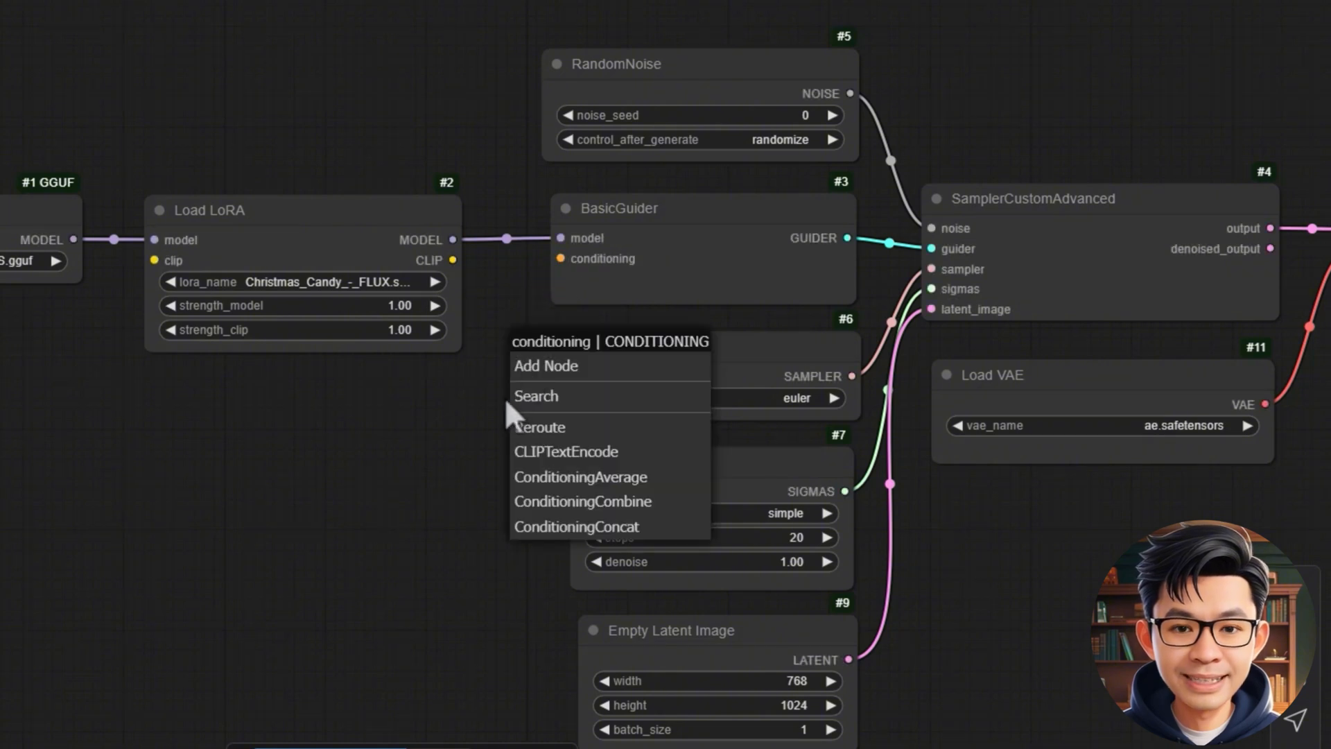
mouse_move(544, 459)
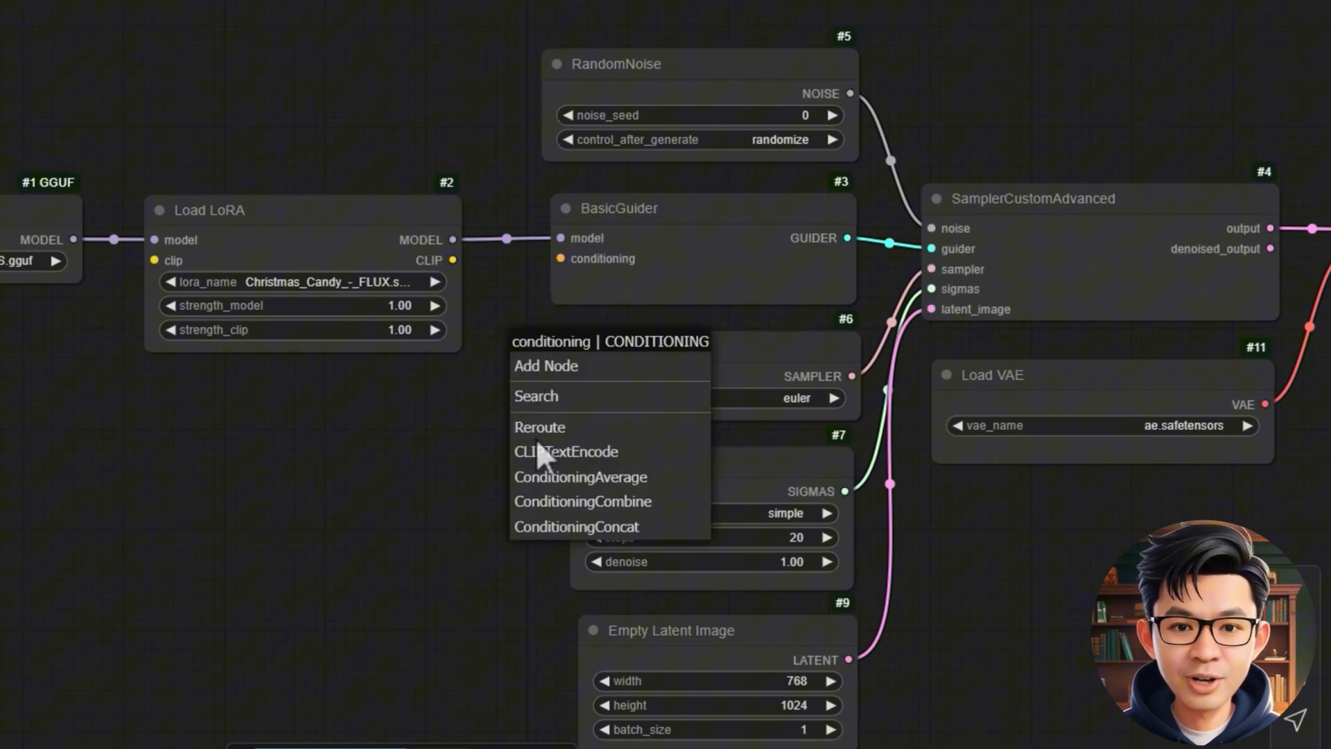
mouse_move(566, 452)
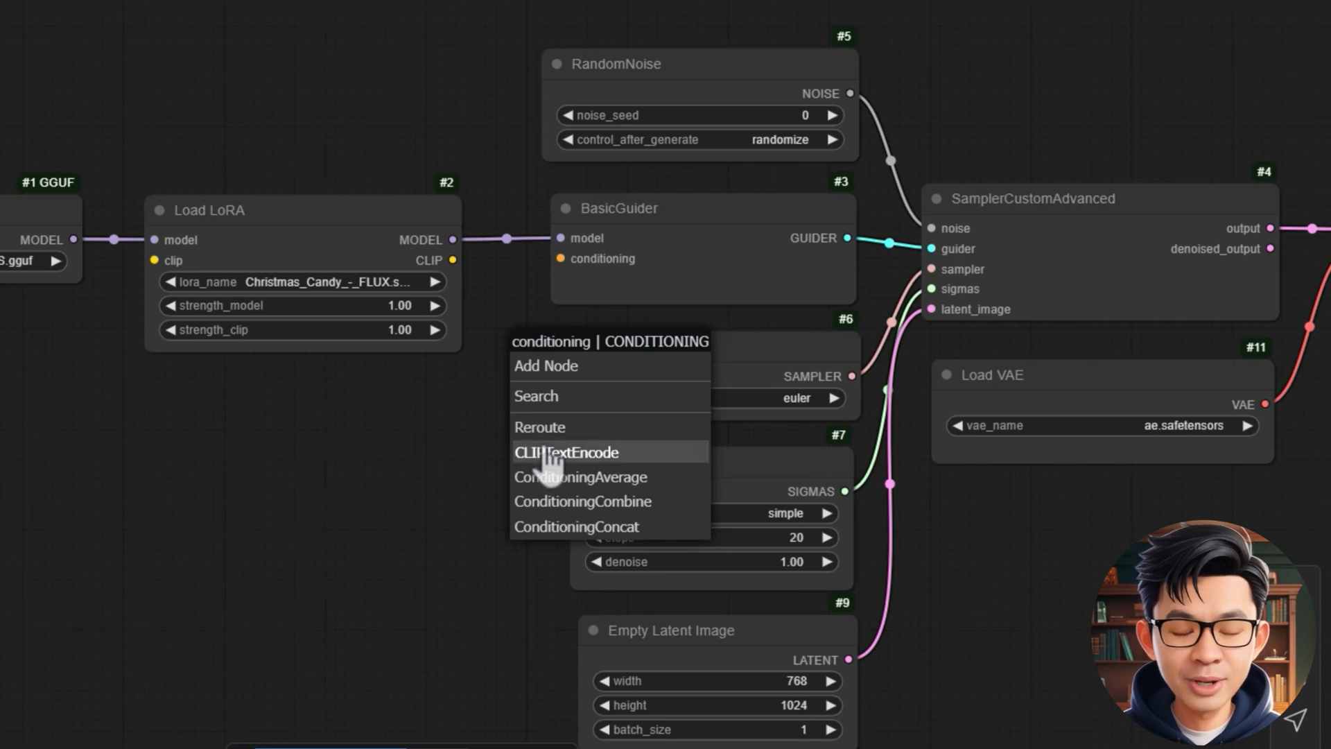
- Add a CLIP Text Encode for conditioning and a GGUF DualCLIPLoader with the t5 xxl encoder, type flux
left_click(571, 452)
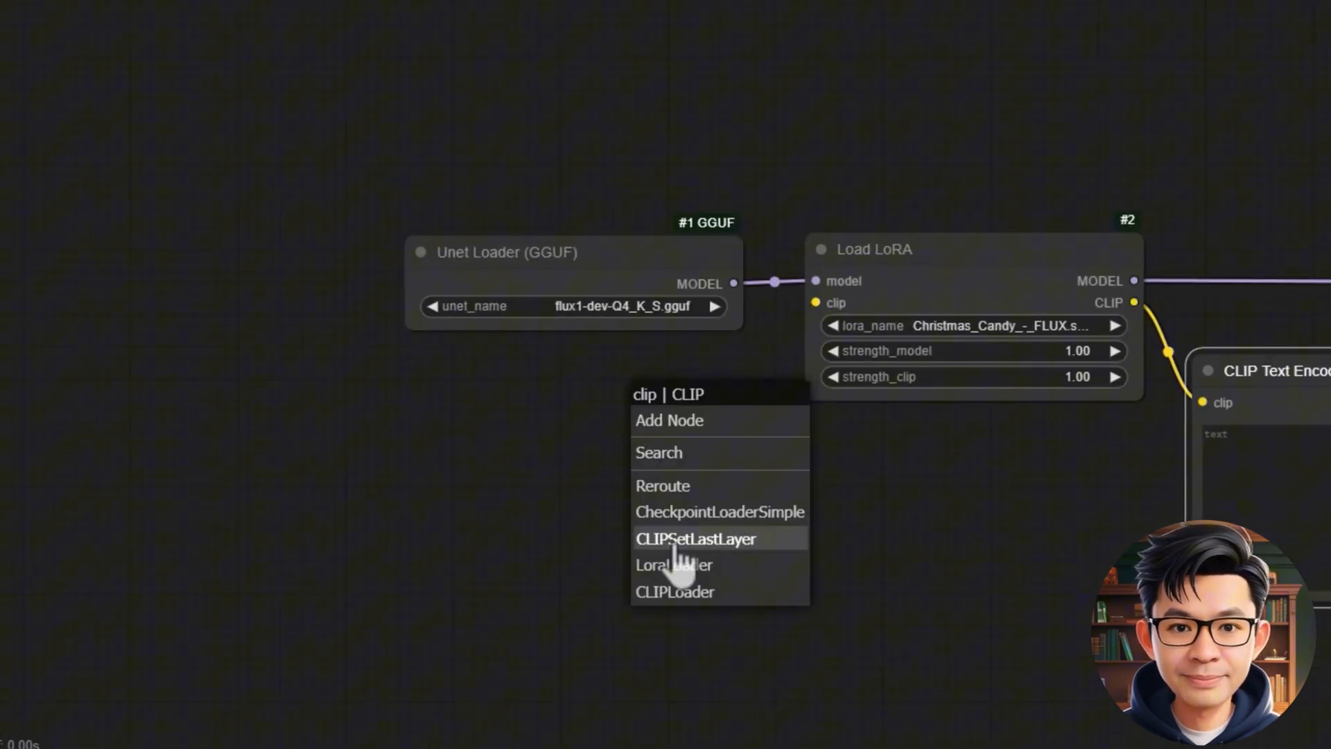
left_click(659, 453)
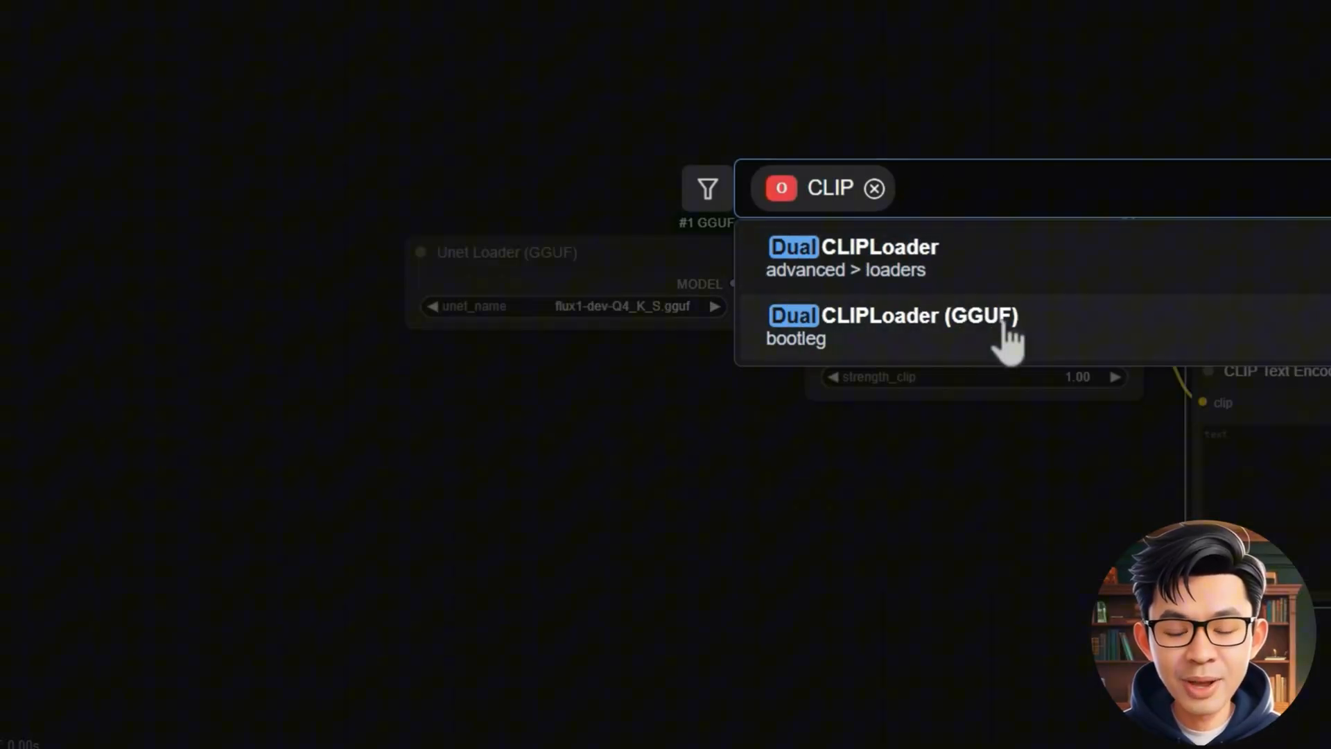
left_click(894, 315)
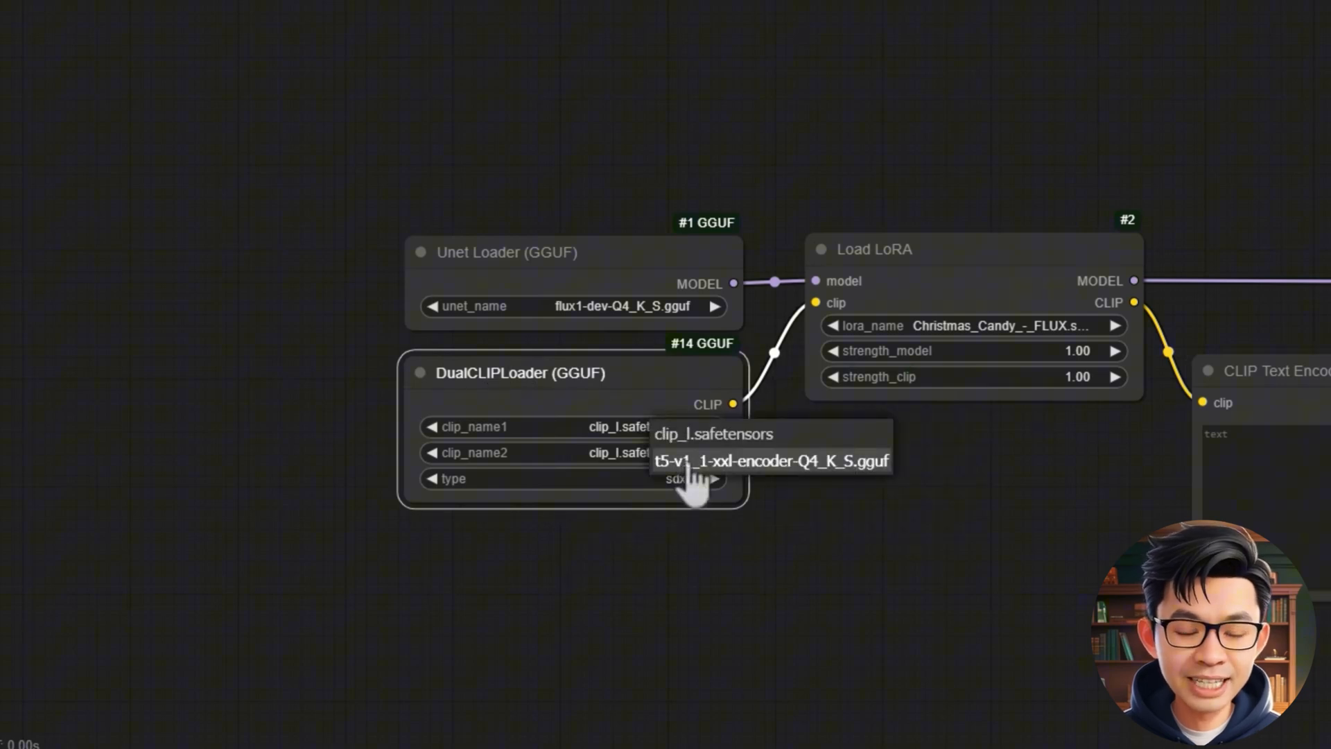
left_click(771, 461)
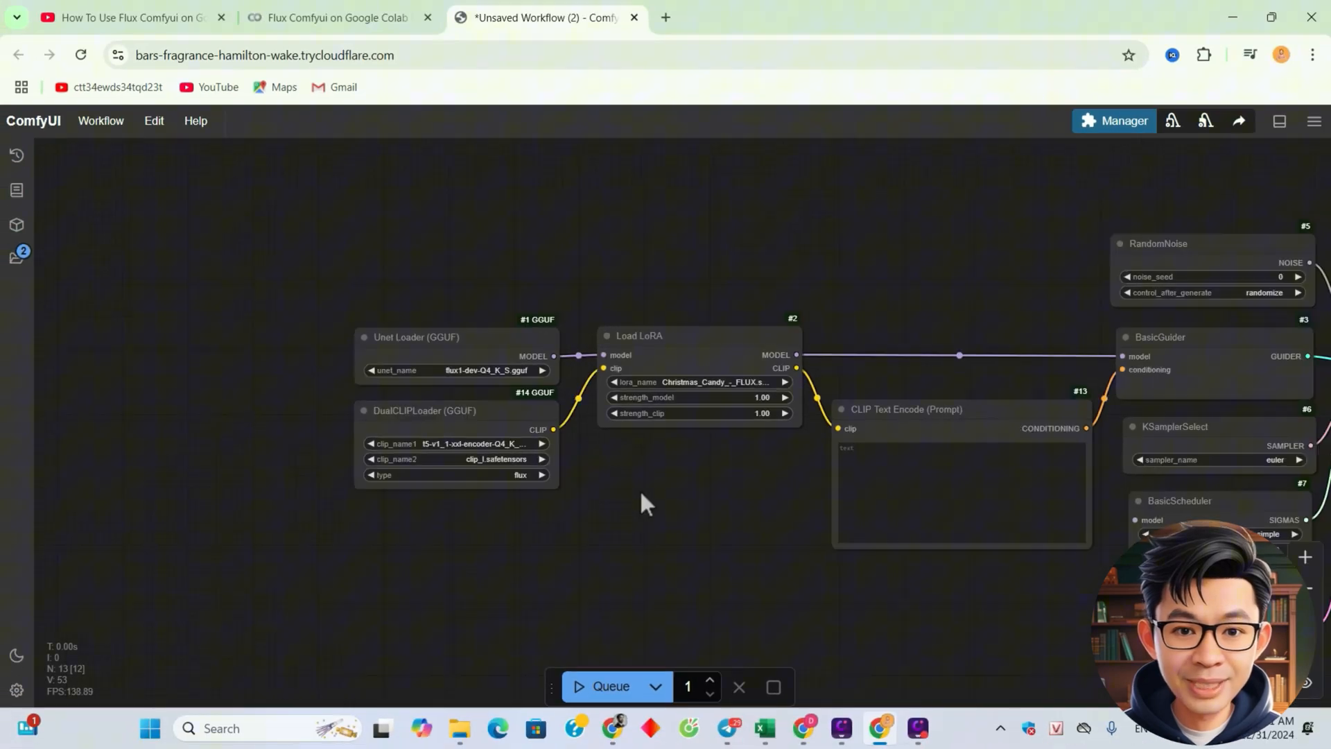
scroll("down", 3)
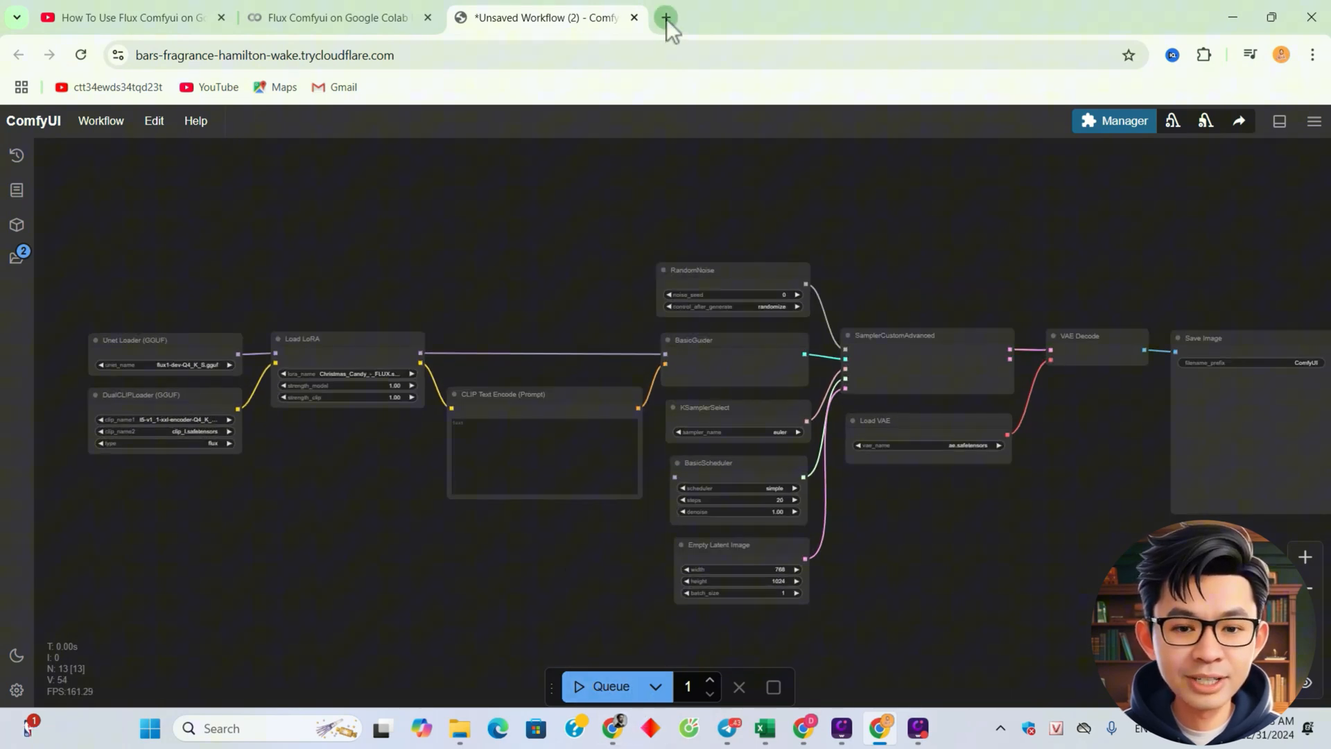
- Open Civitai's models catalogue in a new tab filtered to LoRA type and Flux.1 D base model
left_click(667, 16)
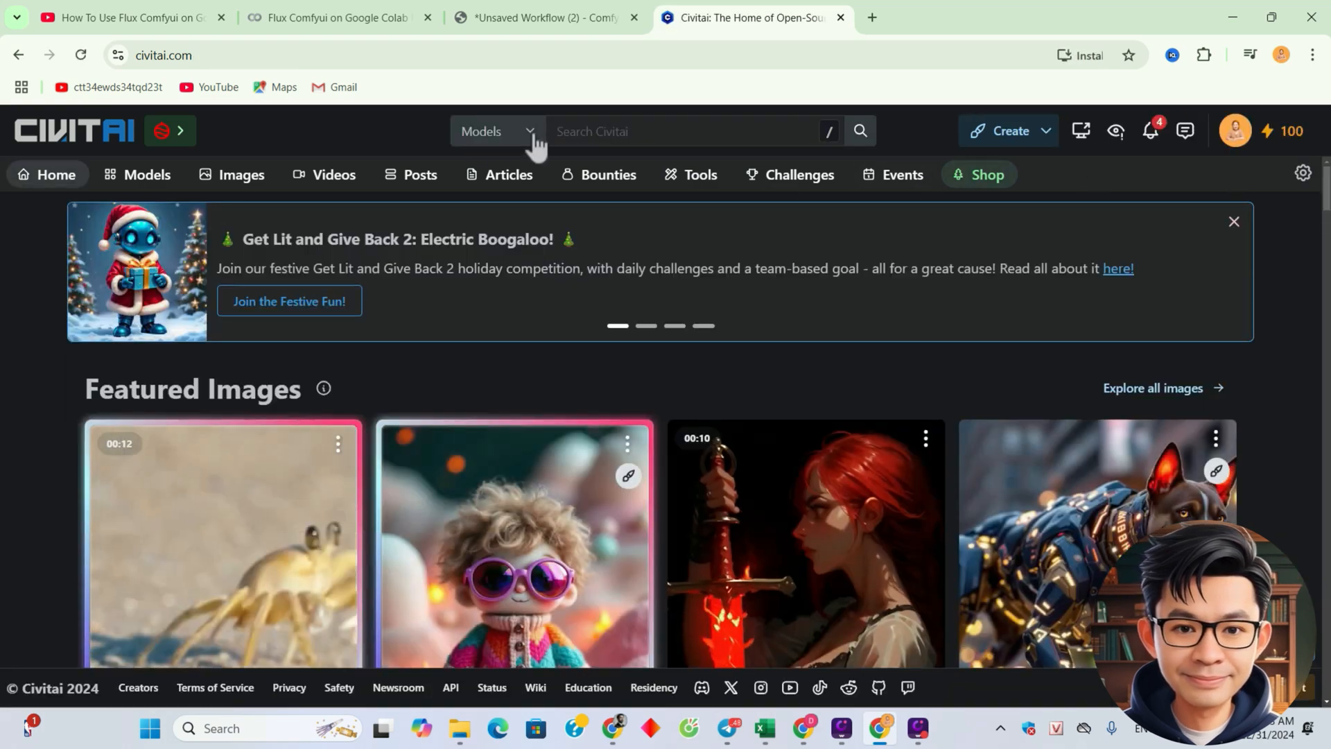
left_click(145, 175)
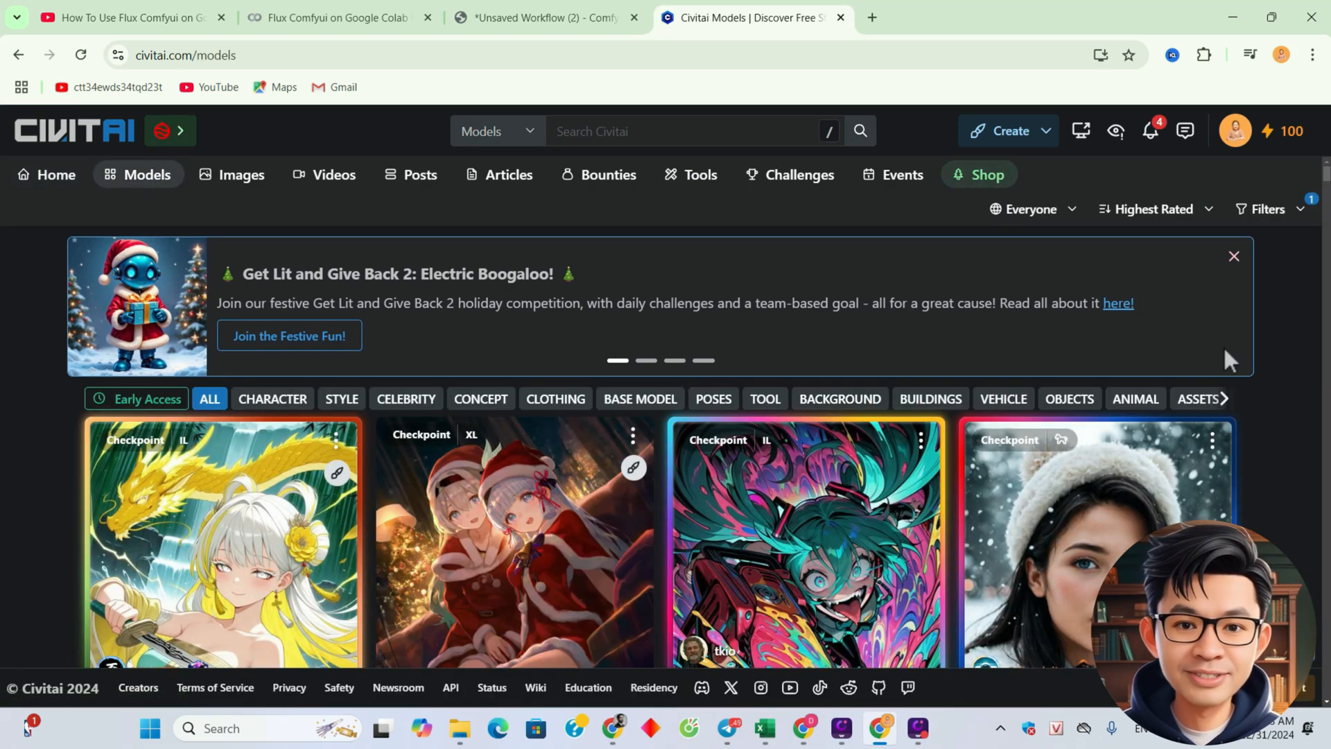
left_click(1269, 209)
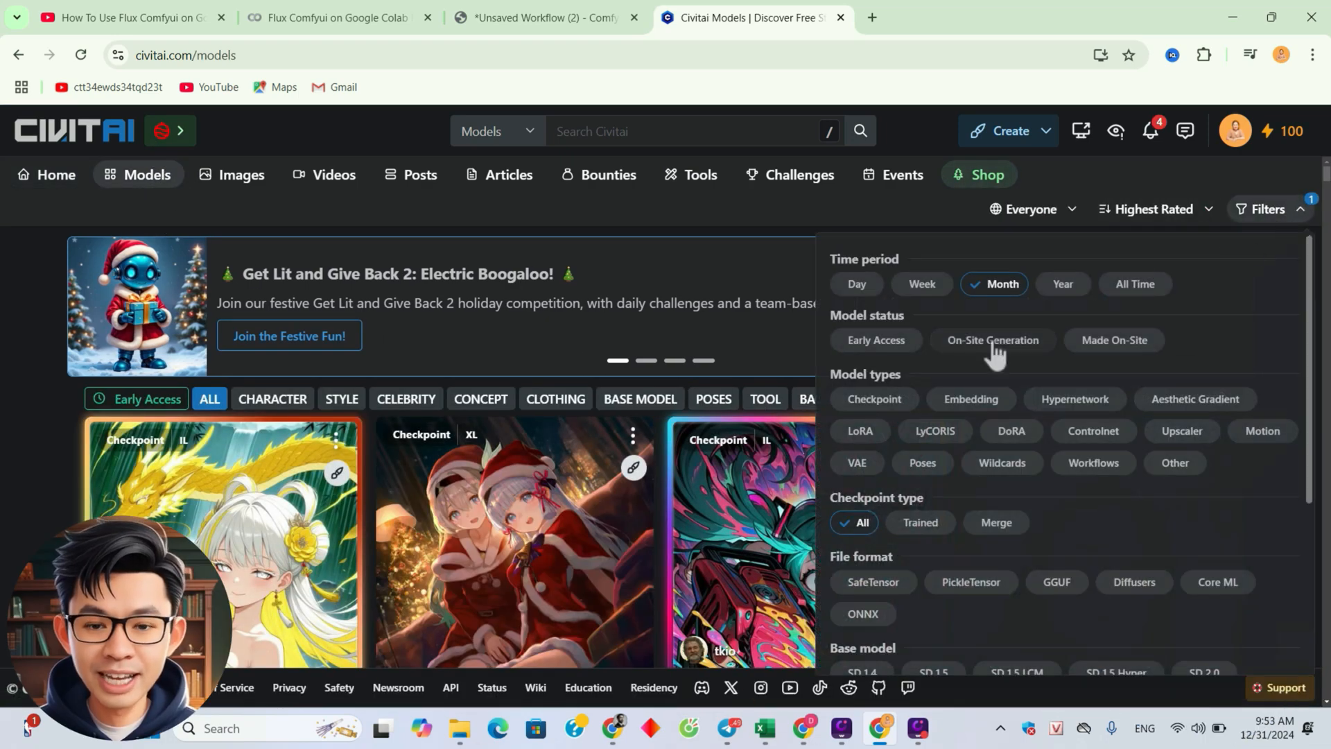
mouse_move(951, 552)
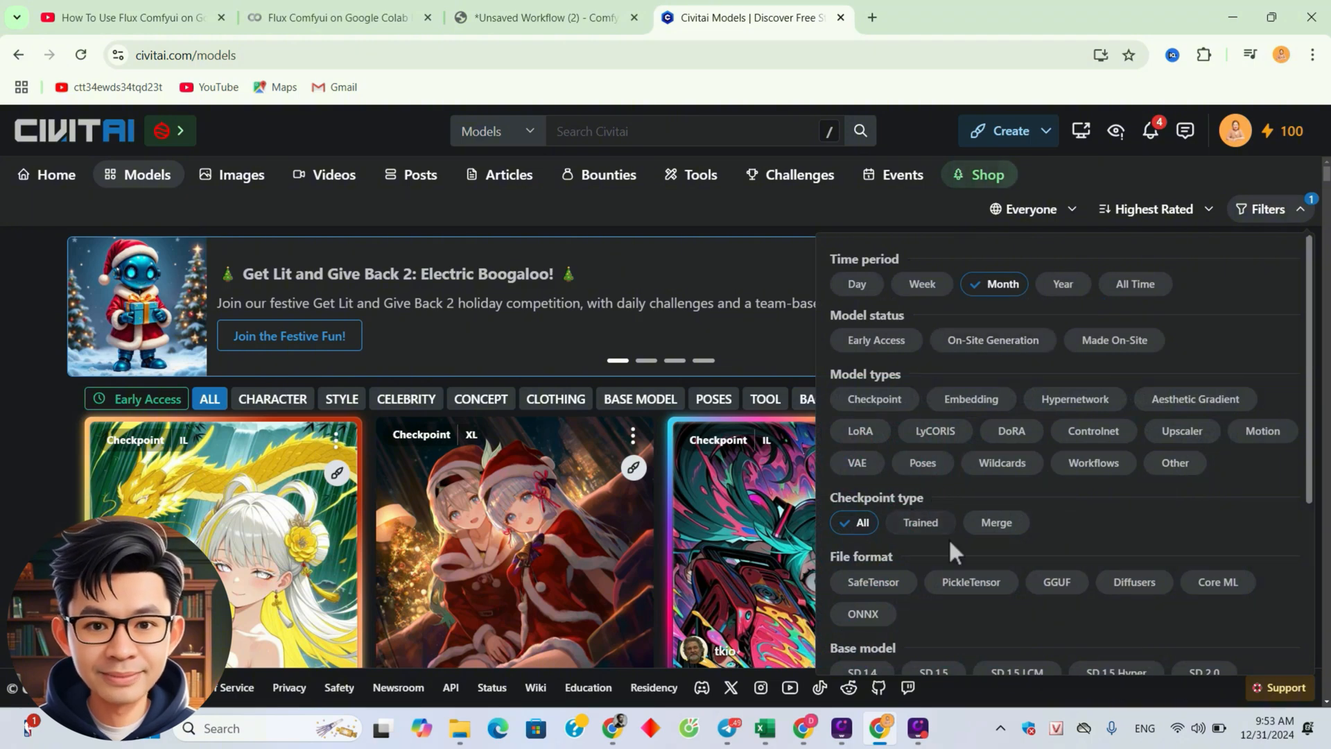
left_click(860, 430)
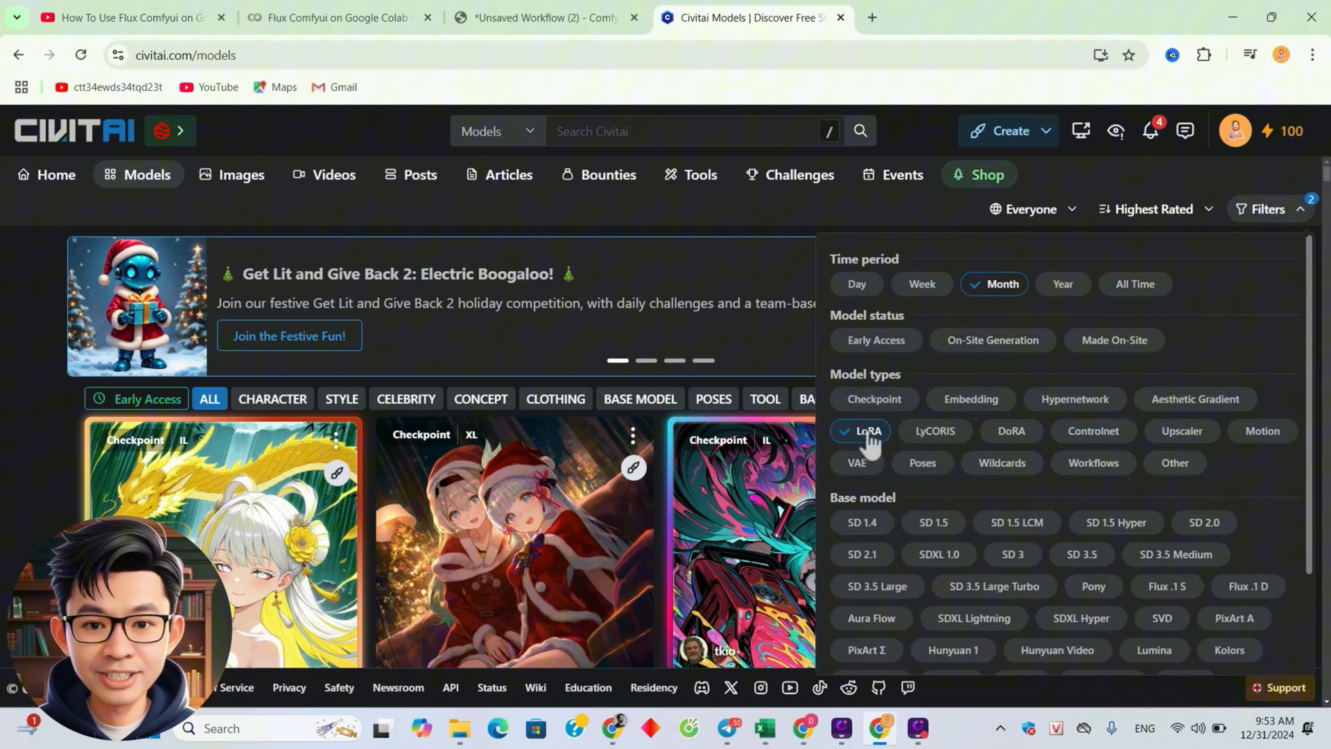
left_click(868, 430)
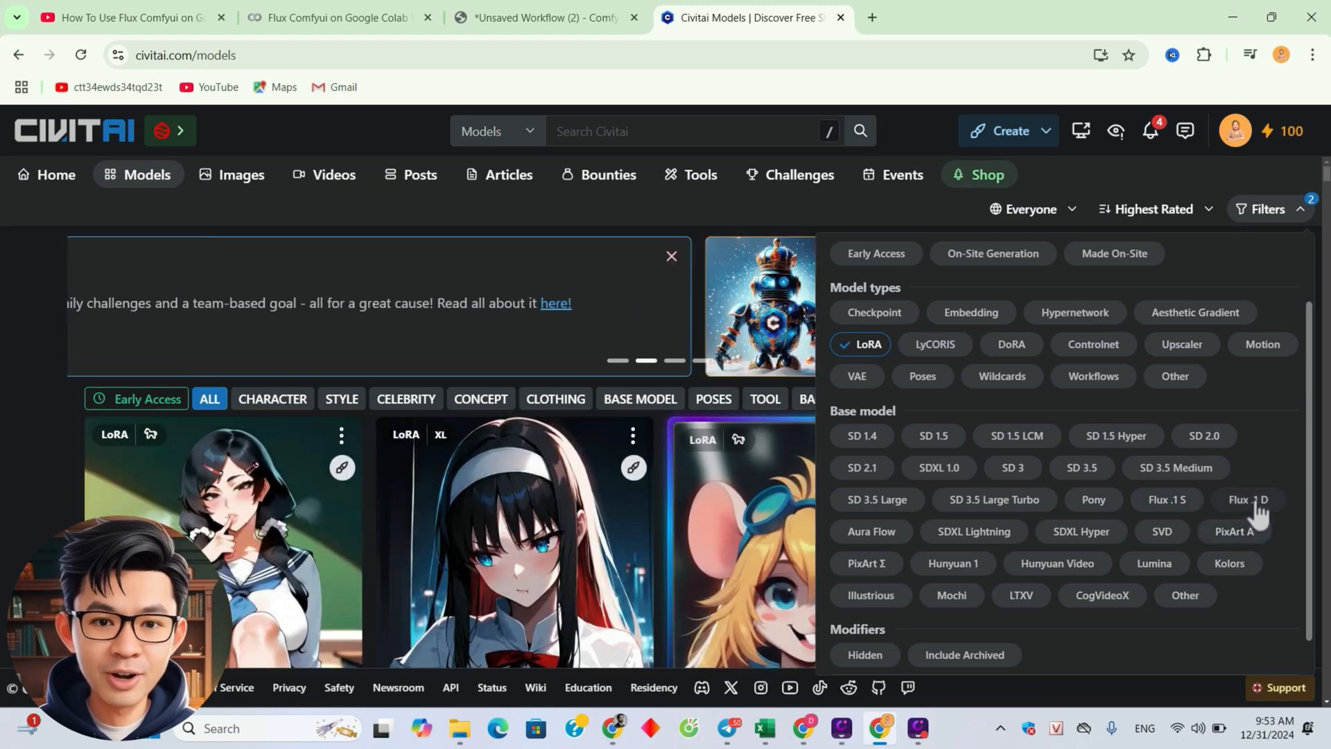
left_click(1247, 499)
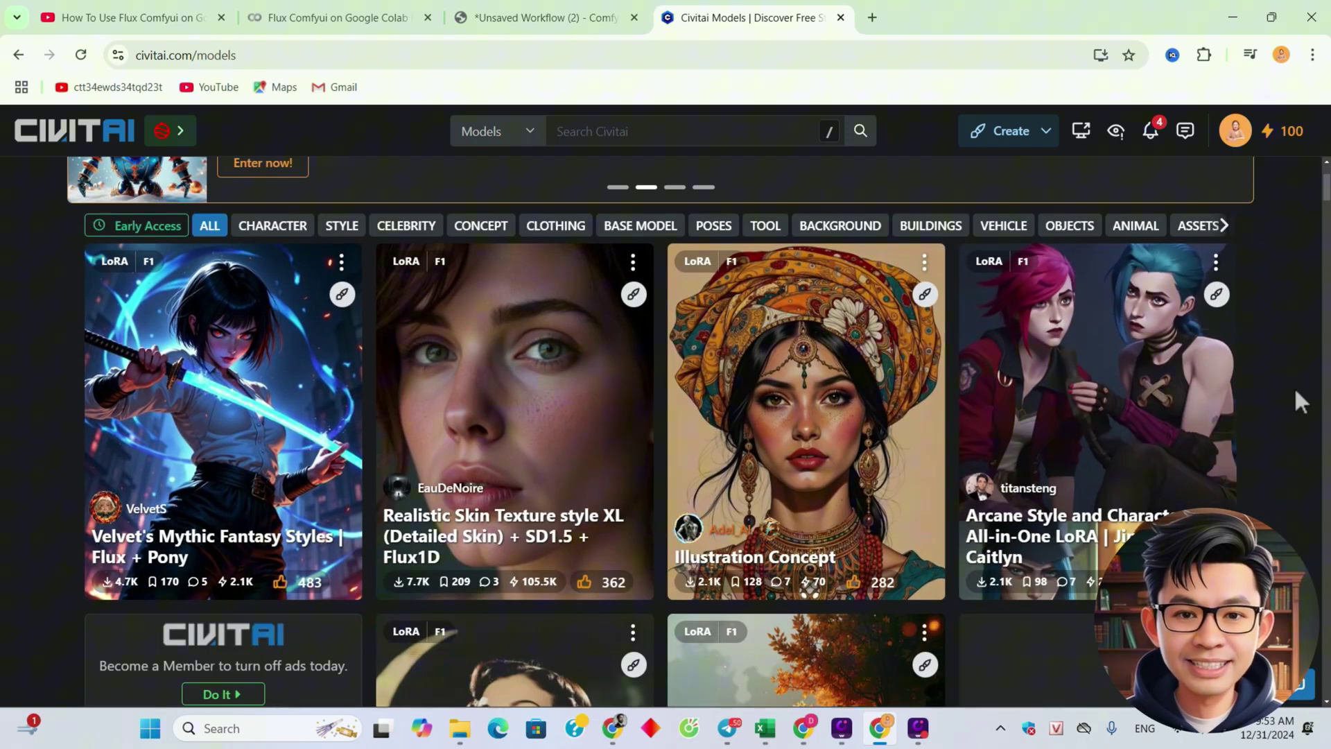
- Scroll through the filtered Flux LoRA results
scroll("down", 3)
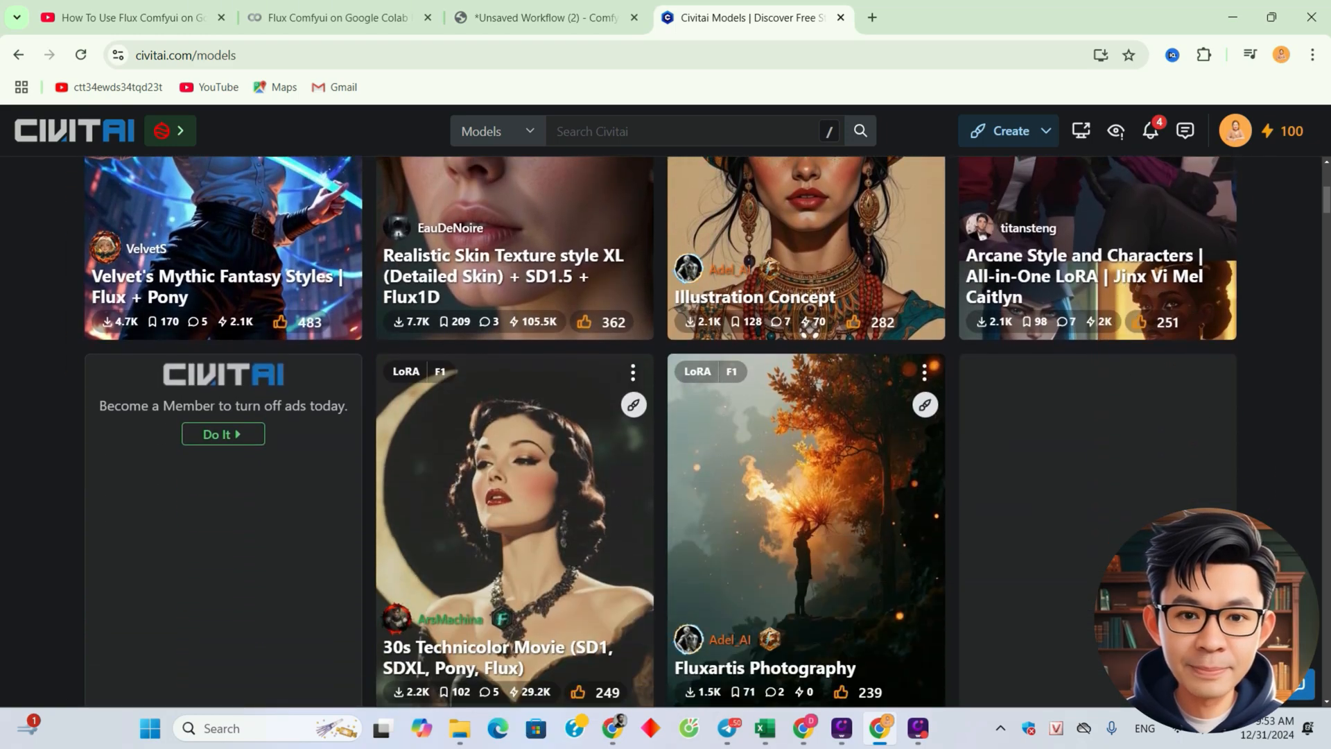
scroll("down", 3)
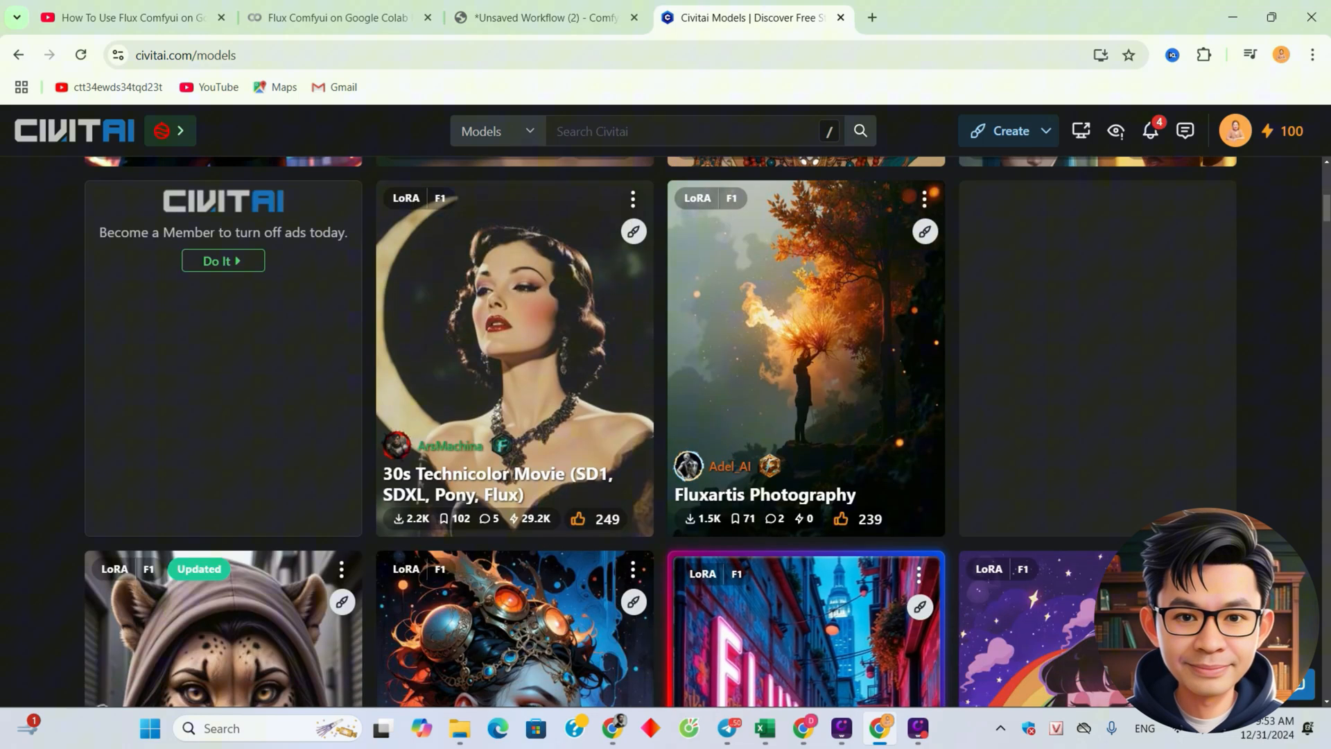
scroll("down", 3)
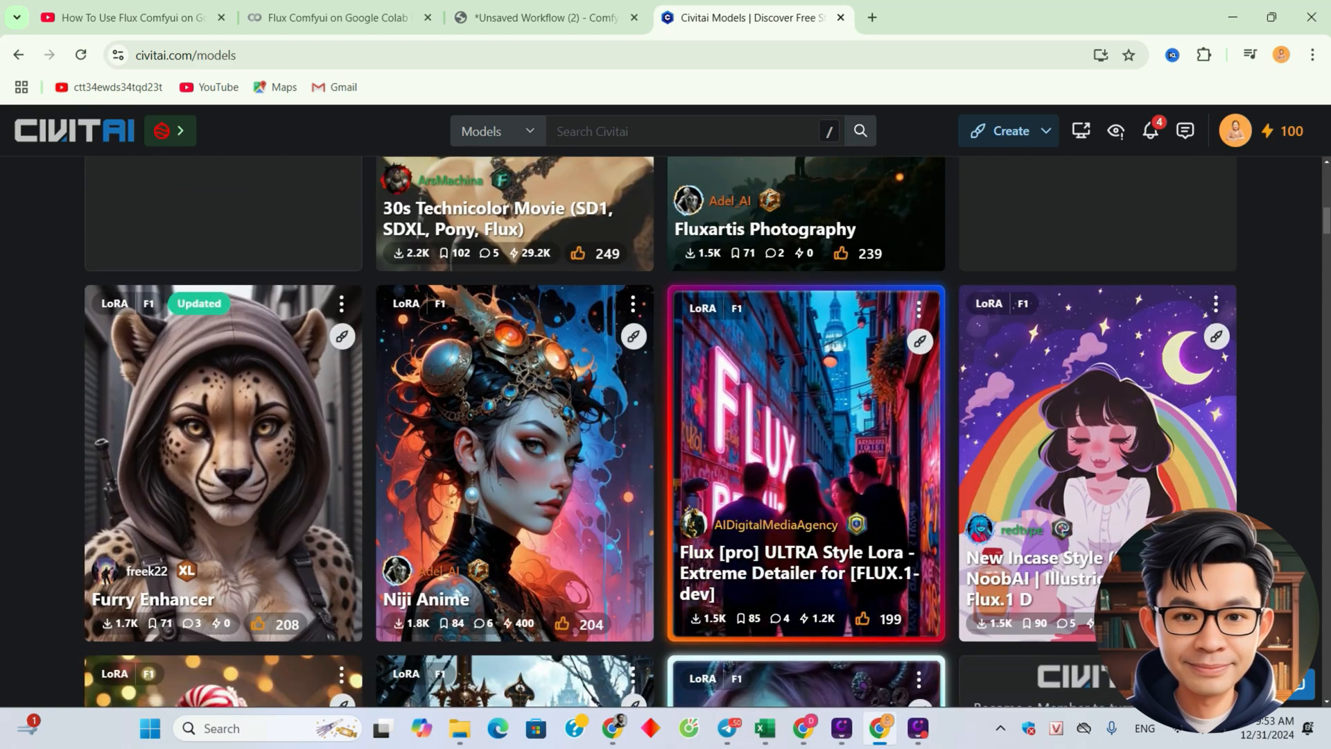
scroll("down", 3)
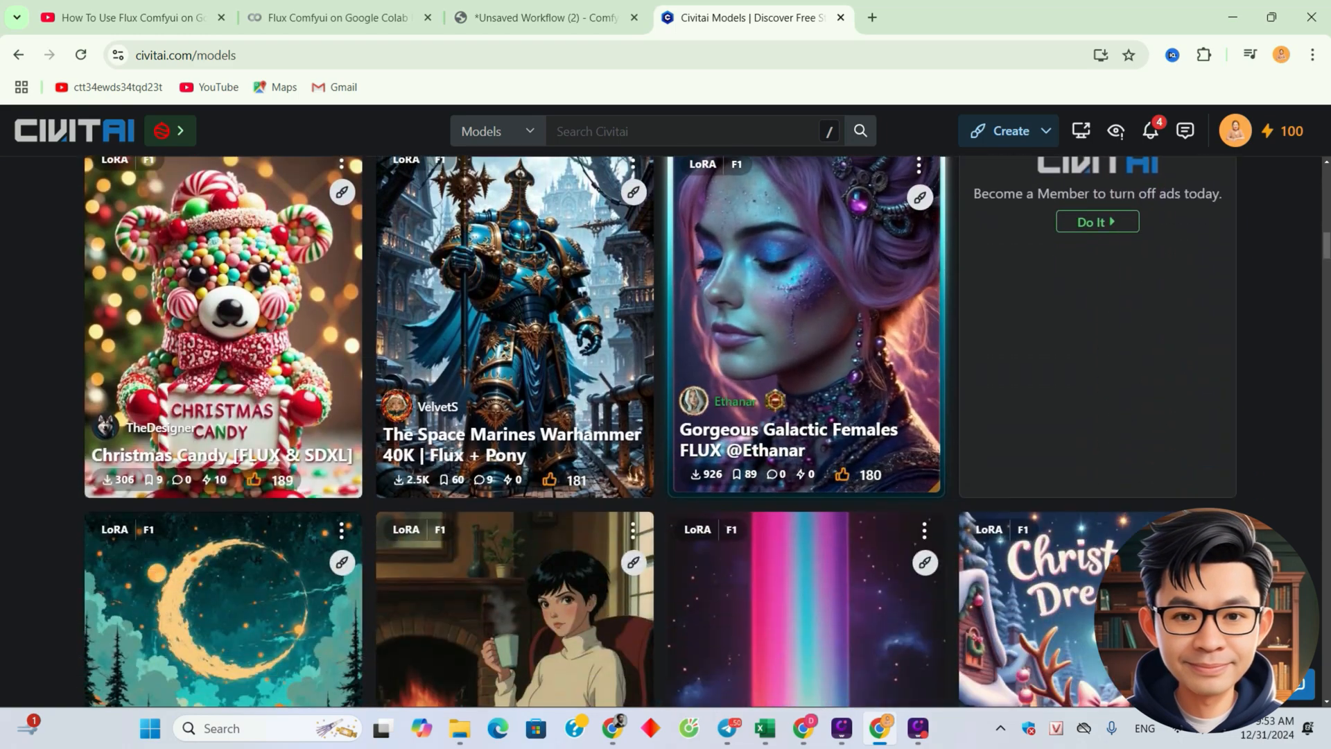
scroll("up", 3)
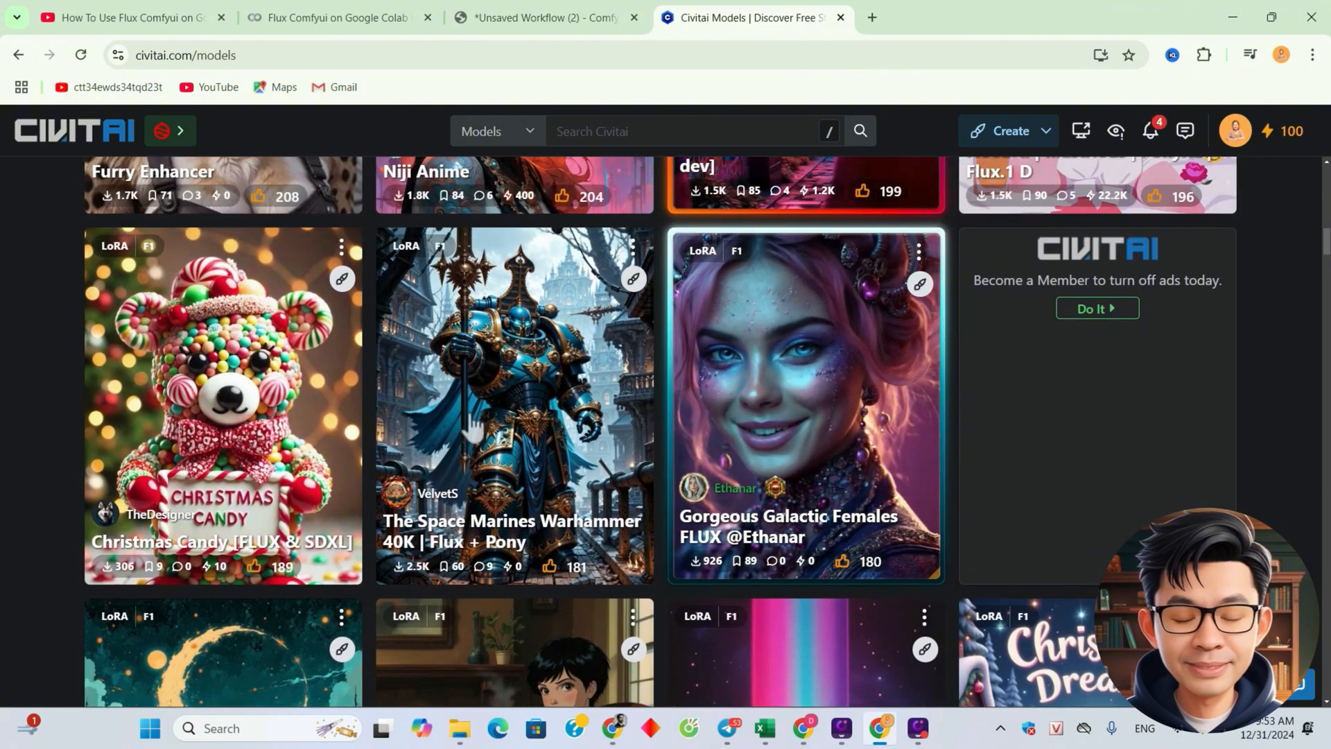
mouse_move(497, 399)
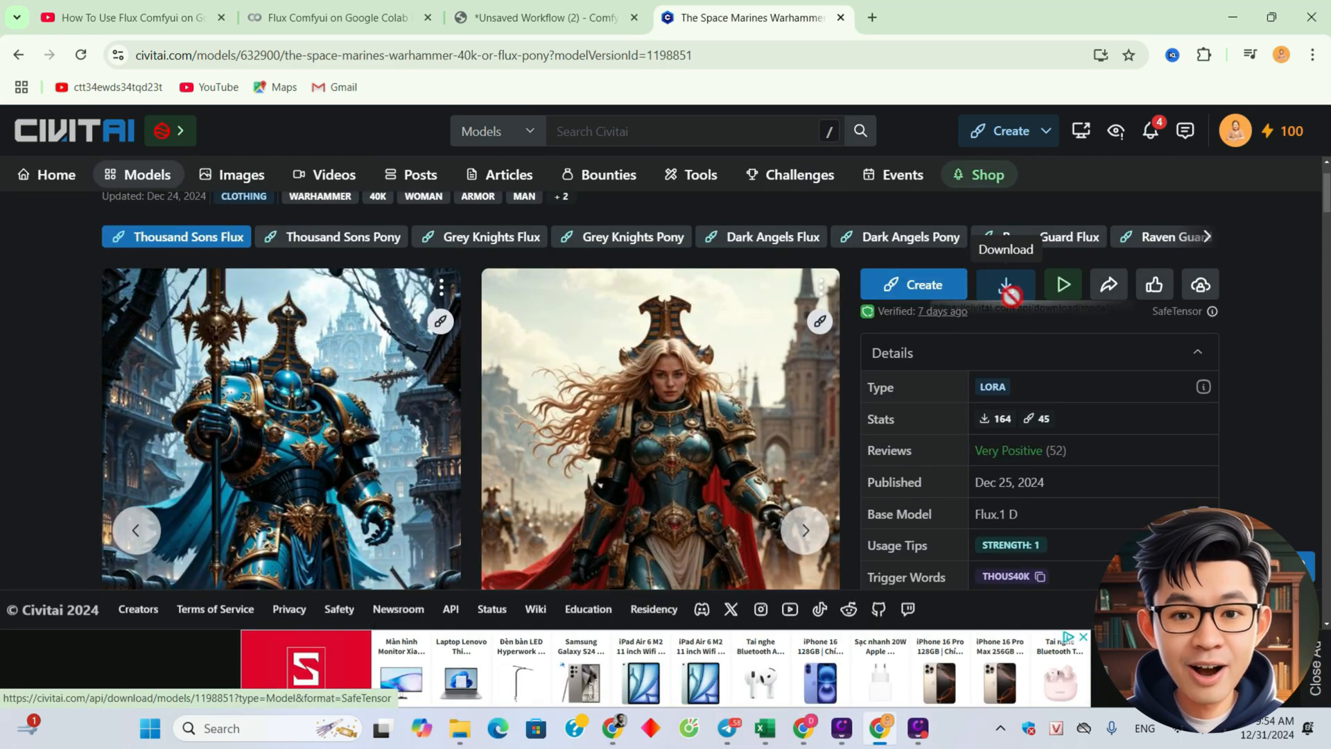
- Copy the Space Marines Warhammer 40K LoRA's download link address
right_click(1005, 284)
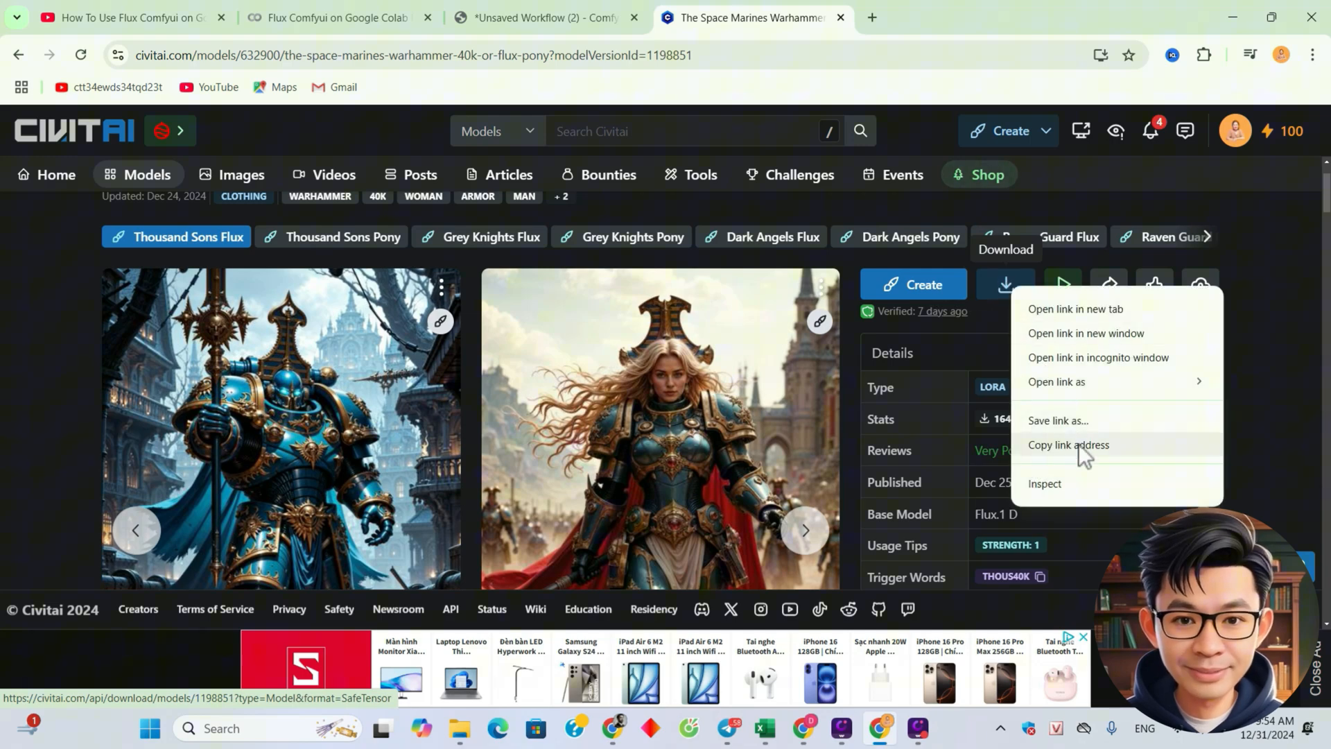
left_click(331, 16)
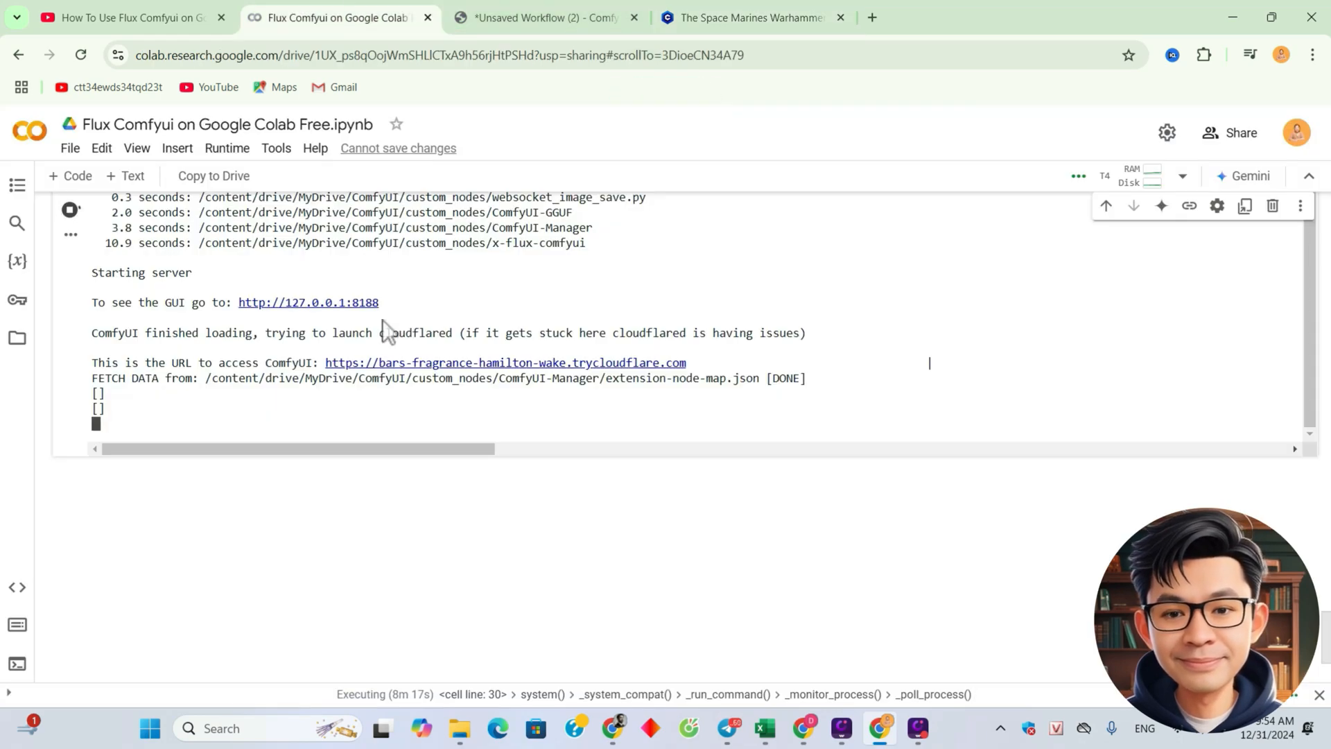
- Scroll the Colab notebook up to the Download Resources wget cell
scroll("up", 3)
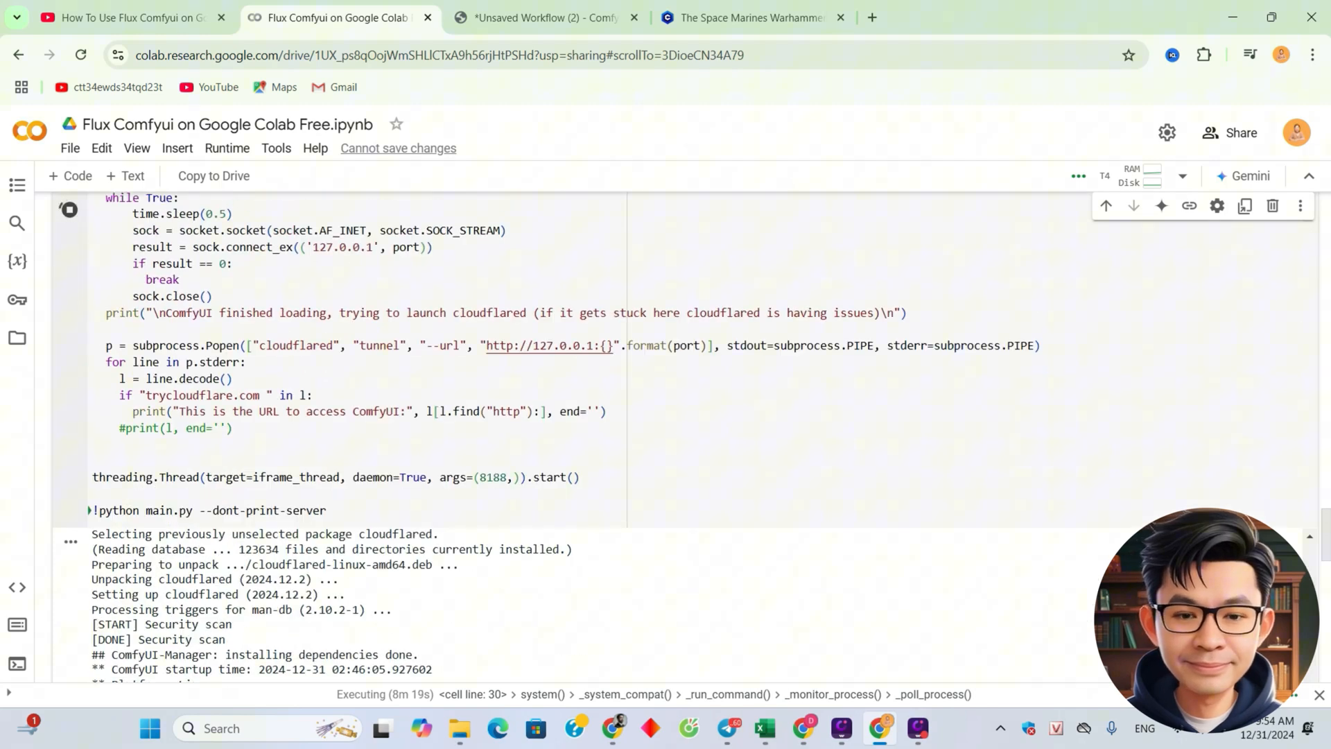
scroll("up", 3)
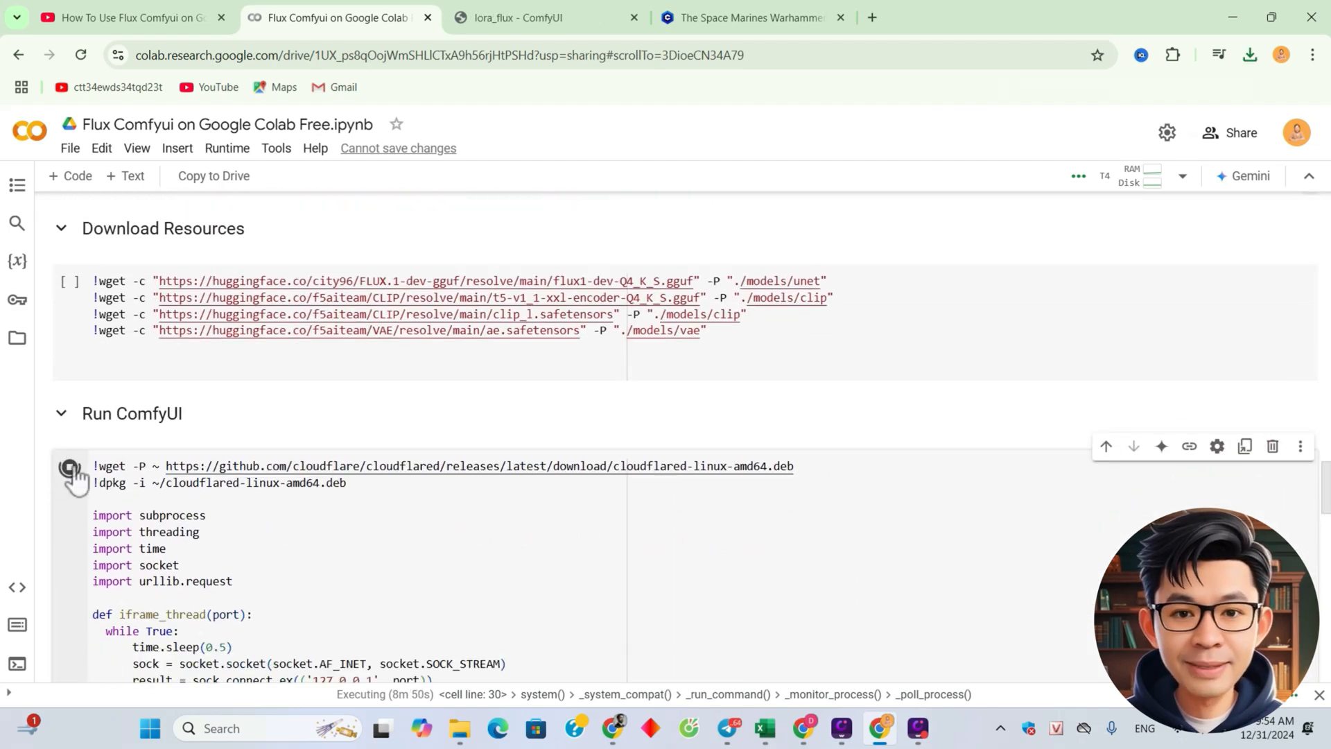
mouse_move(71, 467)
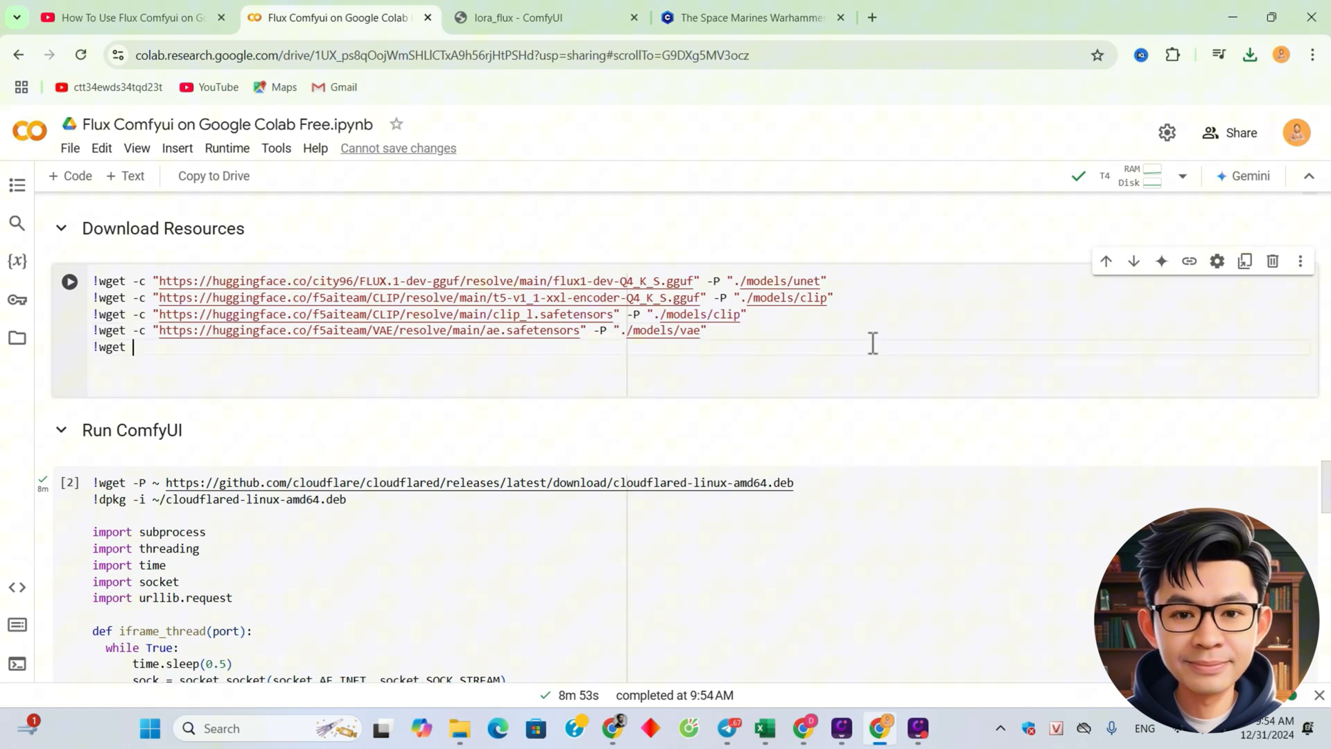
- Write a wget -c line fetching Civitai model 1198851 to ./models/loras/FluxThouS40k.safetensors with a &token= parameter
type("-c \"")
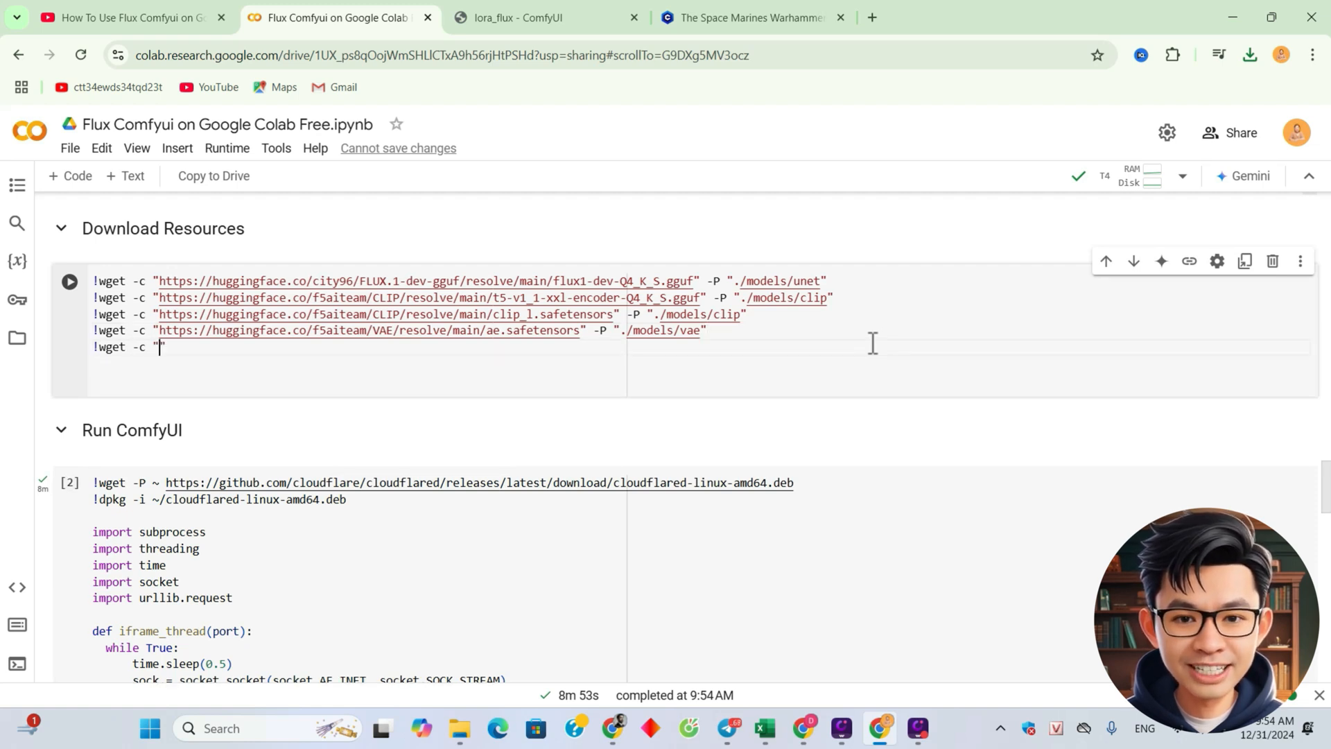
type("https://civitai.com/api/download/models/1198851?type=Model&format=SafeTensor")
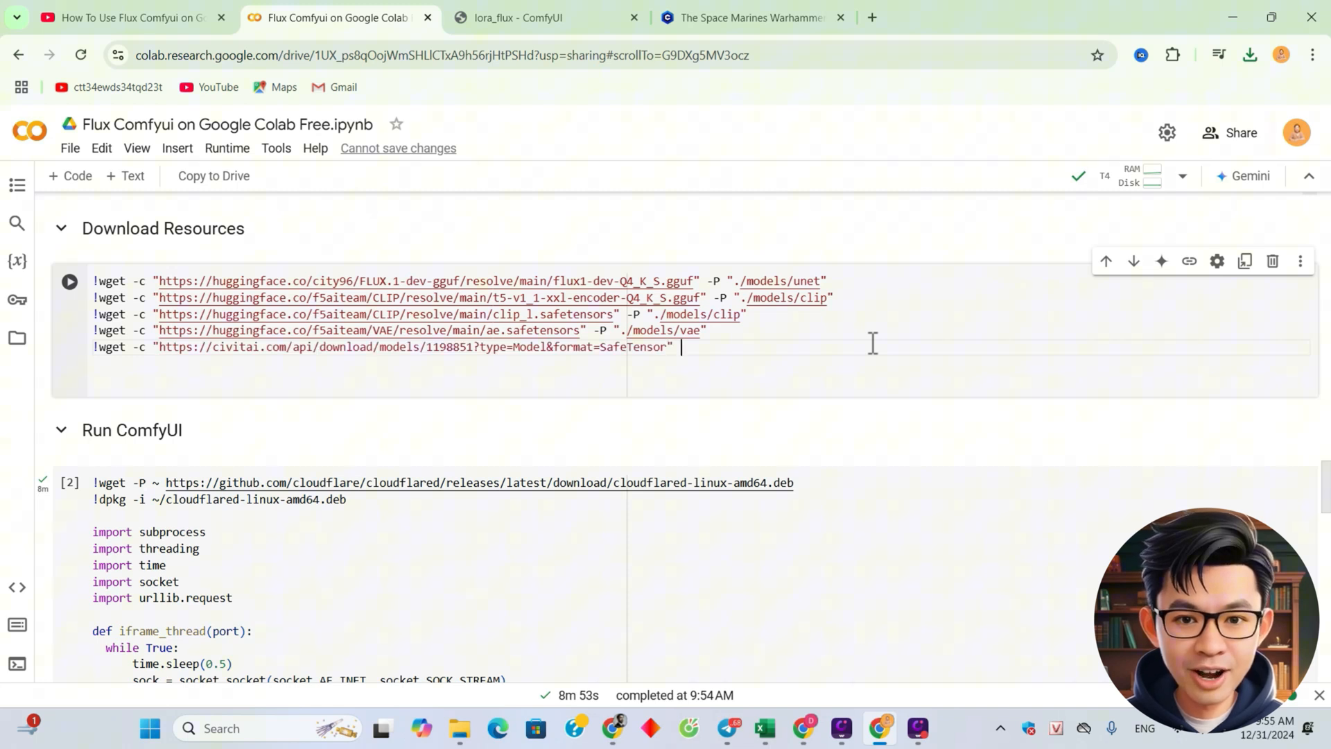
type("-O")
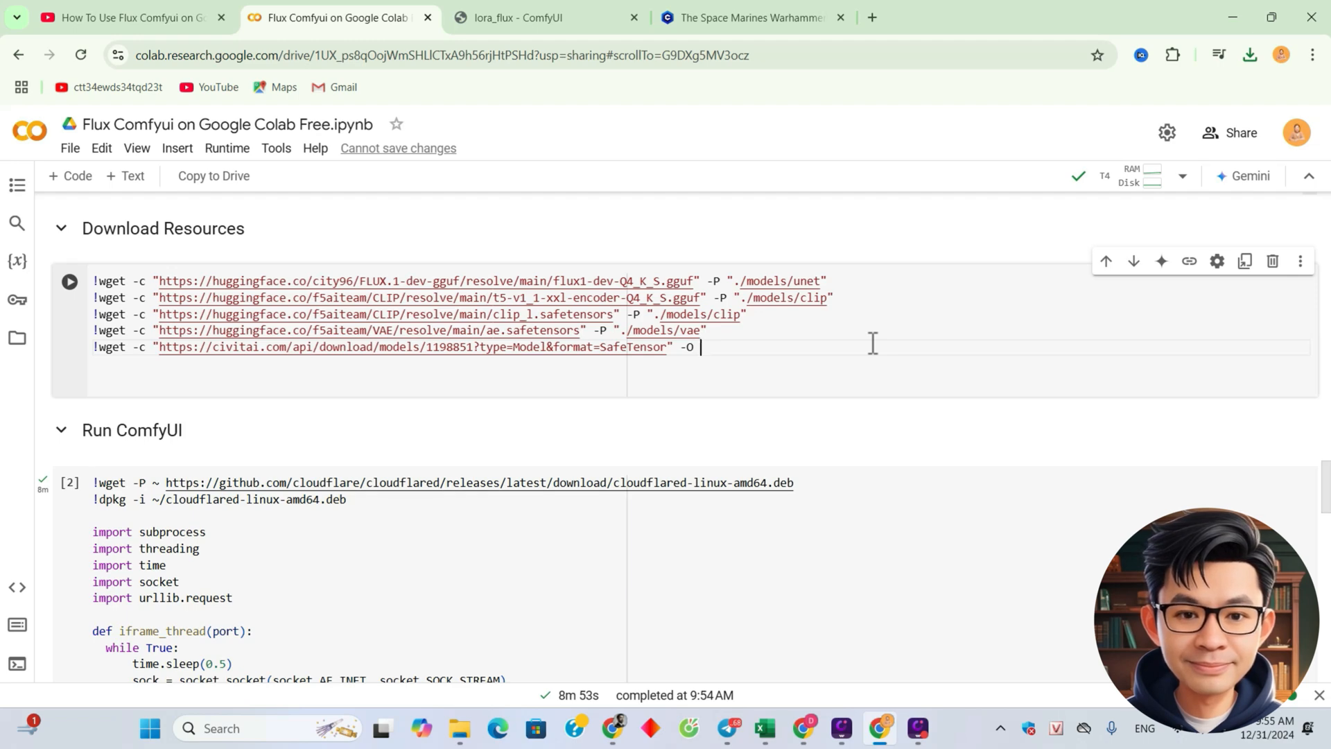
type(".m")
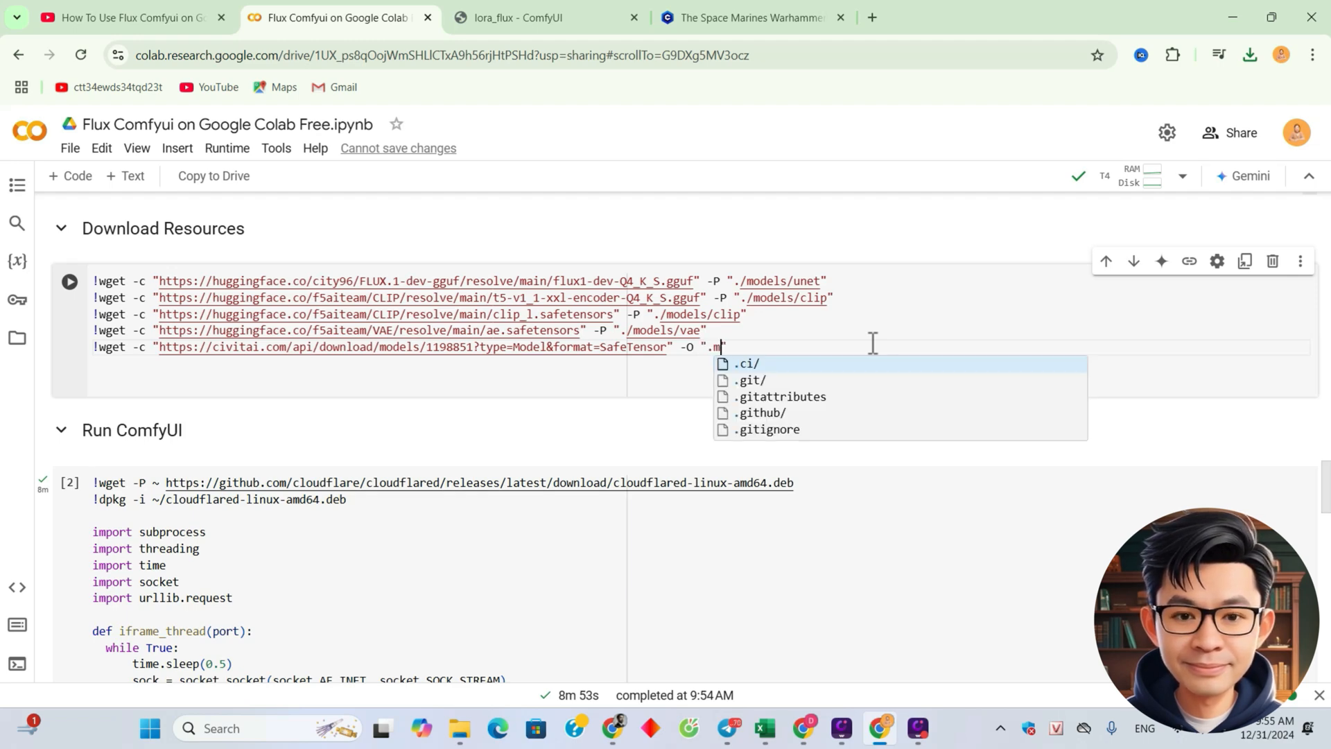
type("odels/lo")
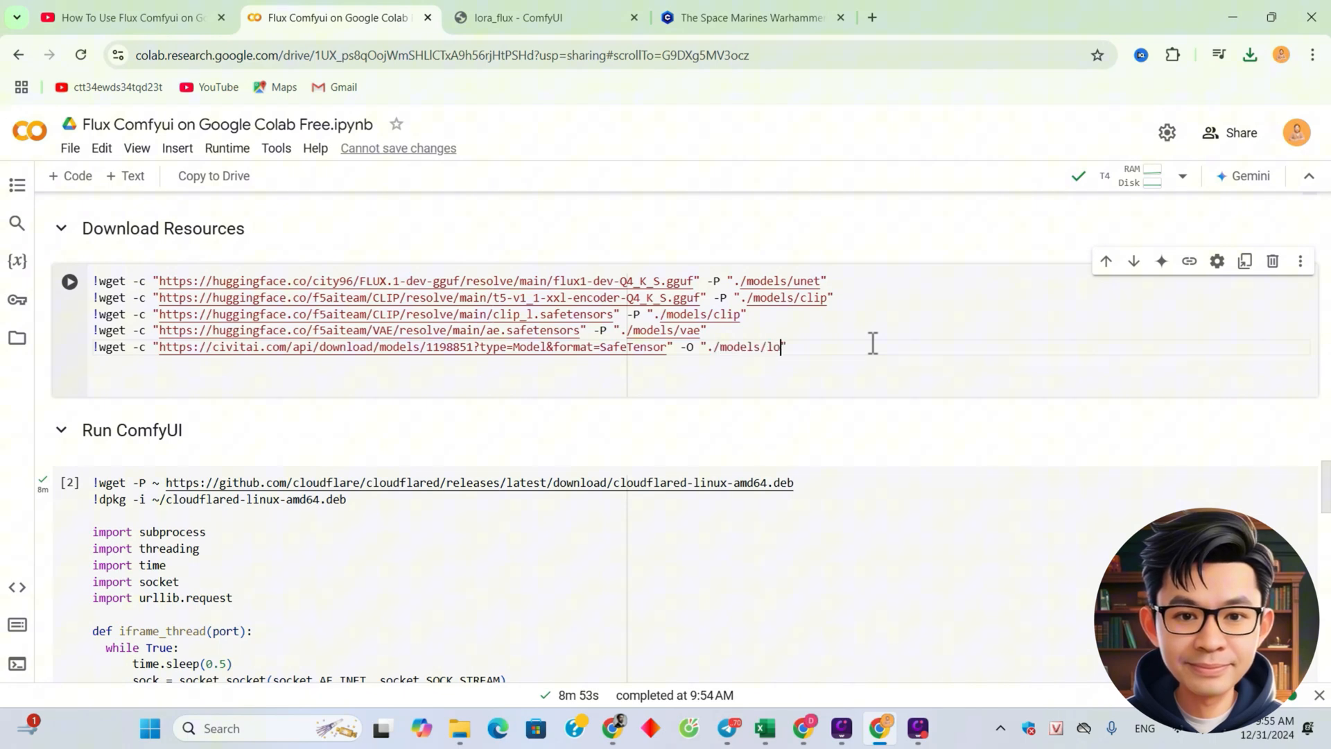
type("ras/")
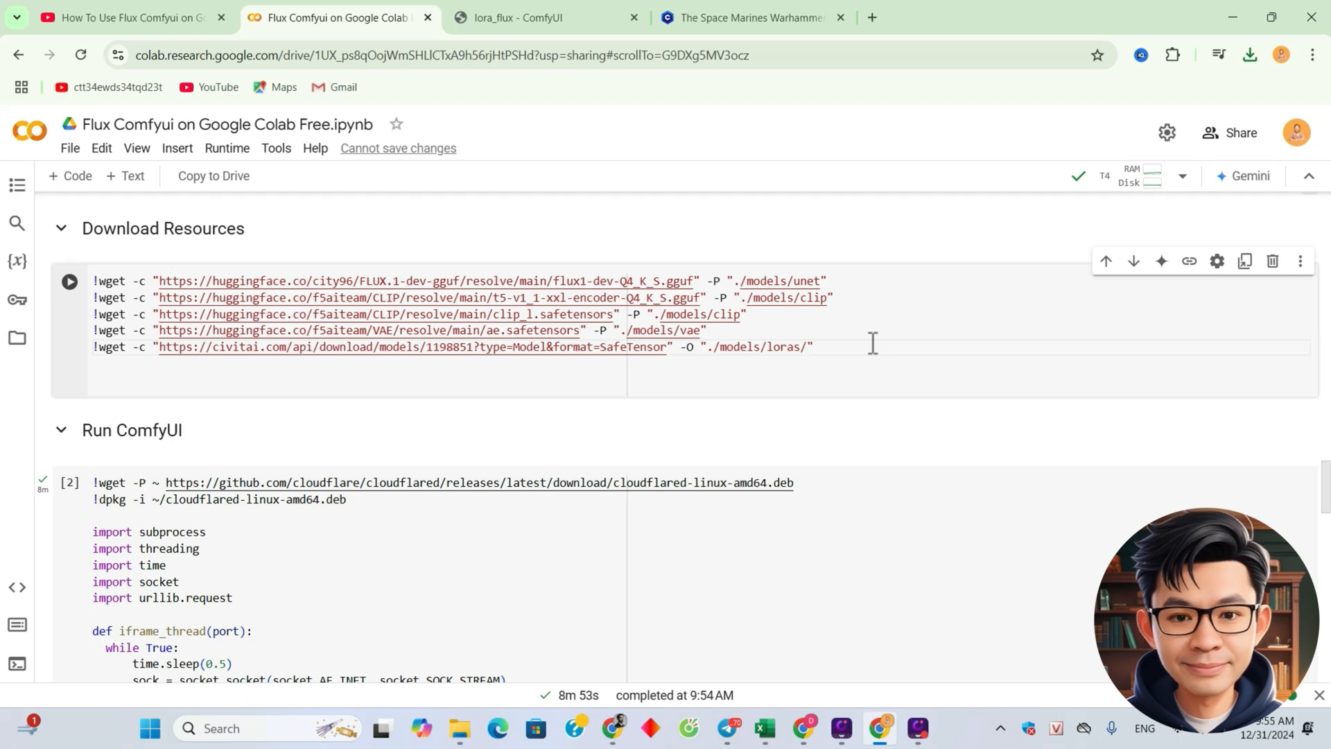
type("FluxThouS40k.safetensors")
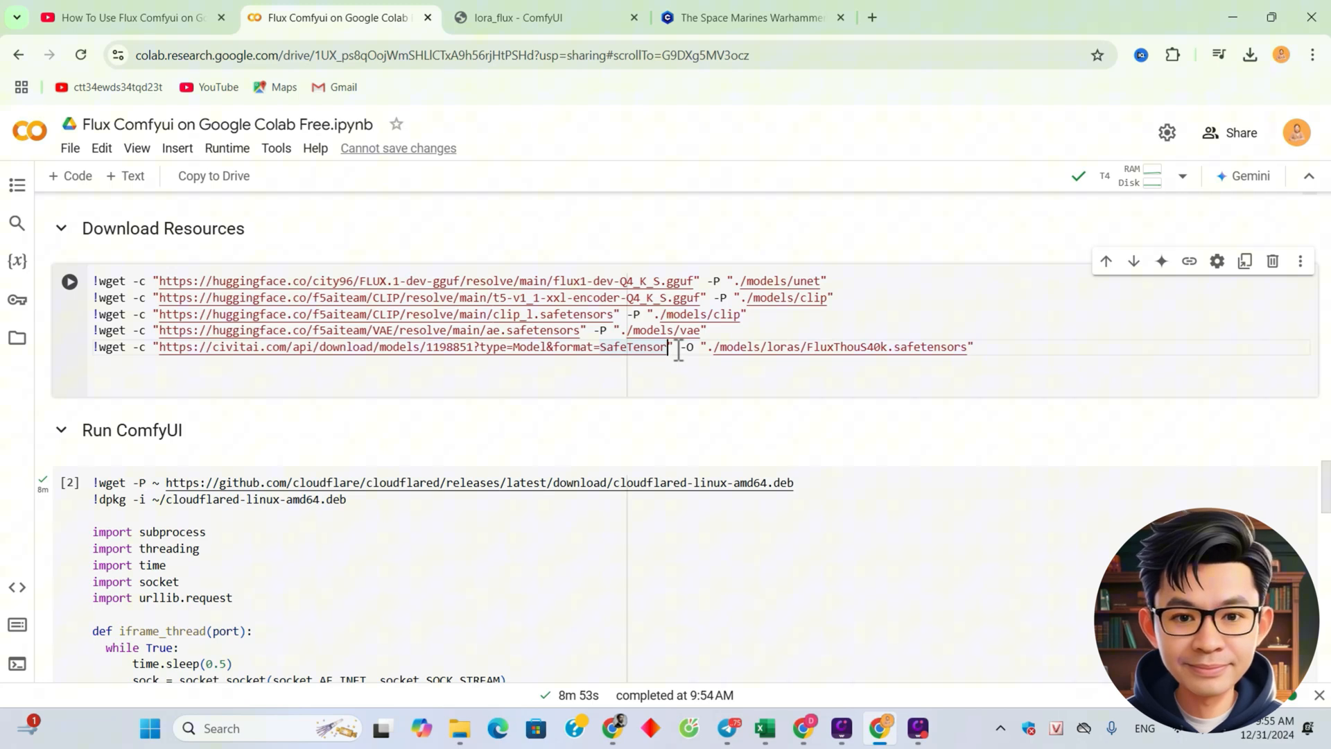
type("&token=")
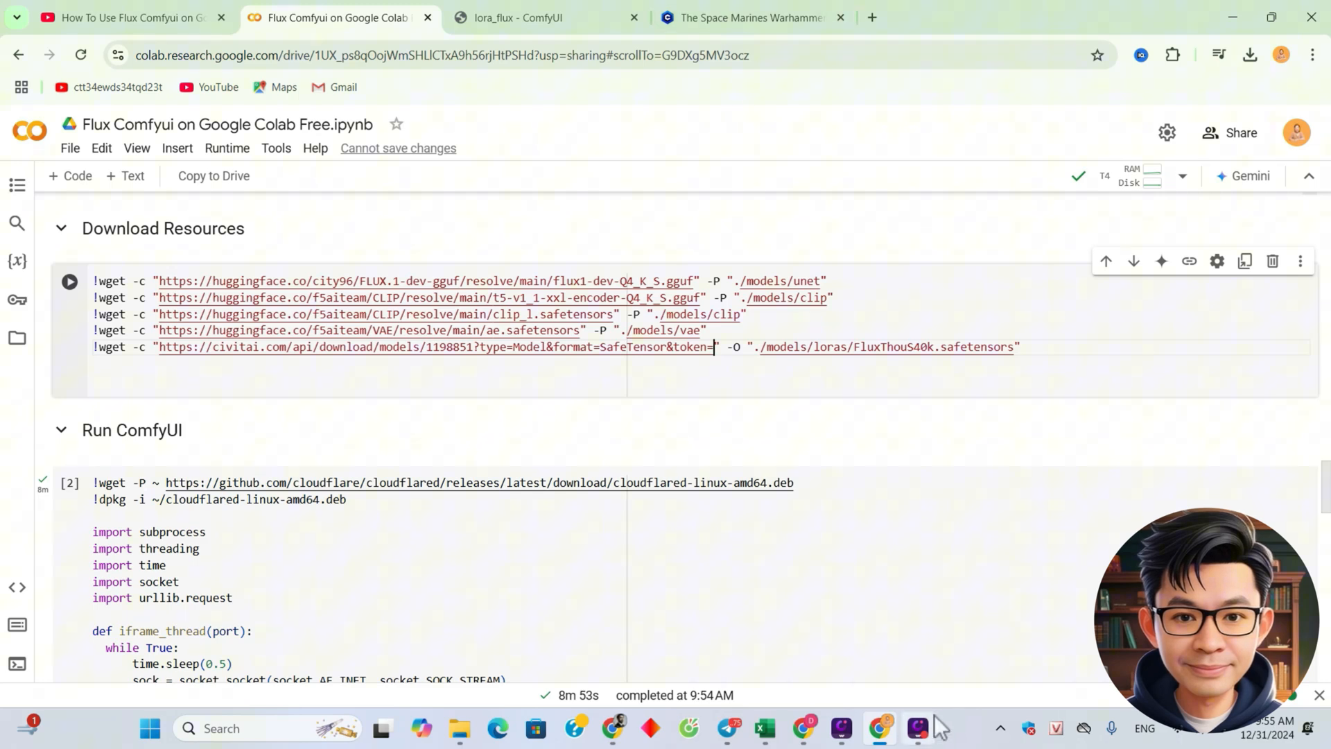
- Reach the API Keys section of the Civitai account settings
left_click(750, 17)
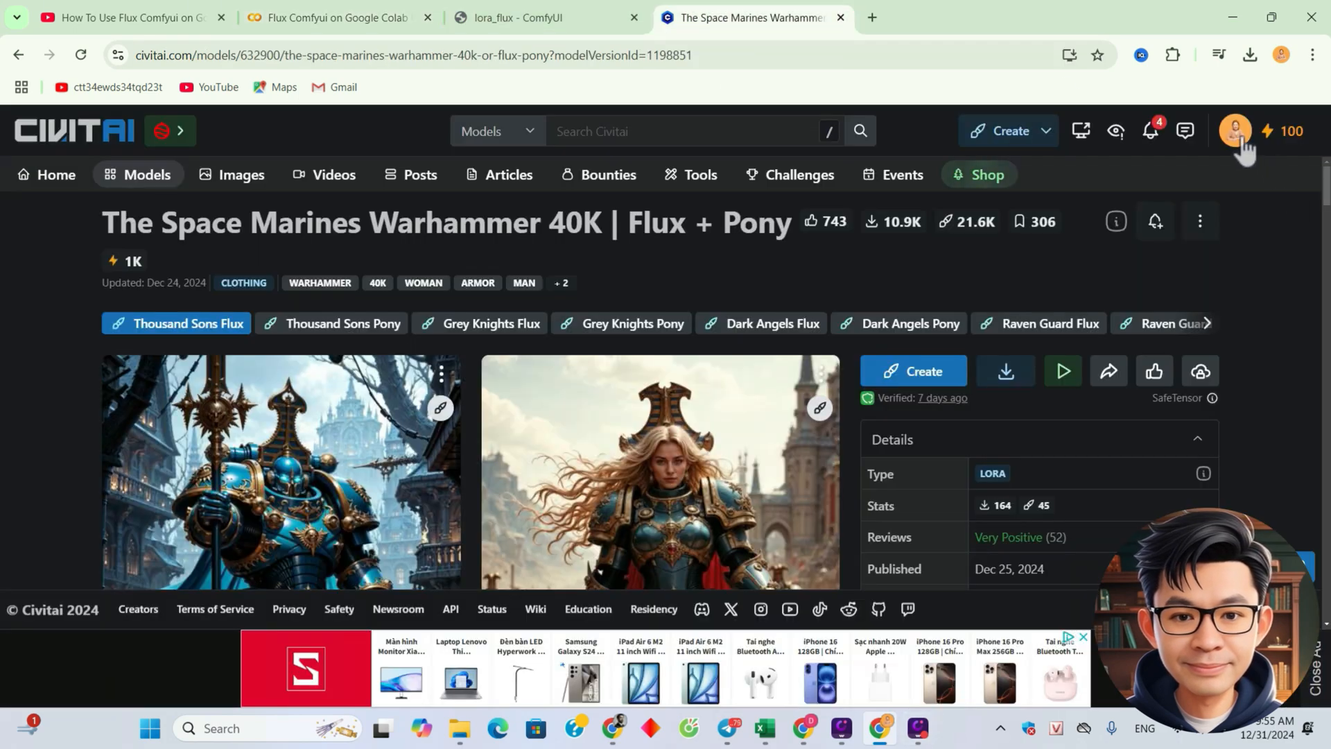
left_click(1235, 130)
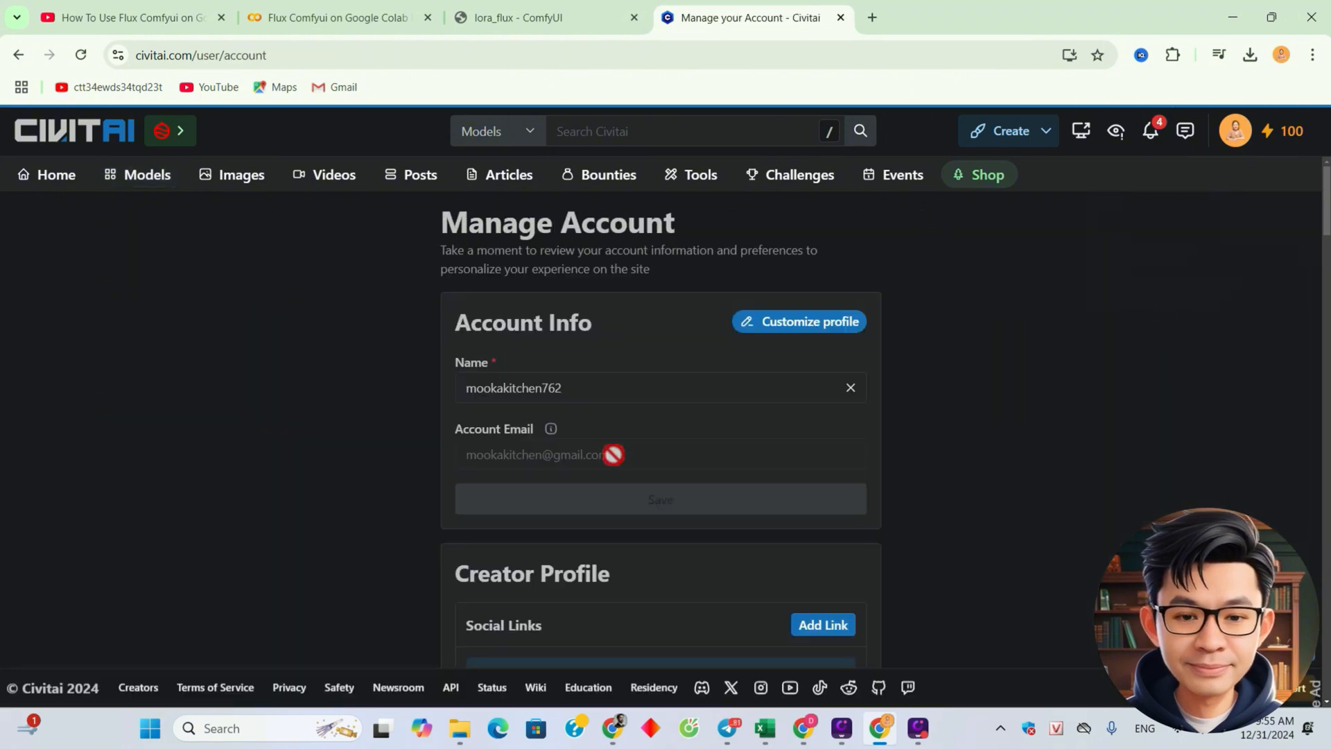
scroll("down", 3)
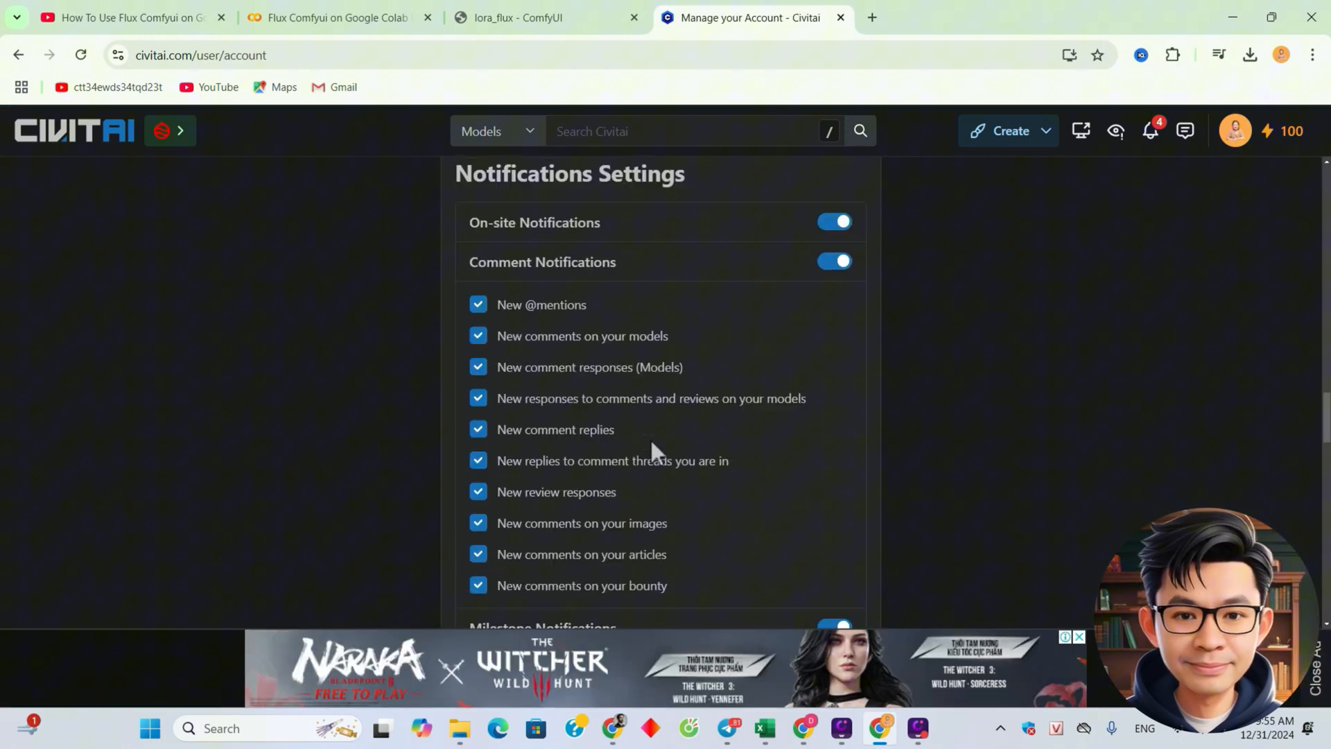
scroll("down", 3)
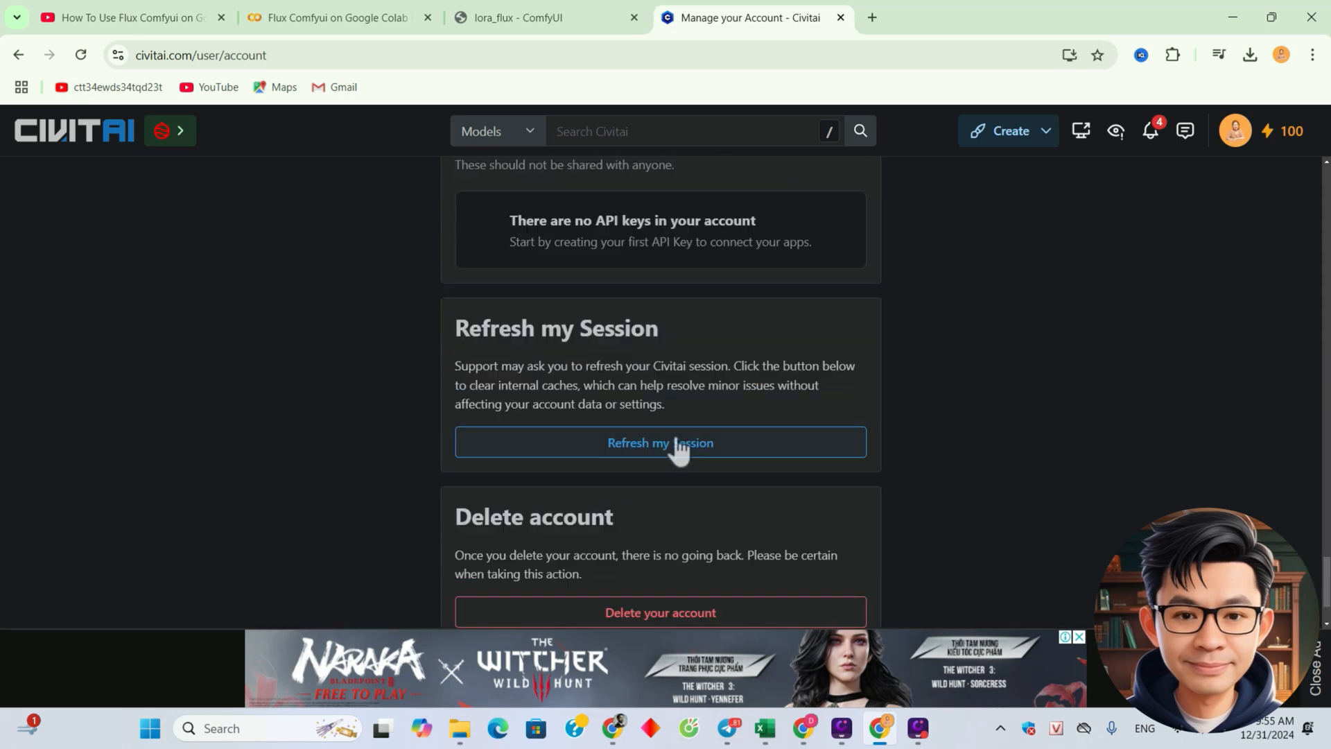
- Create a Civitai API key named 'api' and copy the generated key
left_click(813, 348)
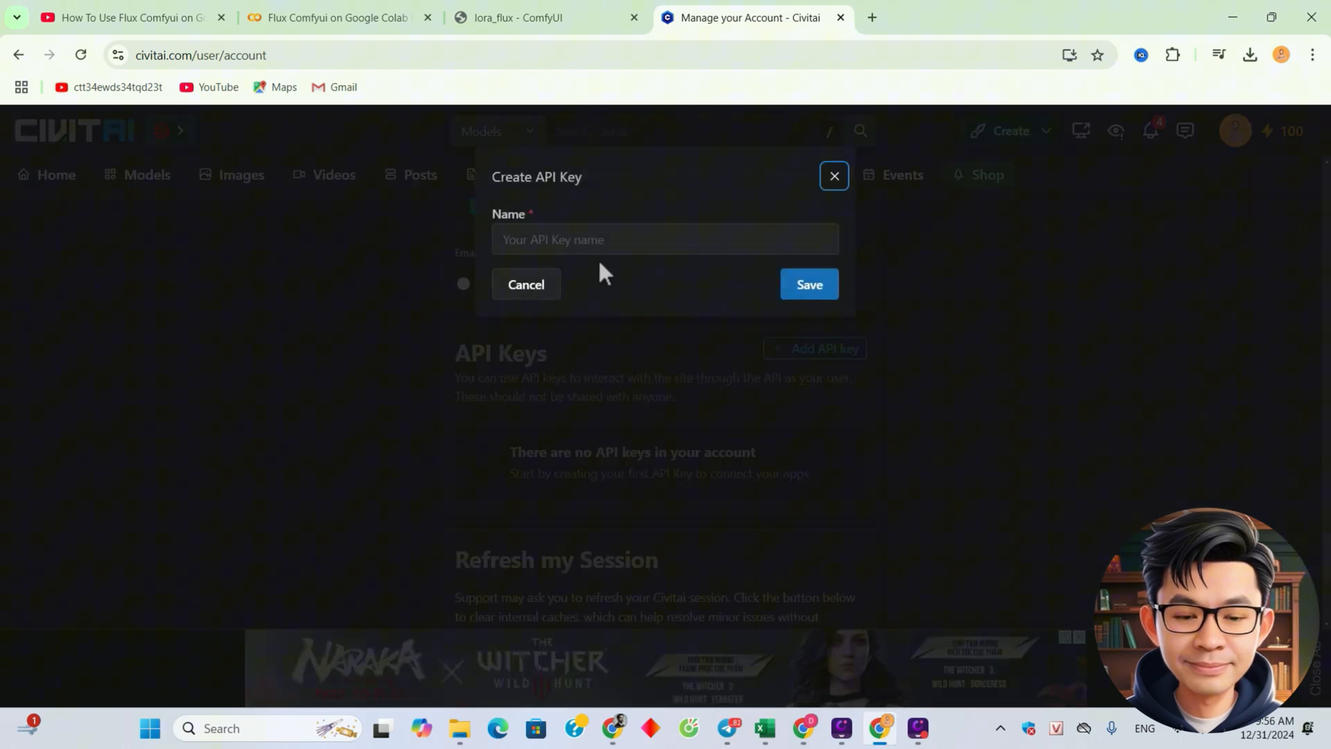
type("api")
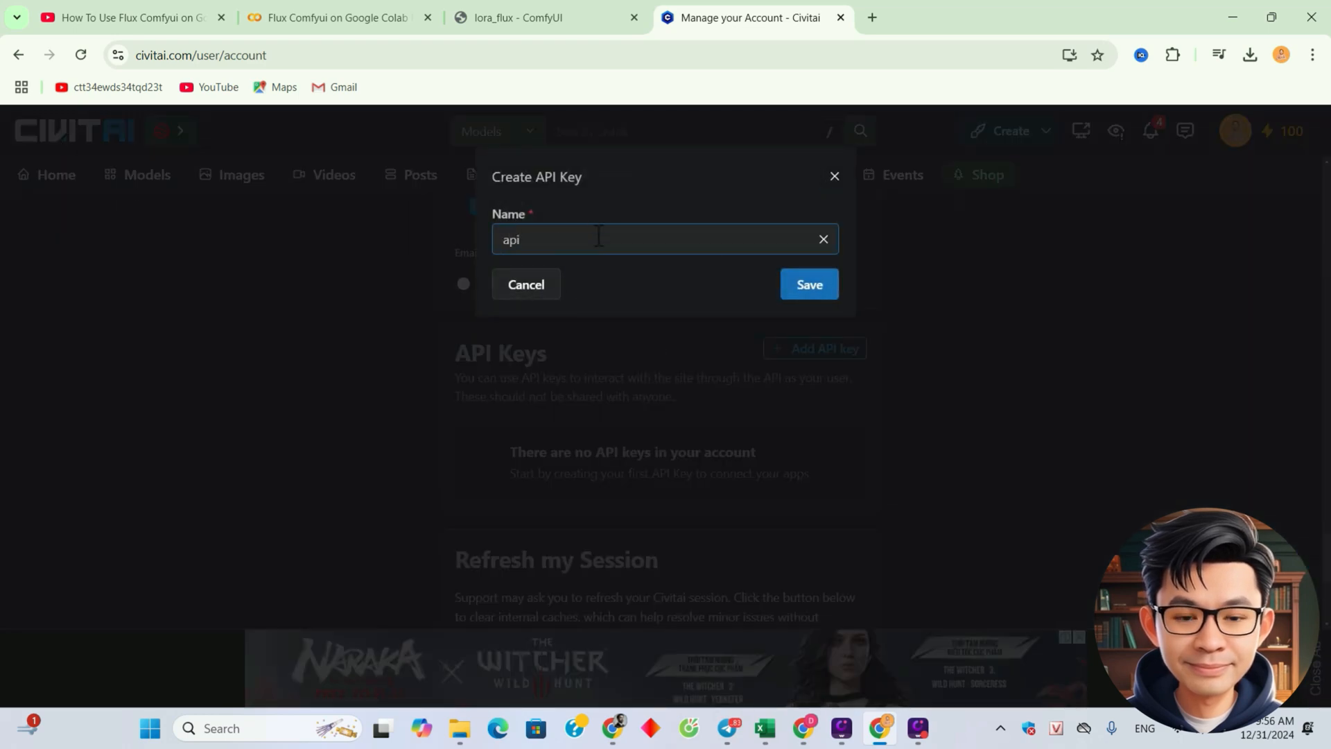
left_click(807, 284)
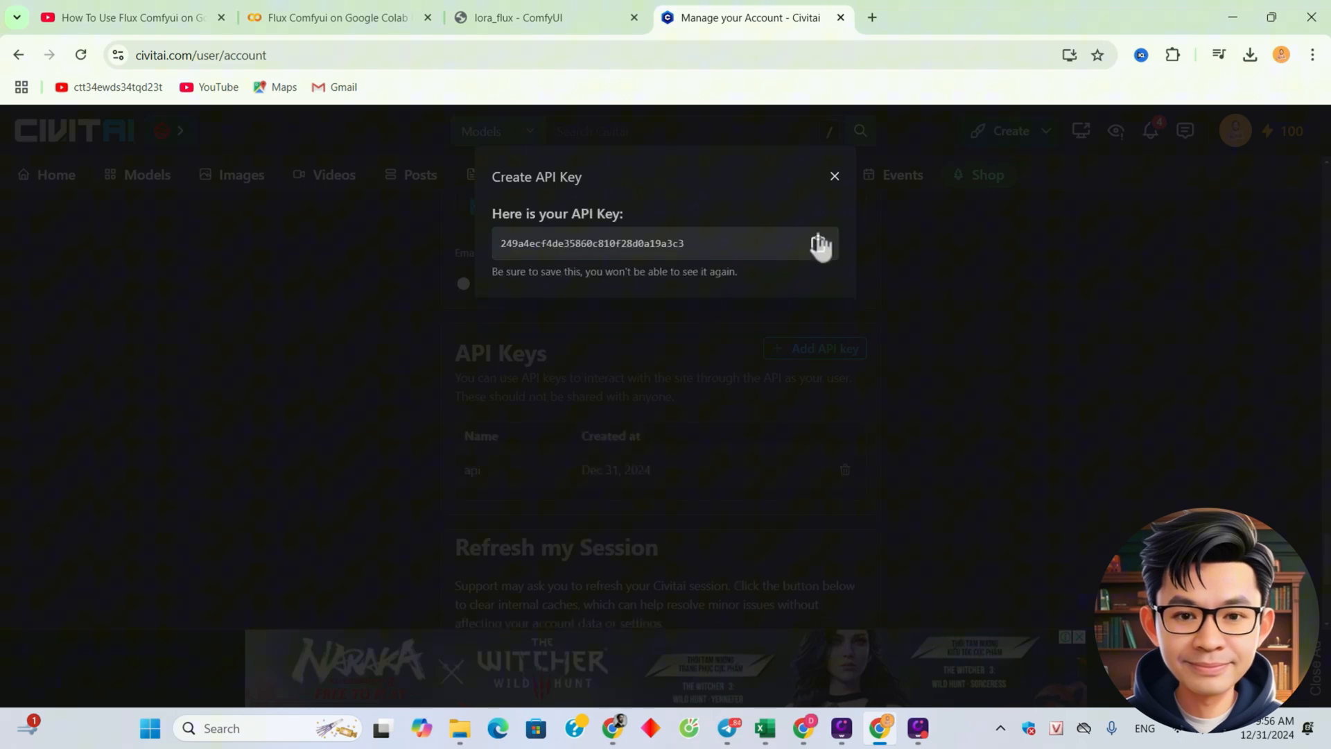
left_click(336, 17)
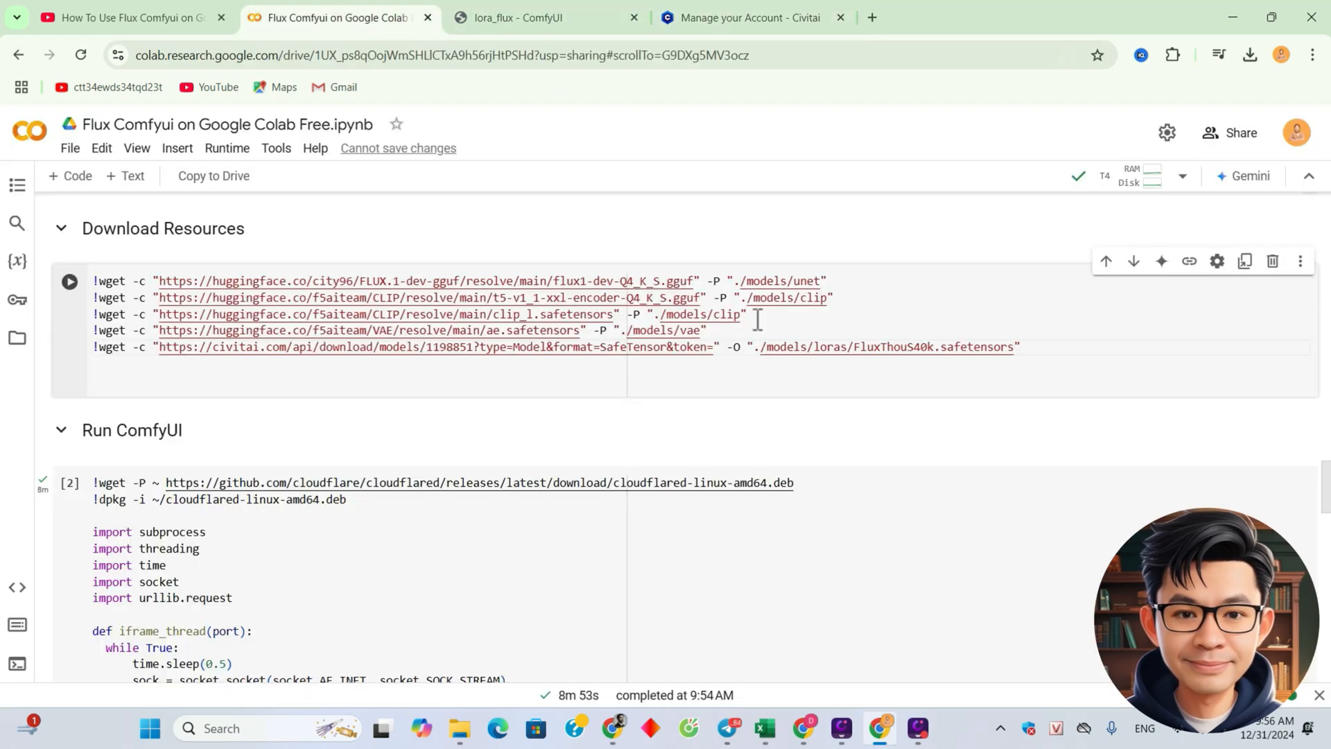
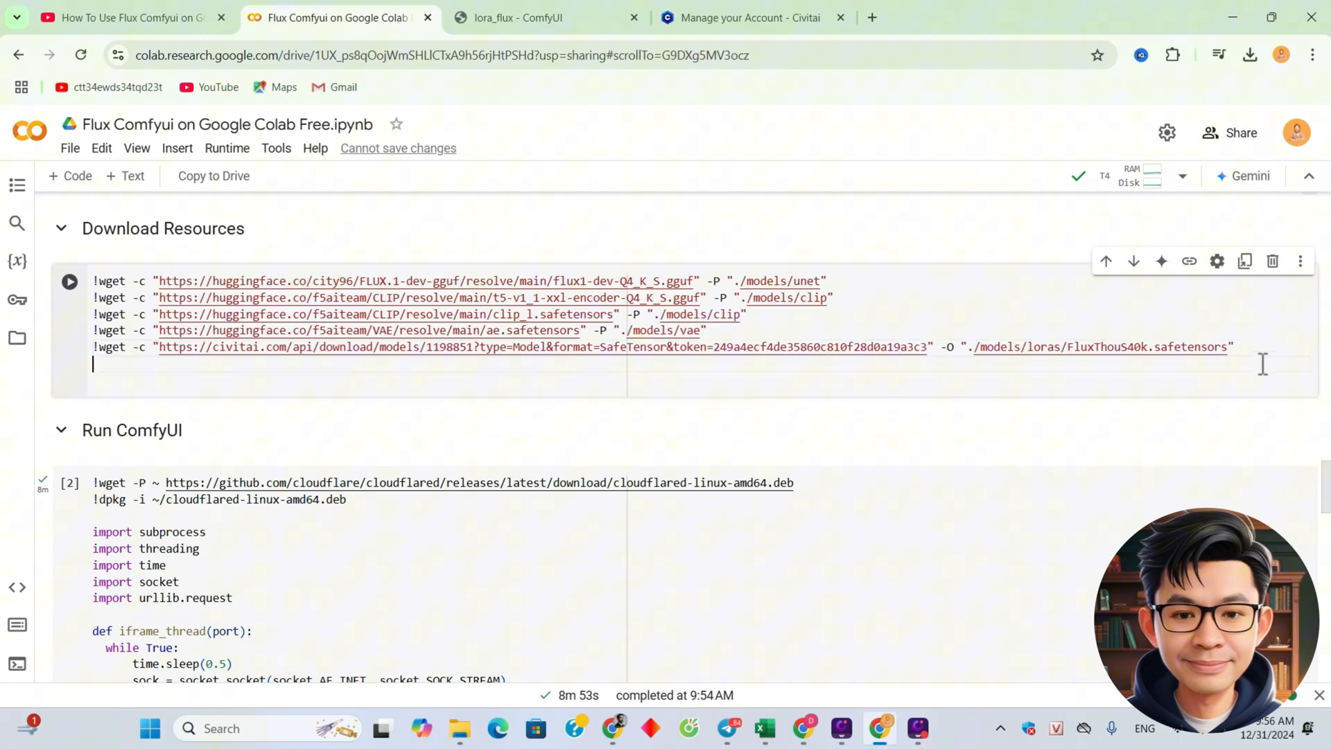
- Paste the API key after token= and run the cell to download FluxThouS40k.safetensors into models/loras
left_click(70, 282)
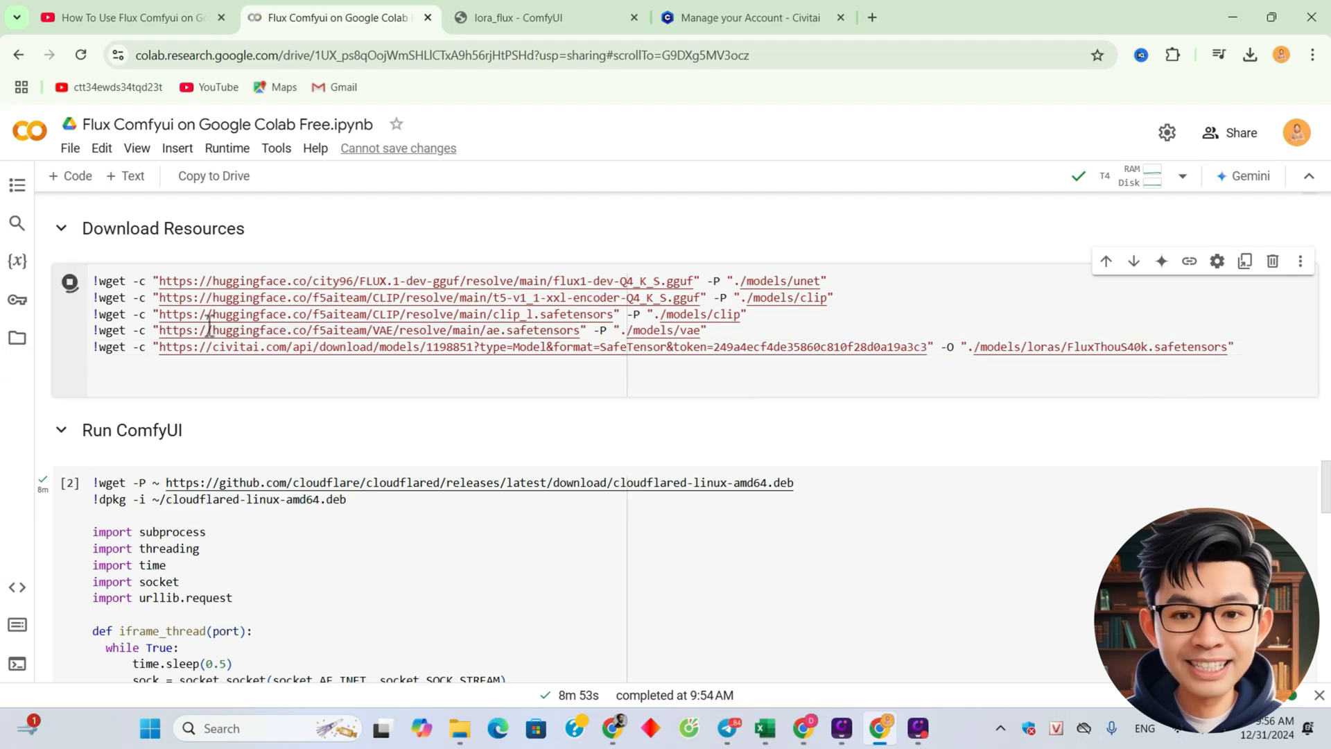
left_click(69, 281)
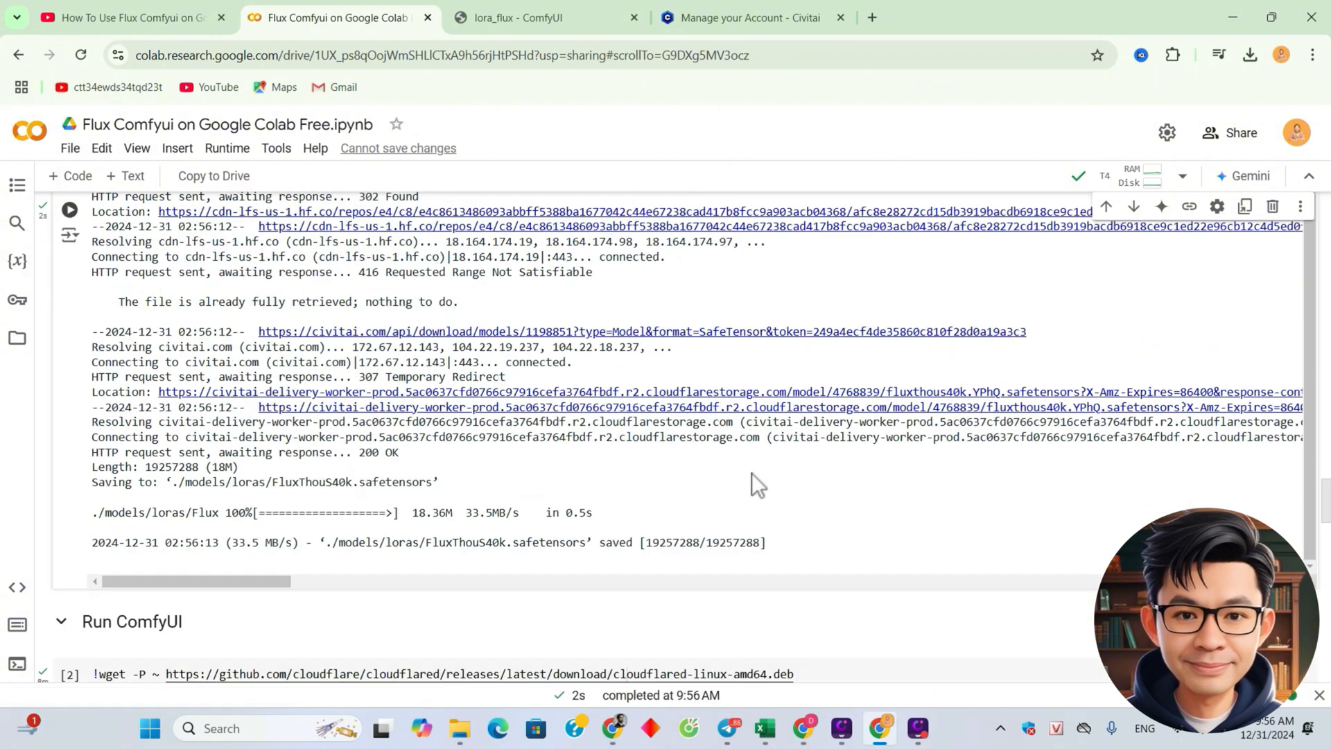
scroll("down", 3)
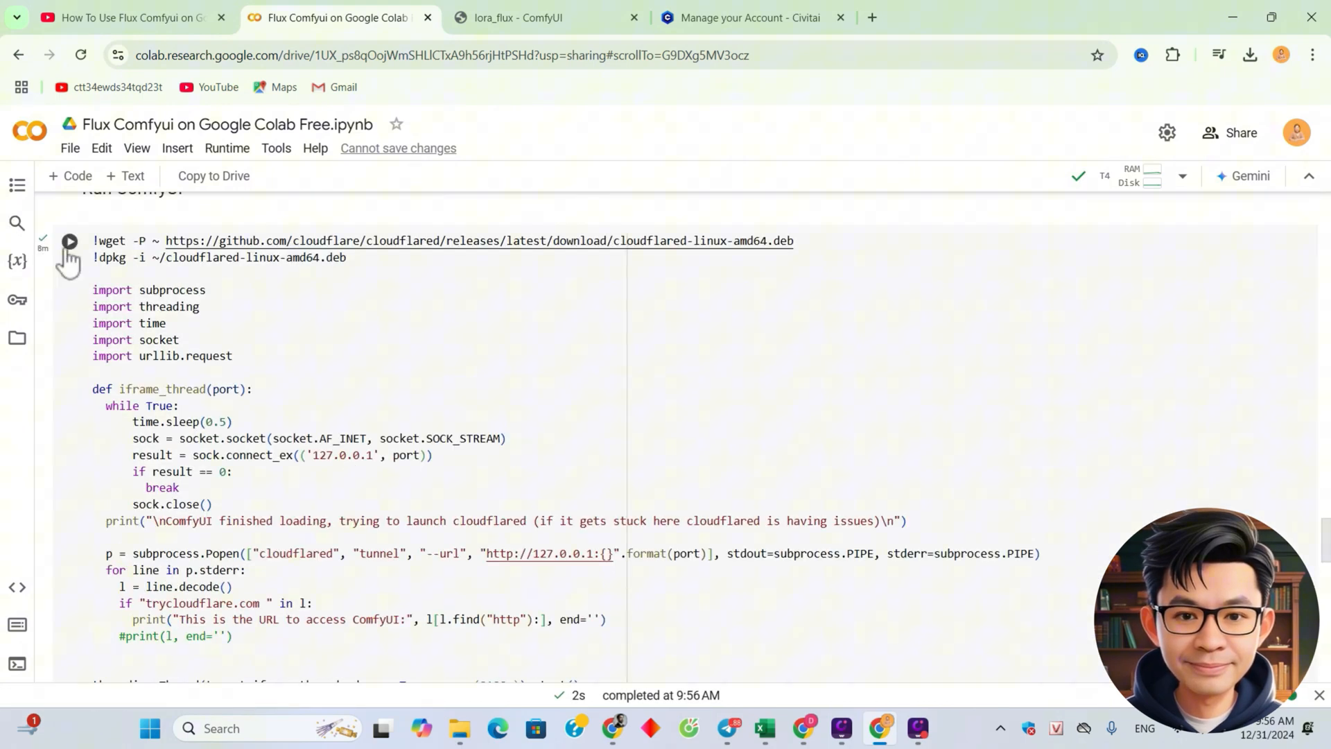
- Run the ComfyUI cell and open the printed trycloudflare link
left_click(69, 241)
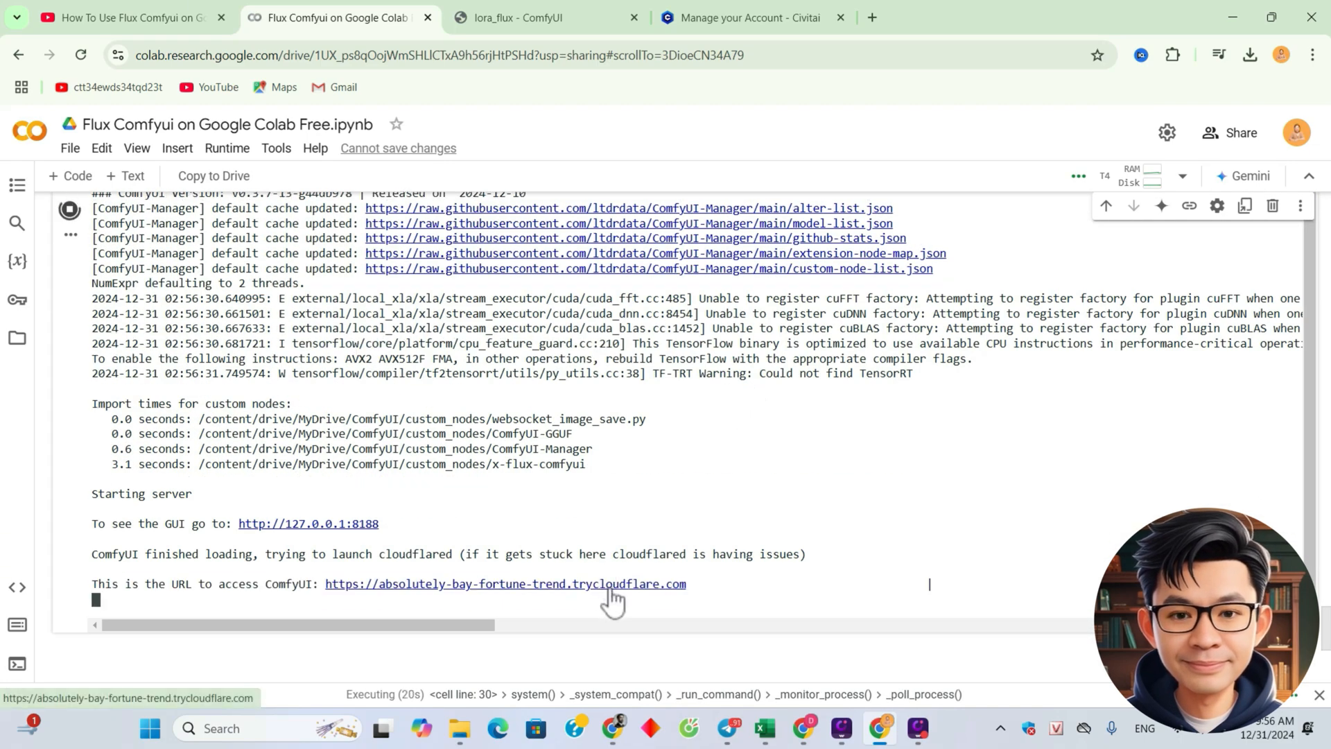
left_click(504, 584)
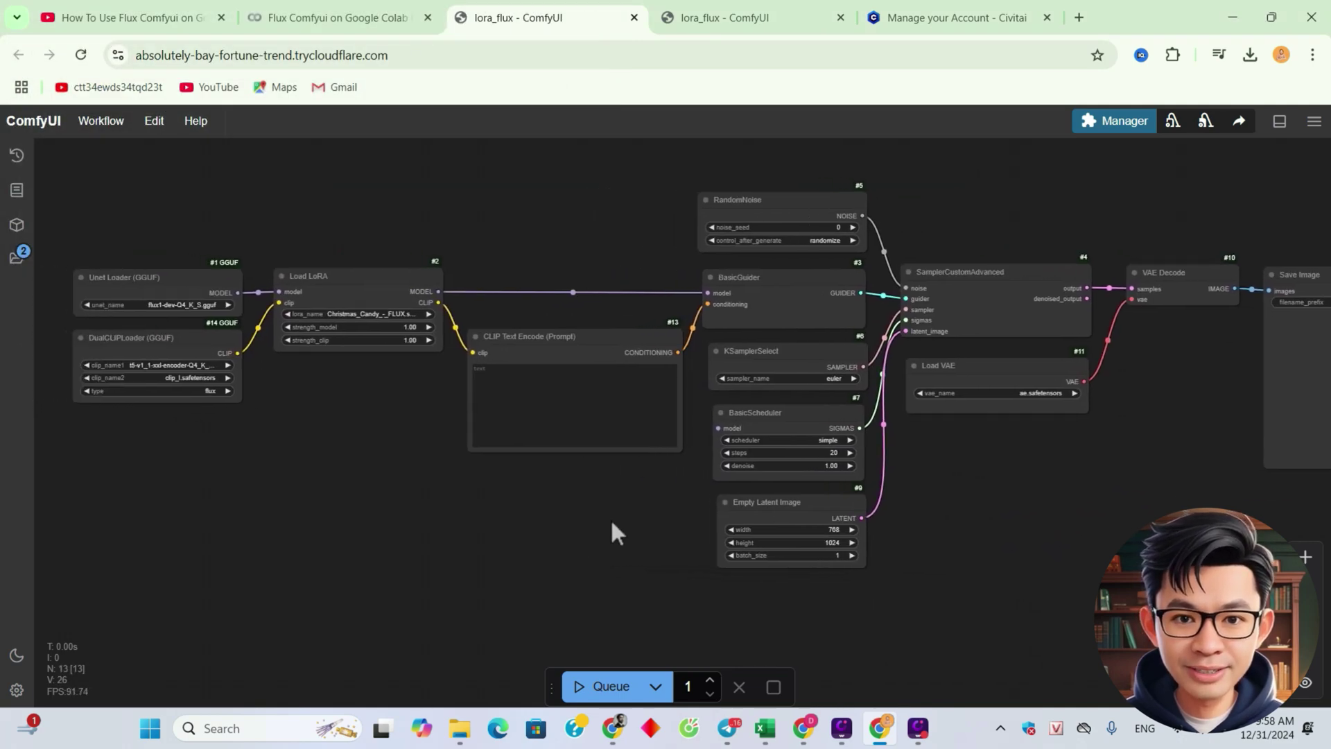
- Queue the workflow with FluxThouS40k.safetensors and dismiss the BasicScheduler missing-model error
scroll("up", 3)
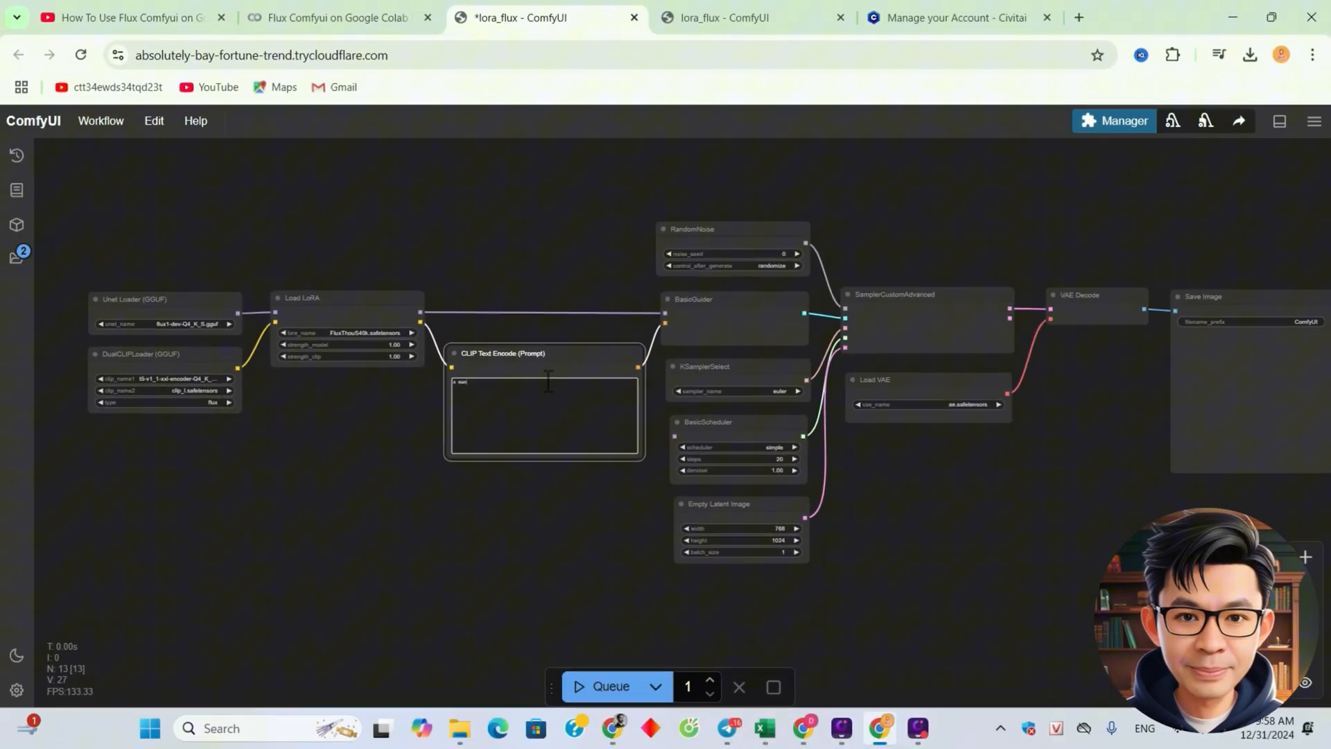
left_click(610, 687)
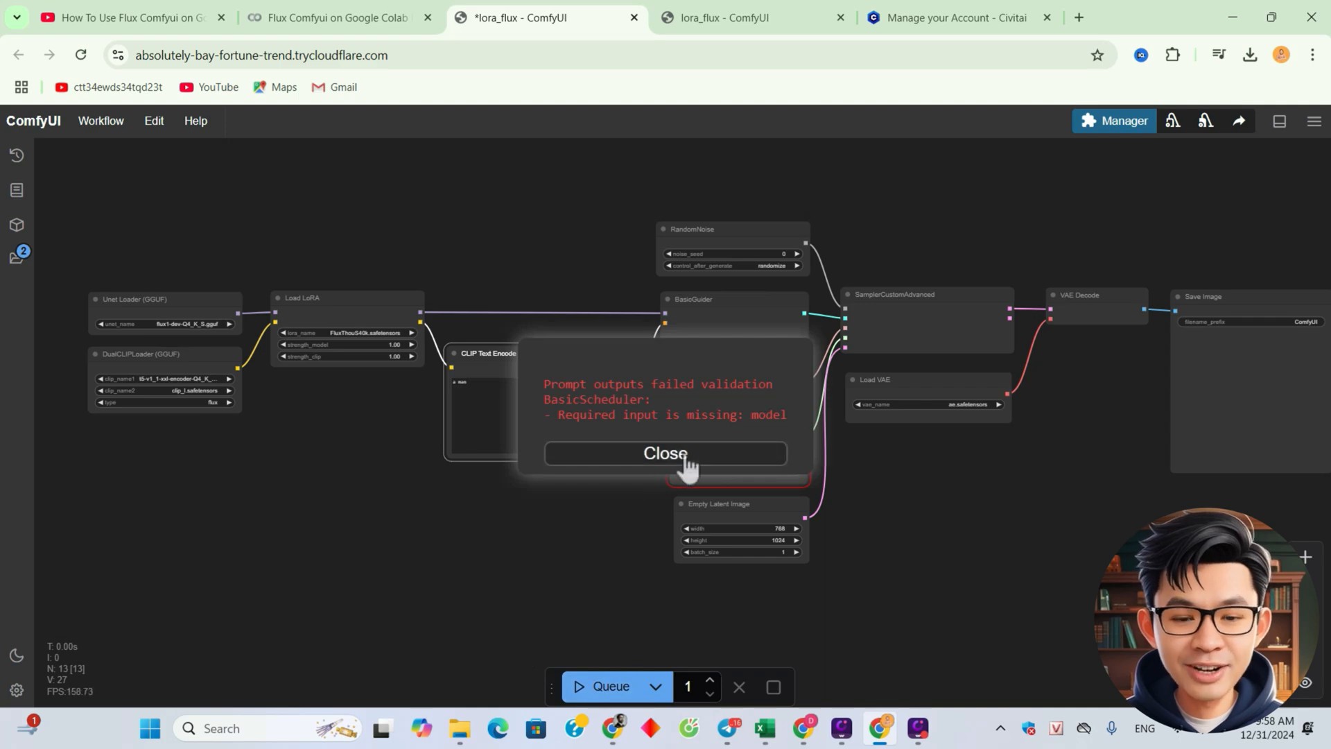
left_click(664, 452)
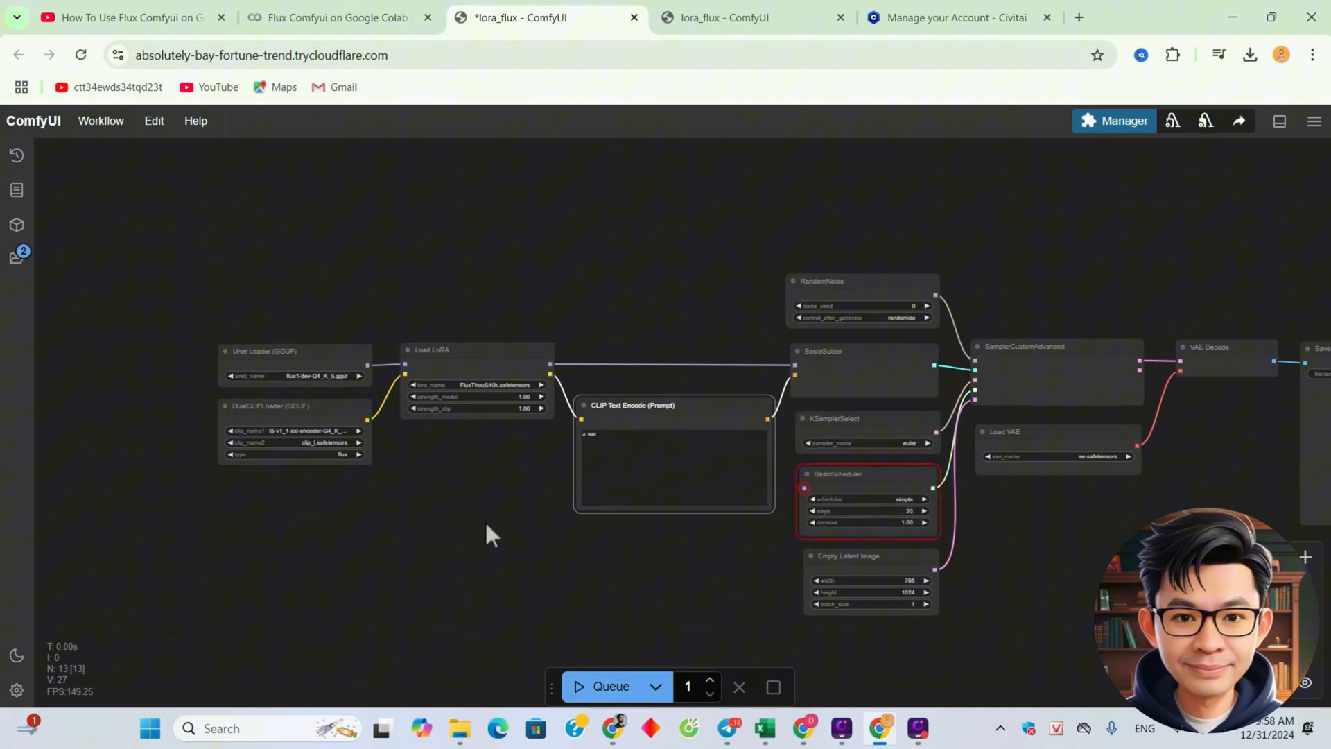